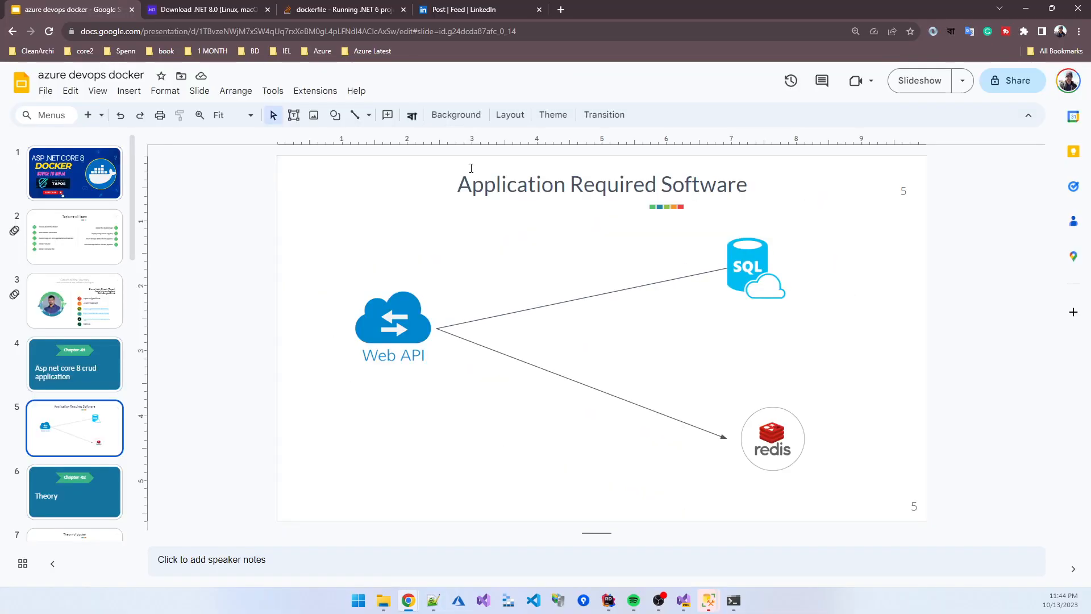
Step: Switch to the .NET 8.0 tab and search Google for 'asp net core sdk'
left_click(205, 10)
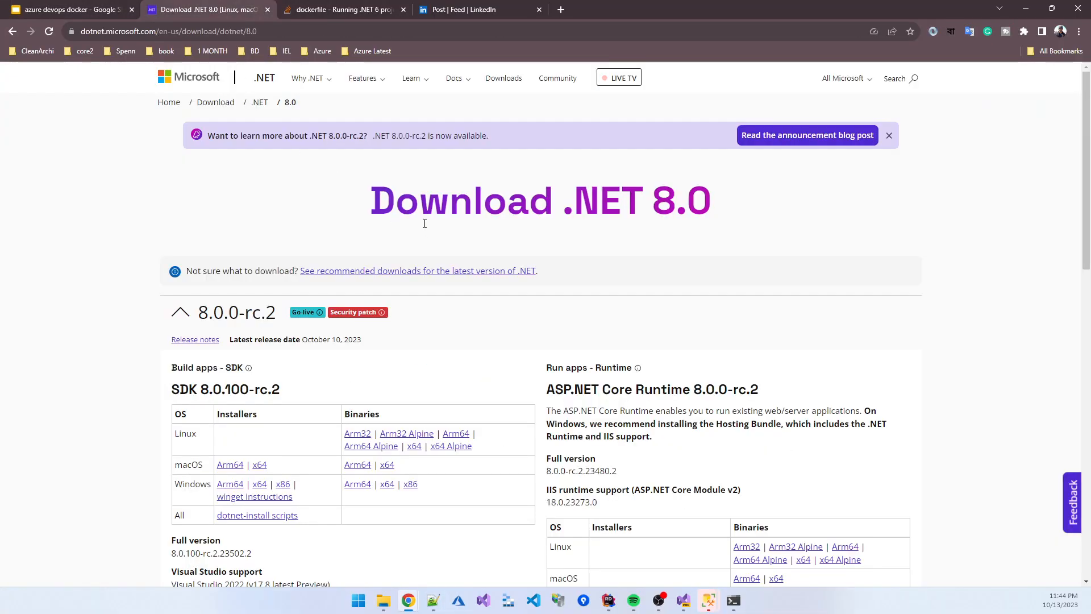
mouse_move(390, 170)
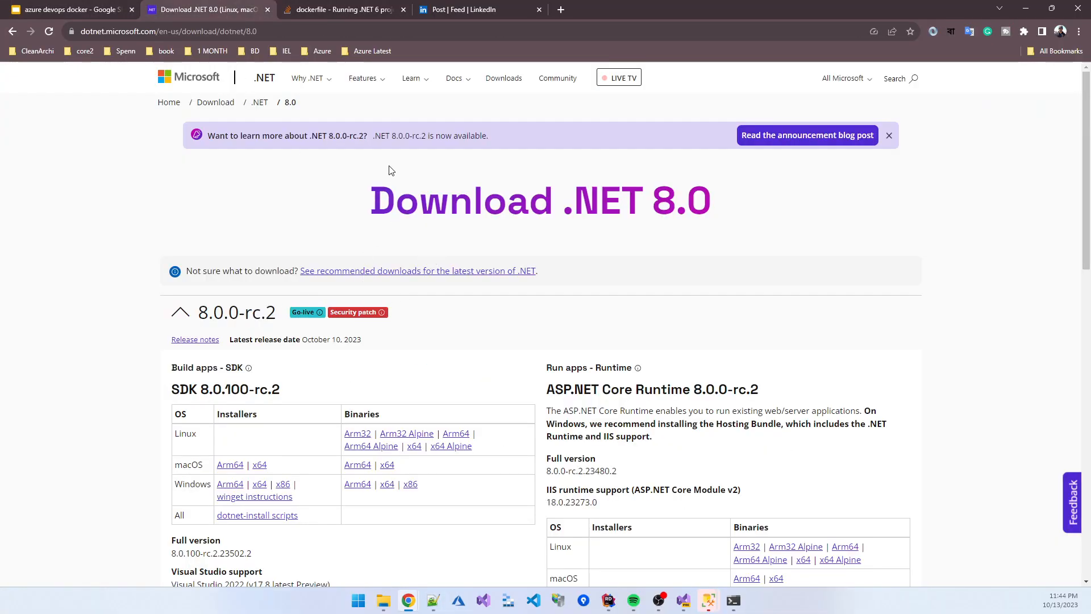
mouse_move(272, 363)
type("dow")
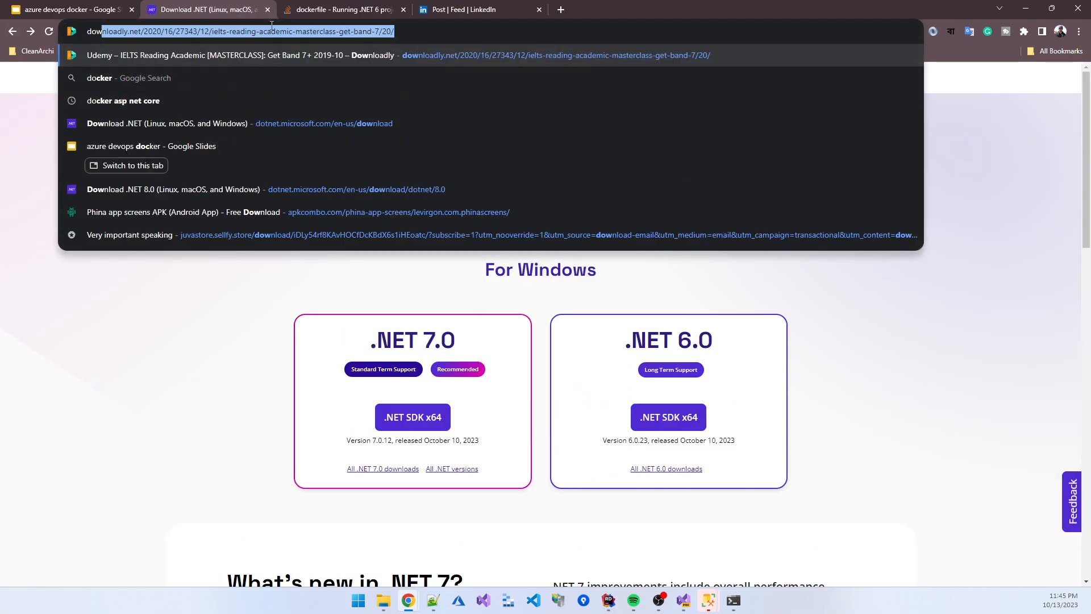
type("asp net core dockerfile add version number")
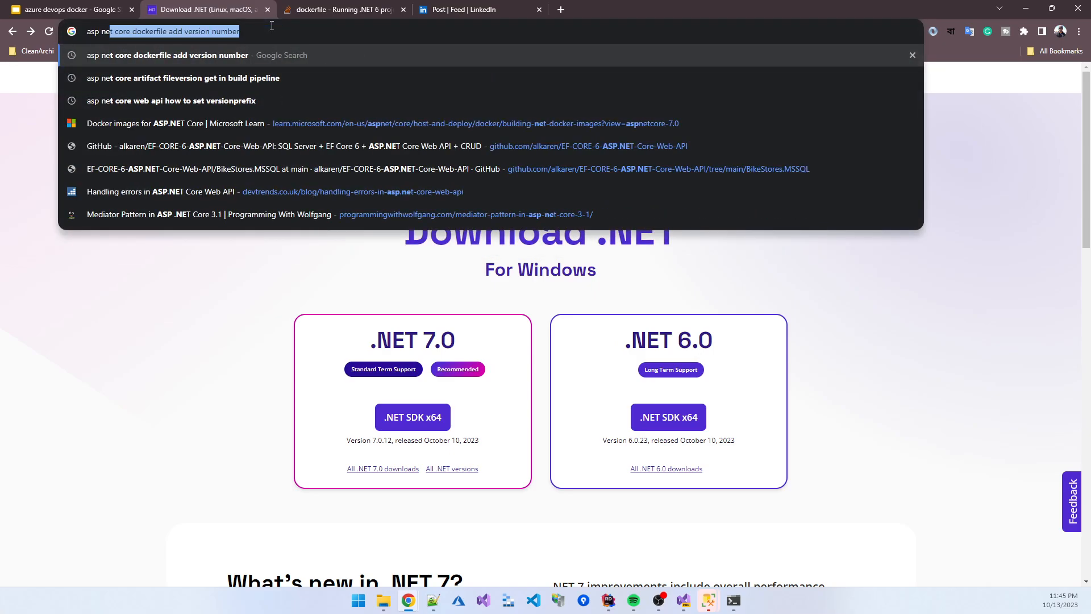
type("asp net core sd")
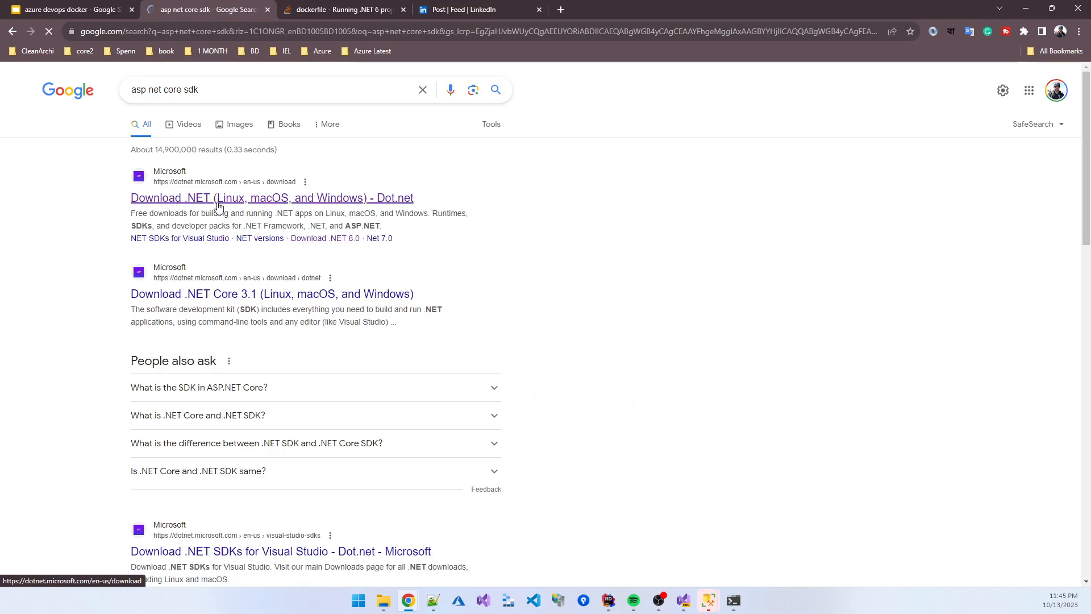
Step: Open the 'Download .NET (Linux, macOS, and Windows)' search result
left_click(272, 198)
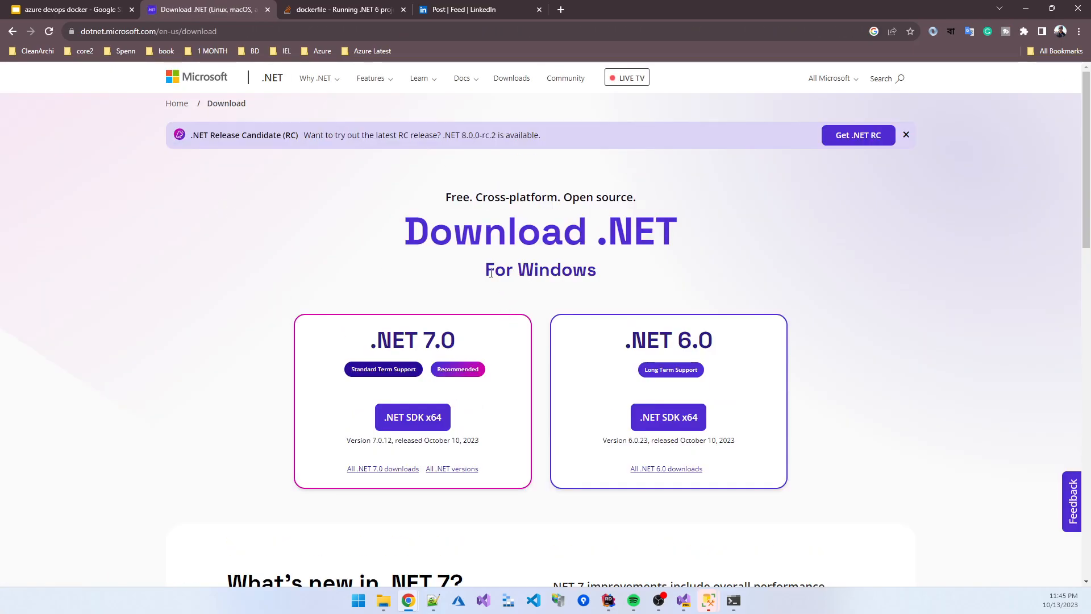
mouse_move(371, 338)
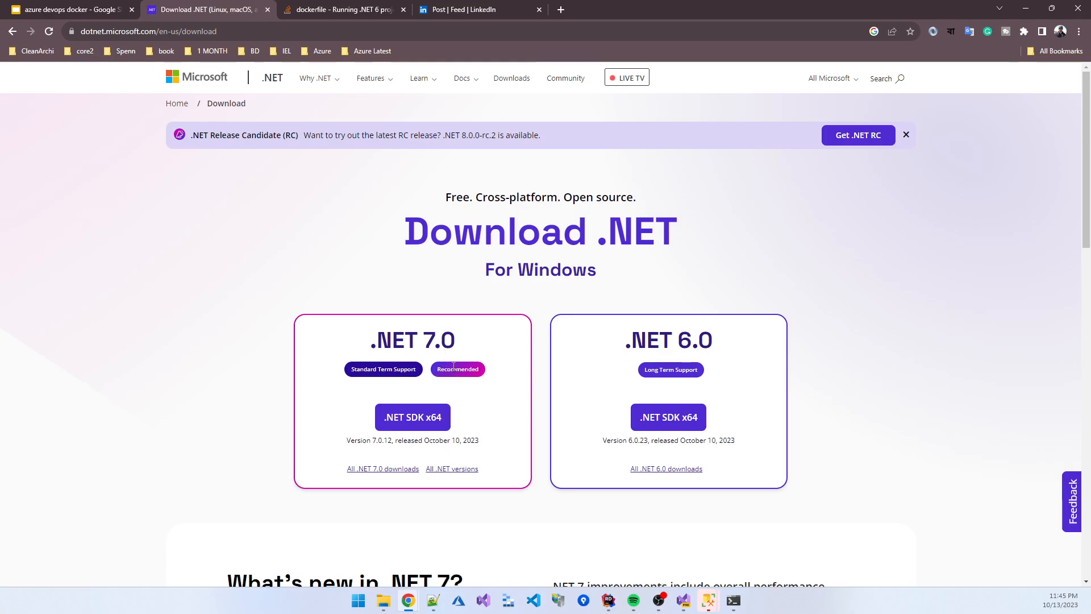
mouse_move(701, 381)
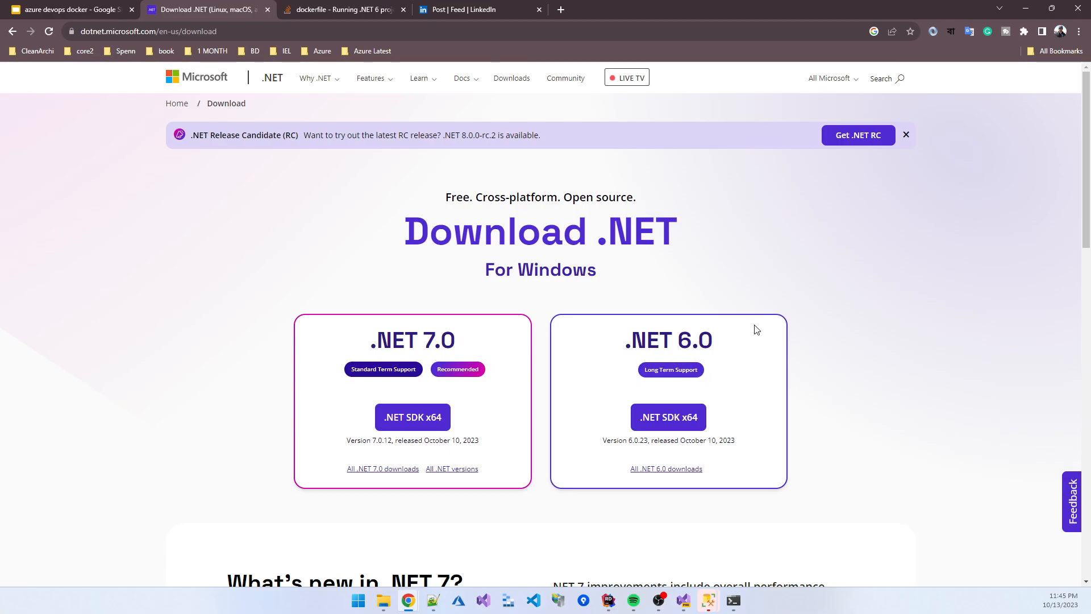
mouse_move(427, 160)
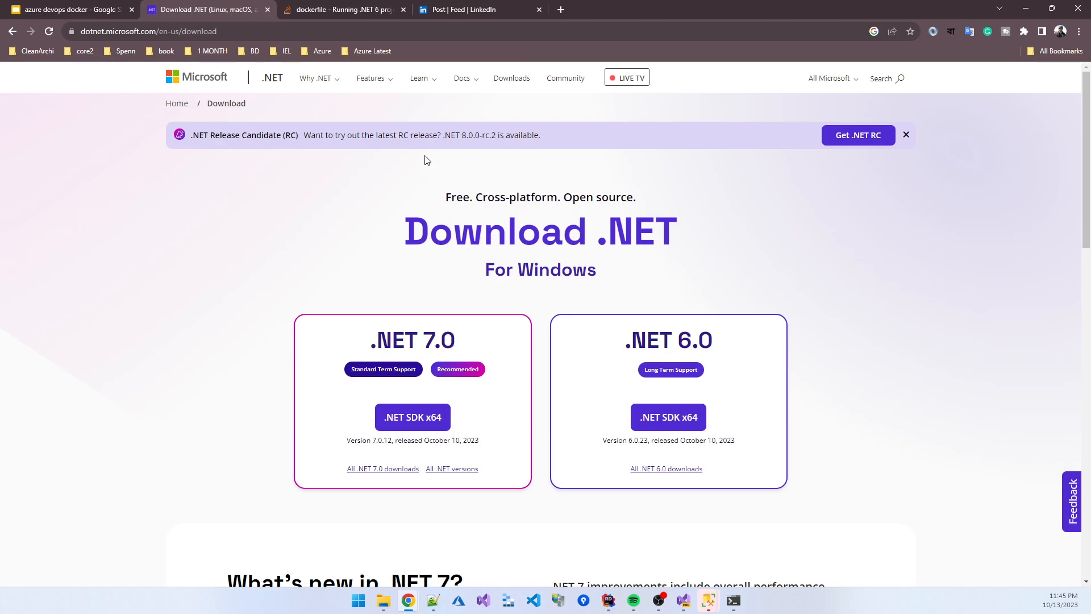
mouse_move(668, 170)
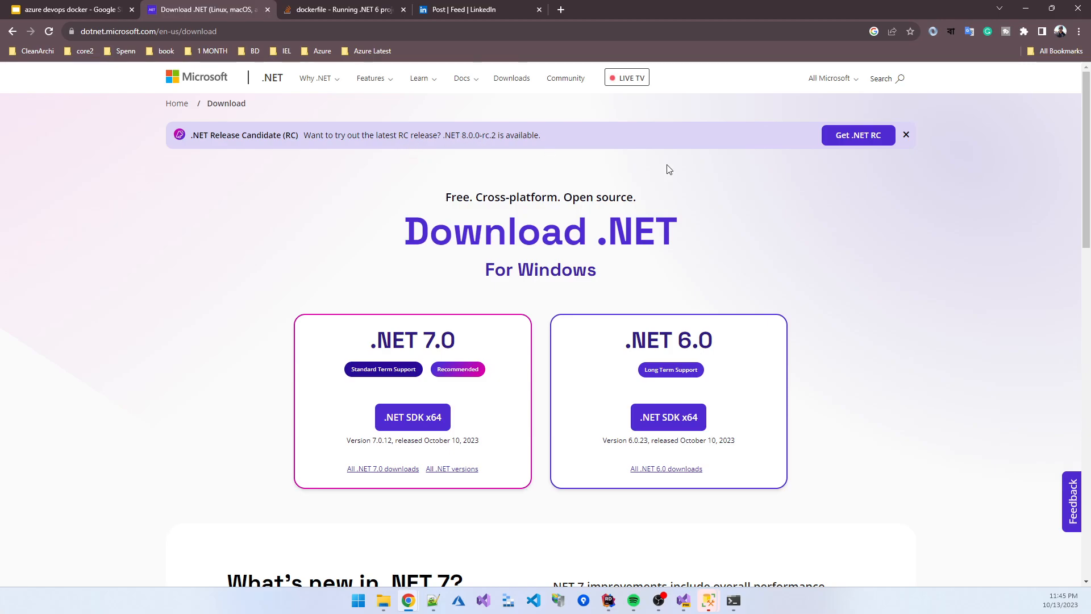
mouse_move(485, 162)
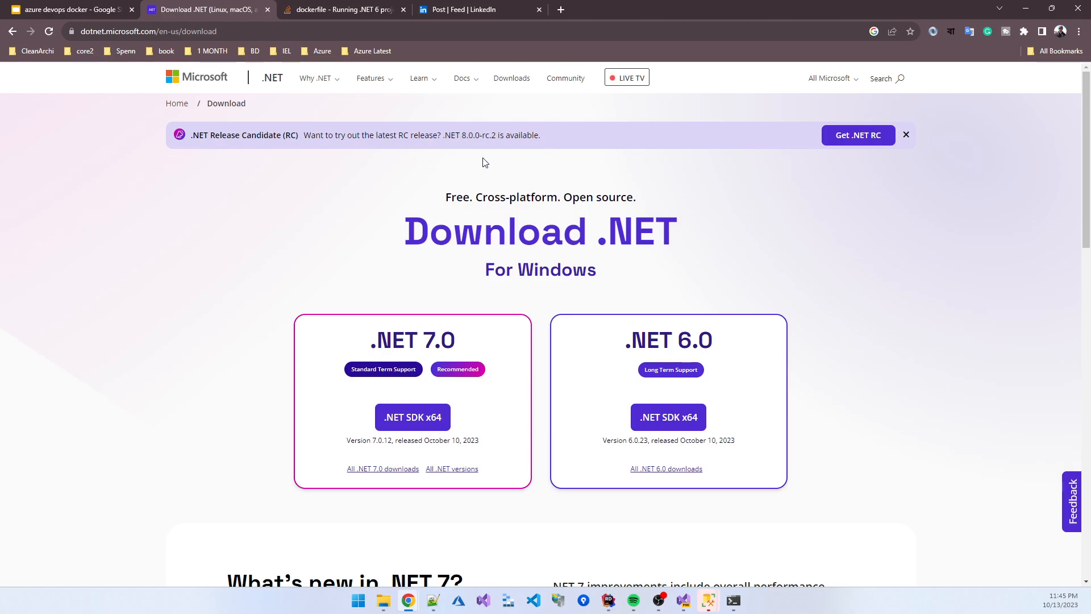
mouse_move(723, 161)
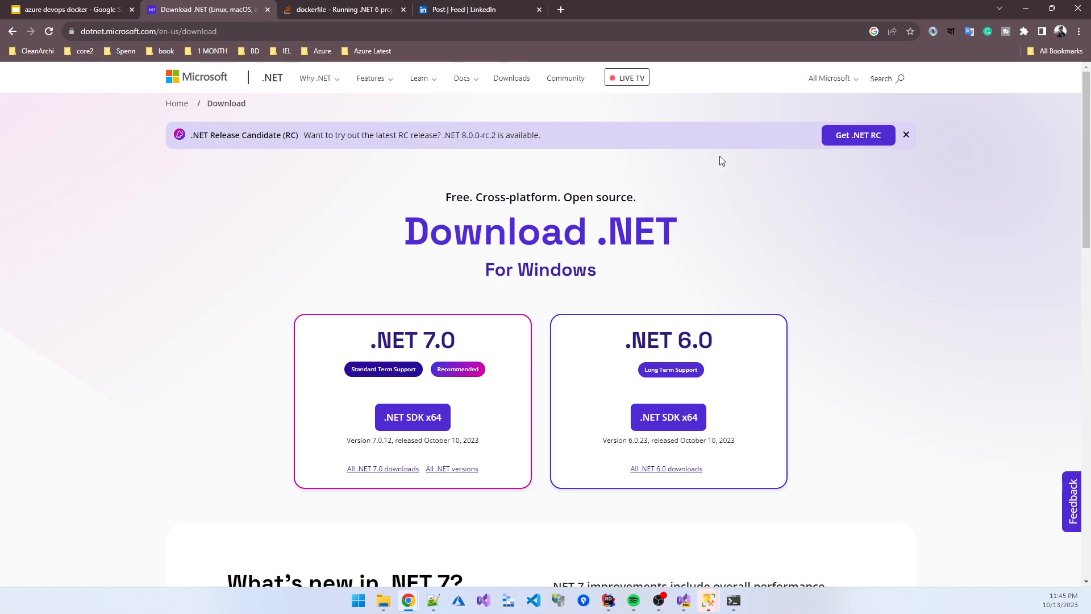
Step: Go to the .NET 8.0 download page listing SDK 8.0.100-rc.2 installers
left_click(858, 135)
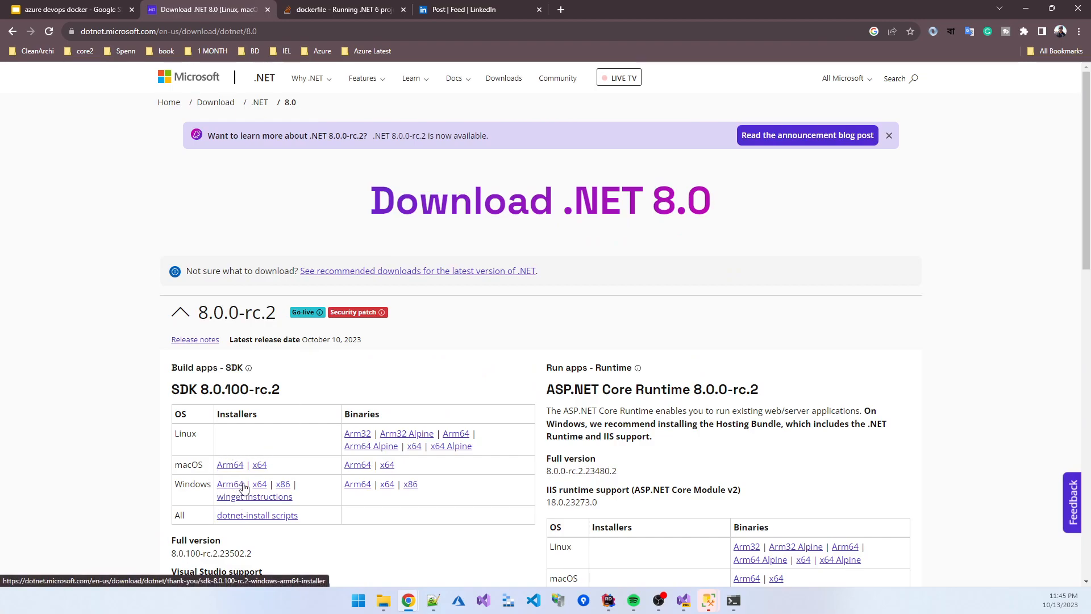
mouse_move(242, 487)
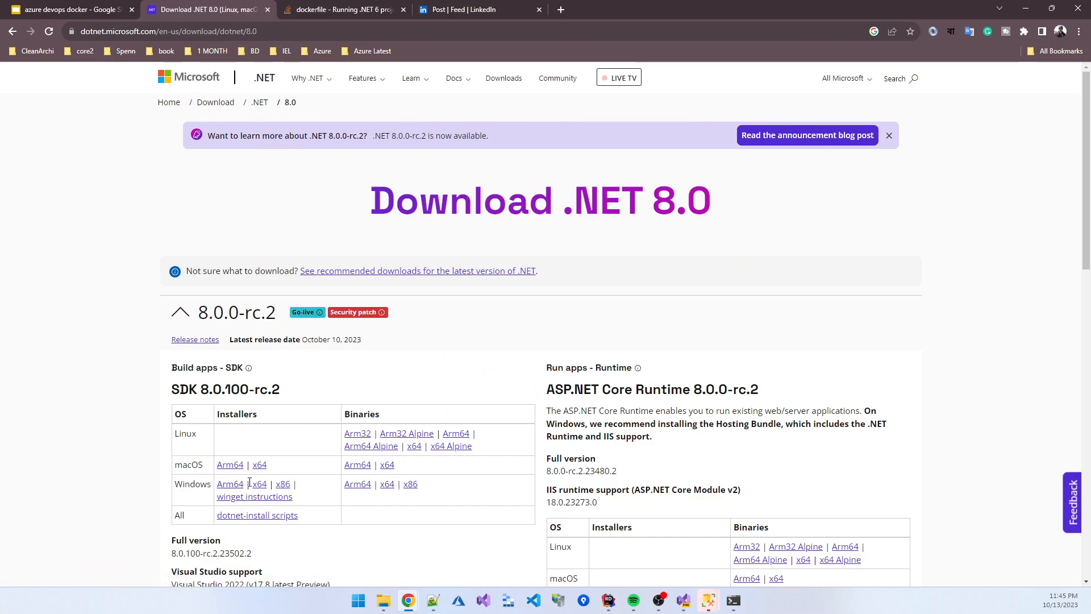
mouse_move(260, 484)
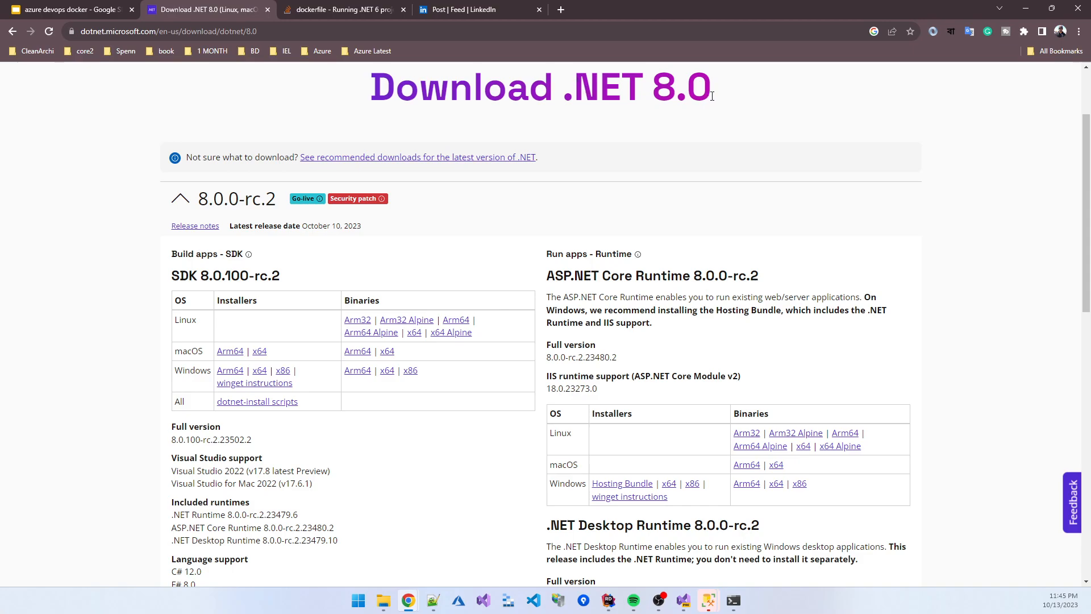
mouse_move(508, 540)
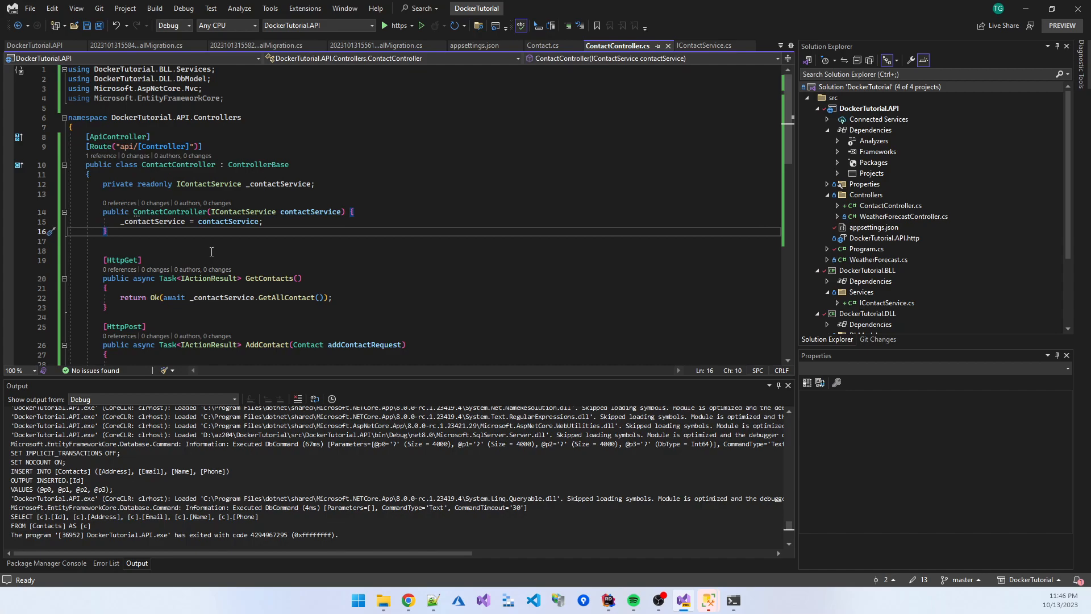
mouse_move(334, 257)
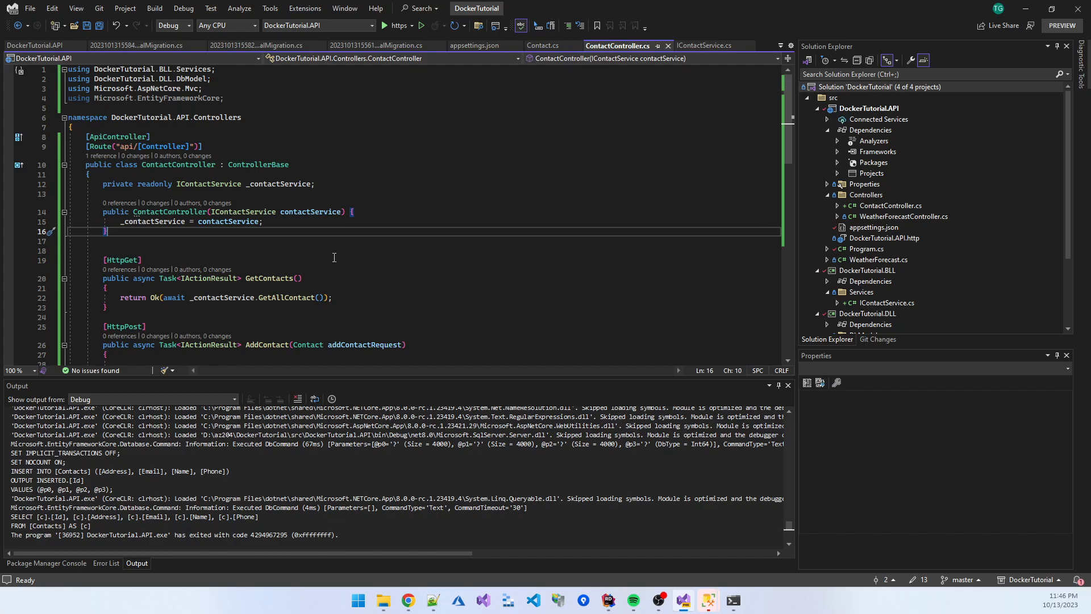
Step: Collapse DockerTutorial.DLL and open the solution's folder in File Explorer
scroll("down", 3)
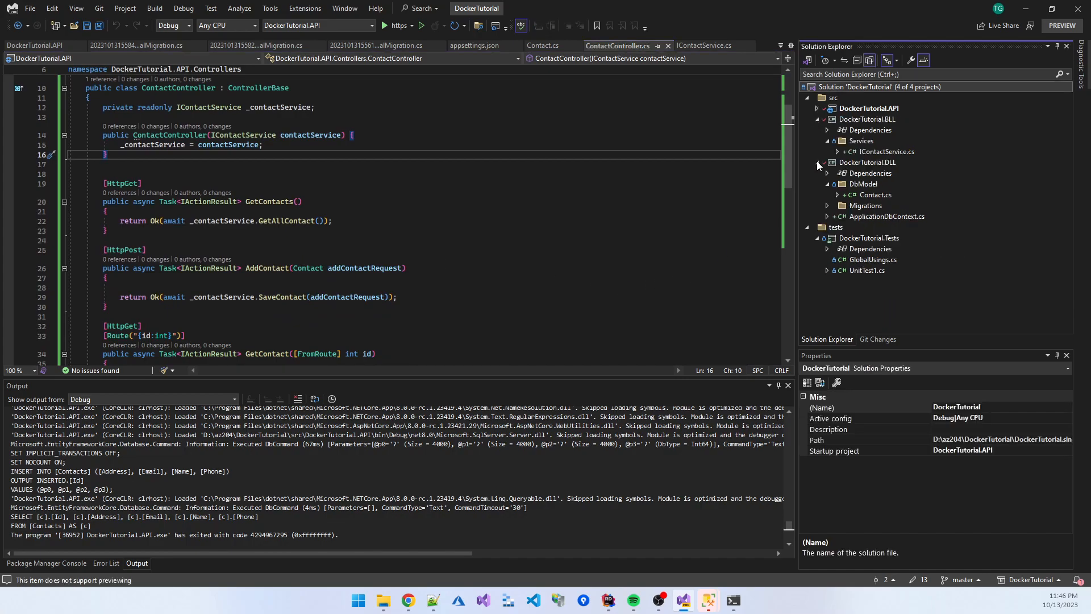
left_click(817, 162)
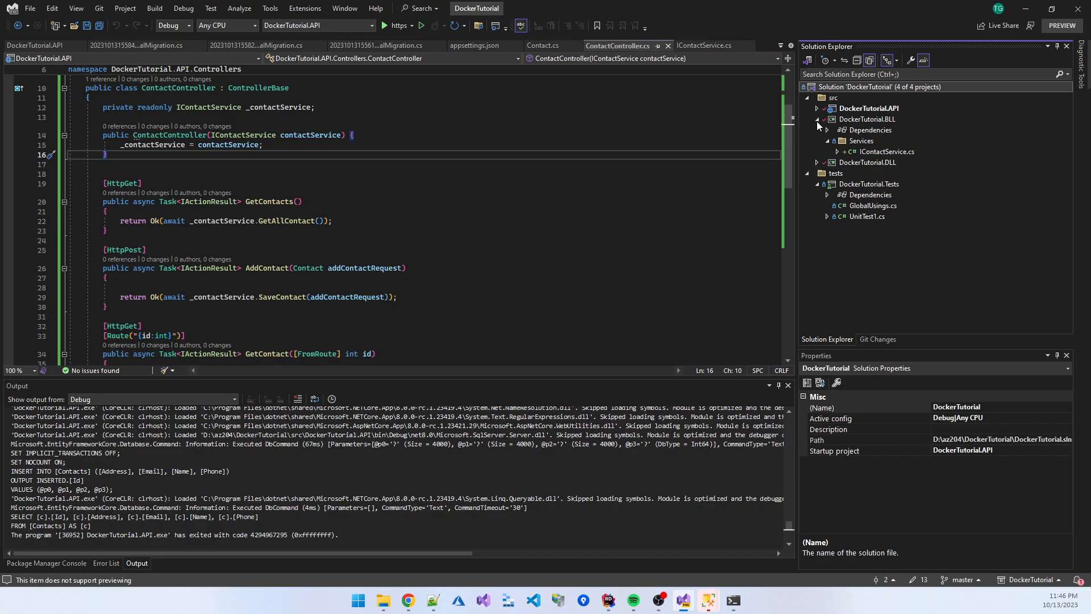
right_click(852, 86)
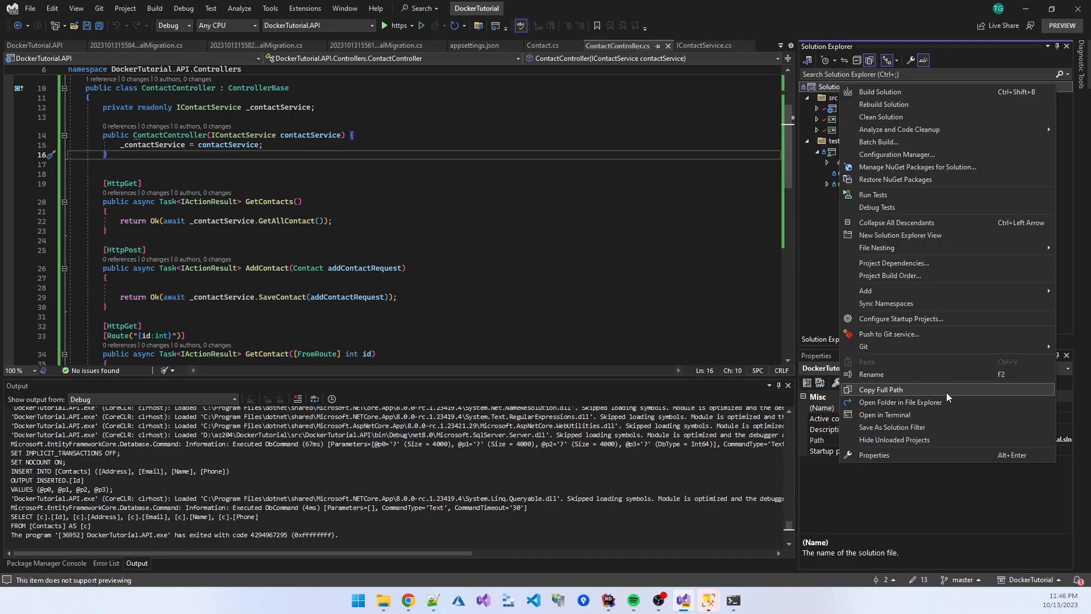
left_click(900, 403)
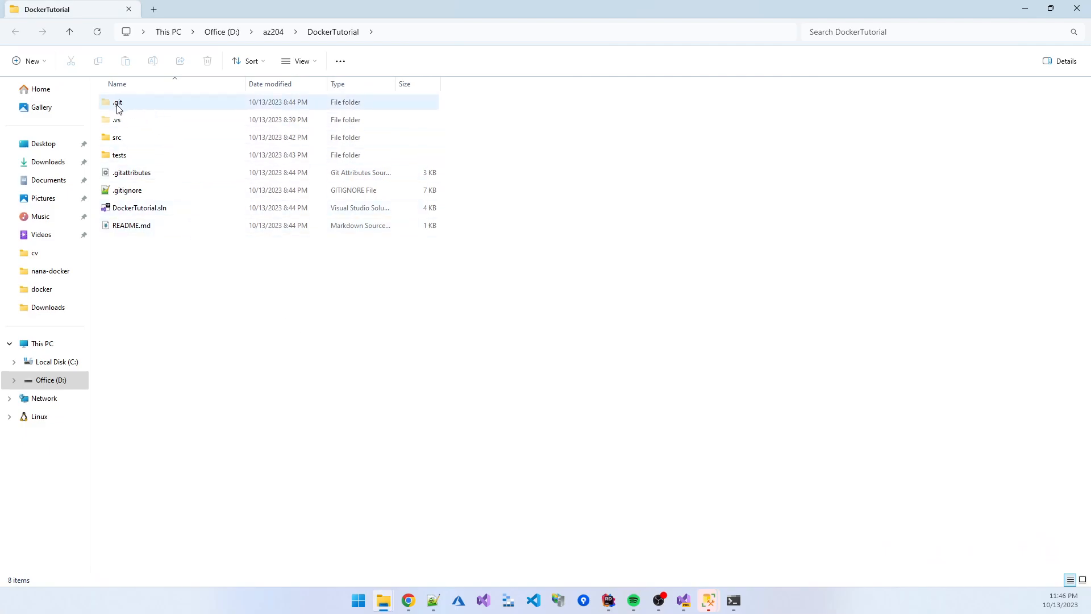
Step: Browse the .vs and tests folders, then view src with the API, BLL and DLL projects
left_click(116, 120)
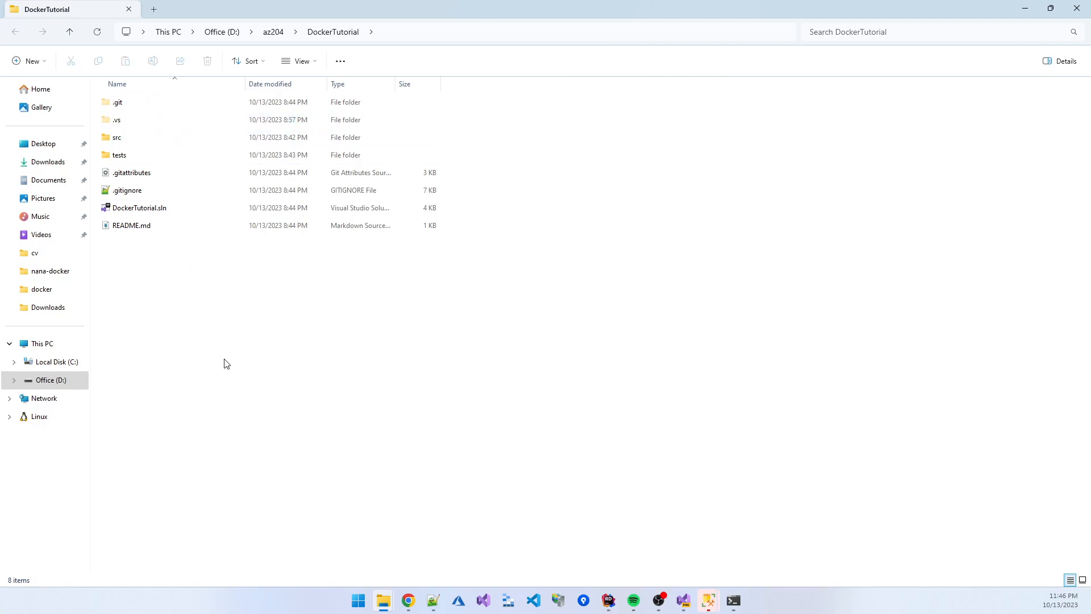
left_click(117, 120)
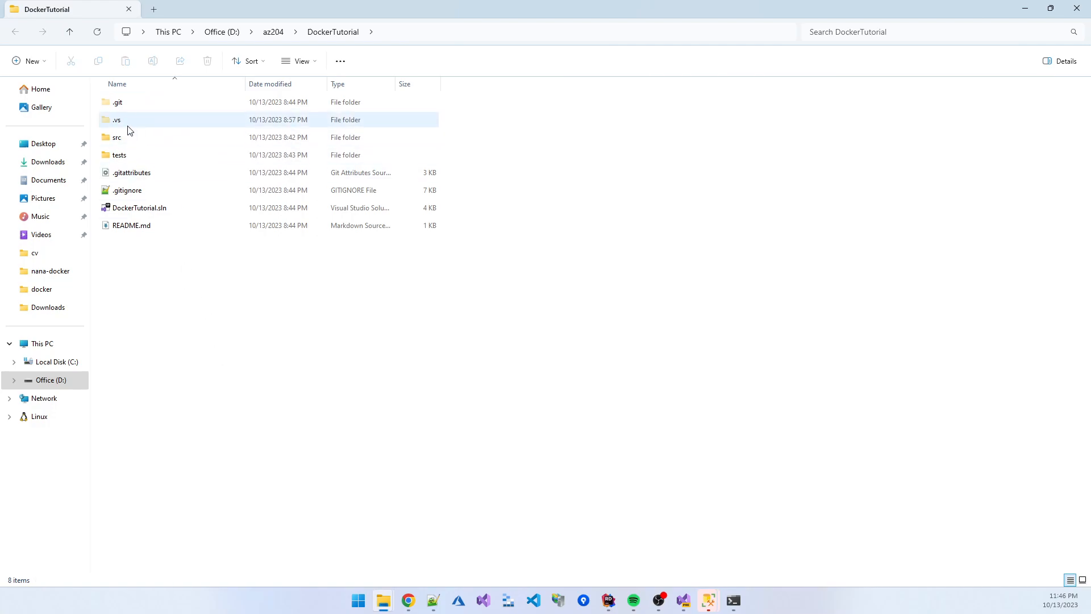
left_click(193, 248)
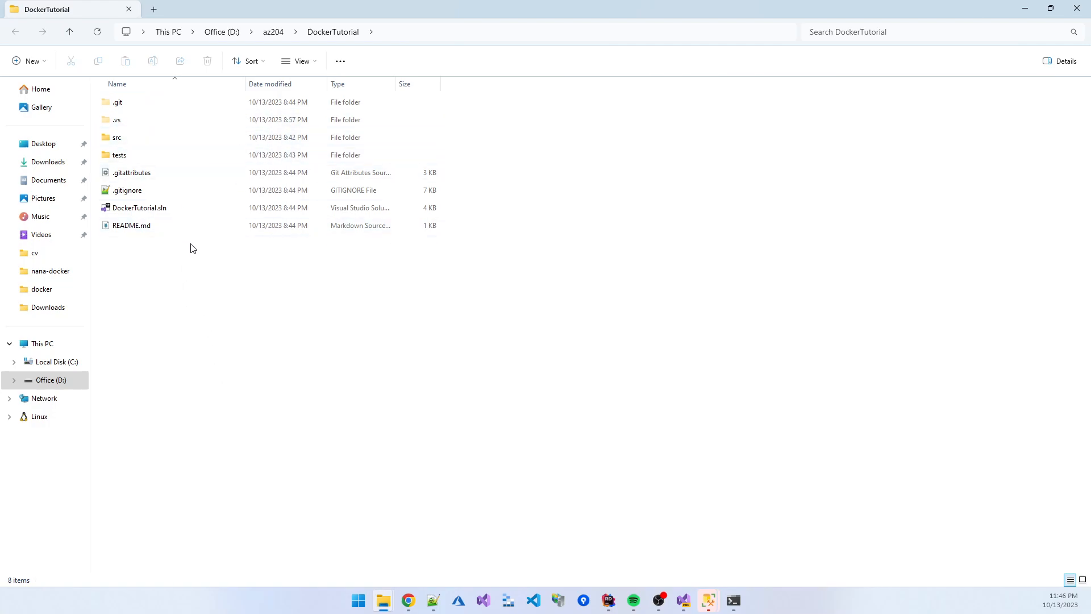
mouse_move(117, 137)
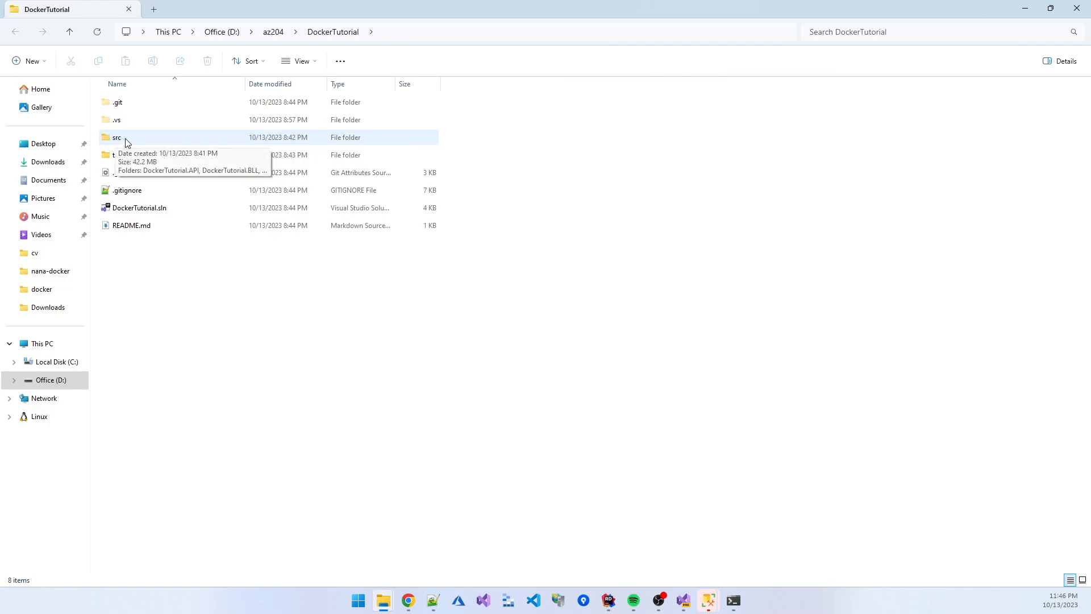
mouse_move(119, 155)
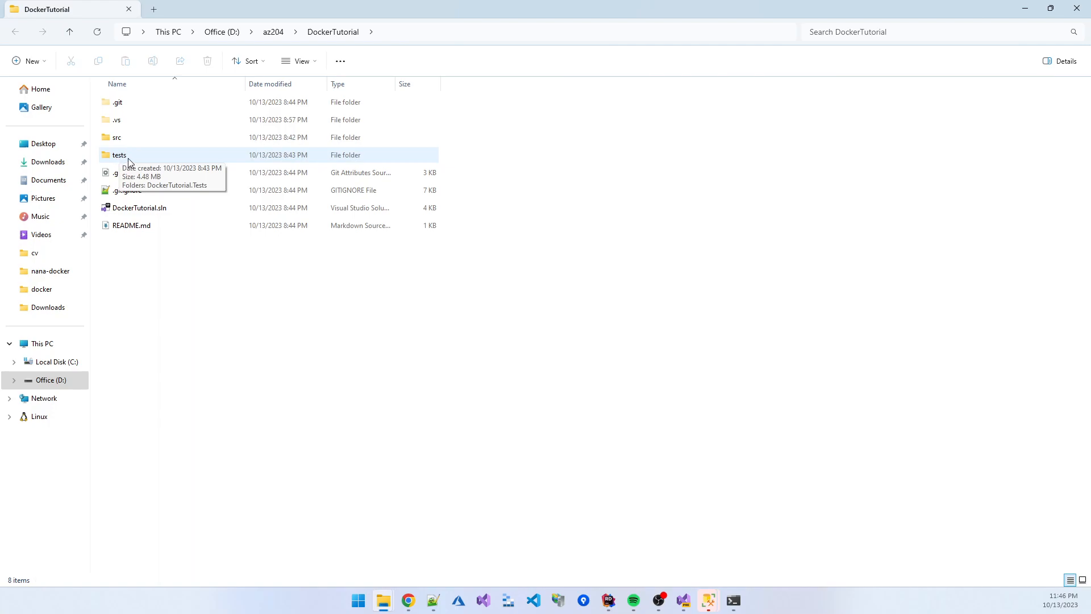
double_click(118, 154)
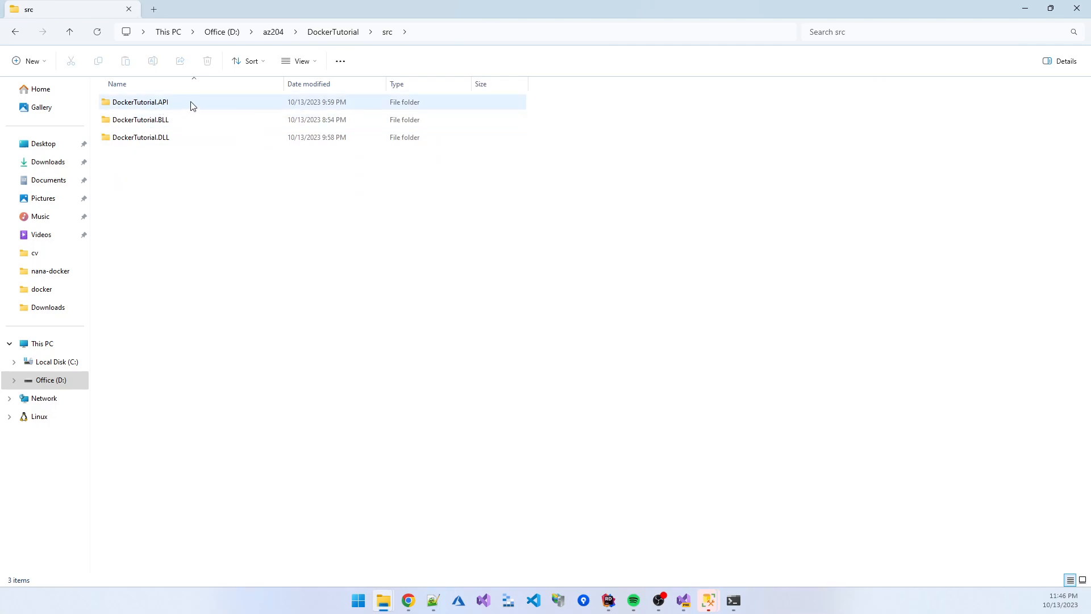
left_click(256, 206)
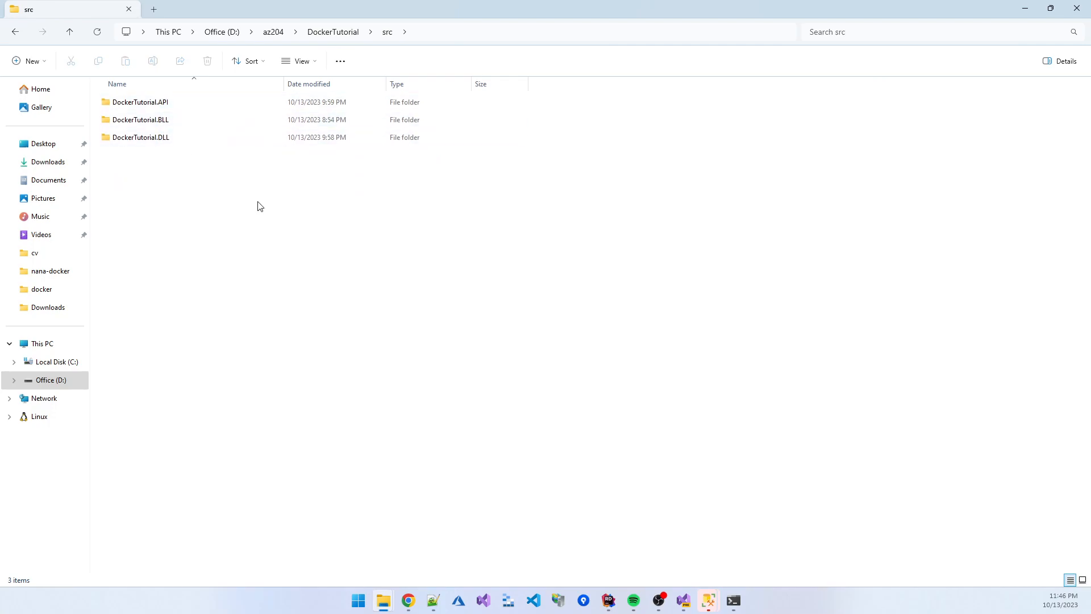
mouse_move(583, 559)
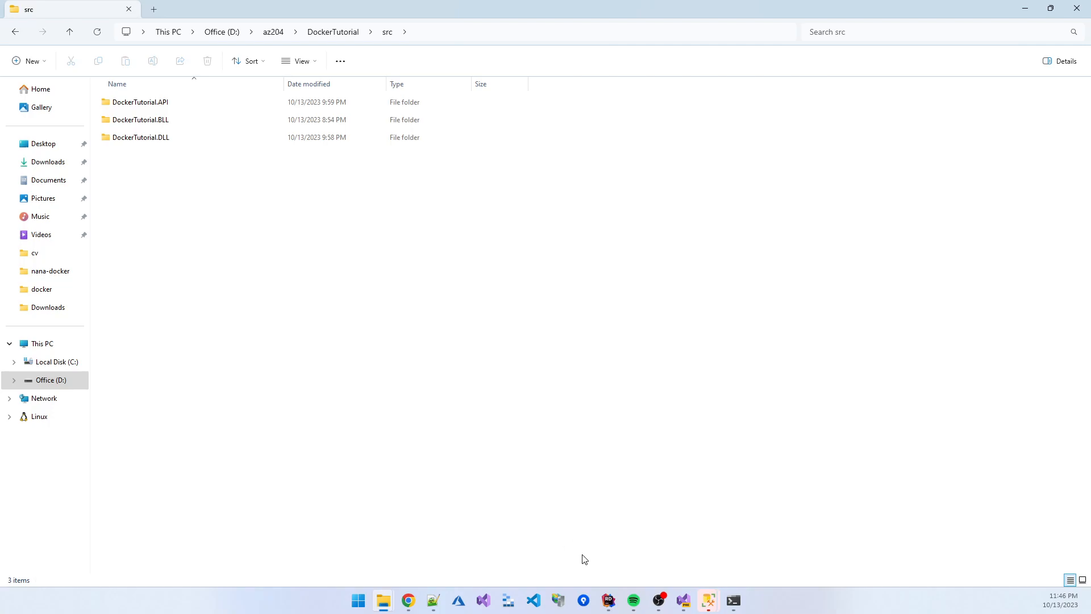
left_click(140, 137)
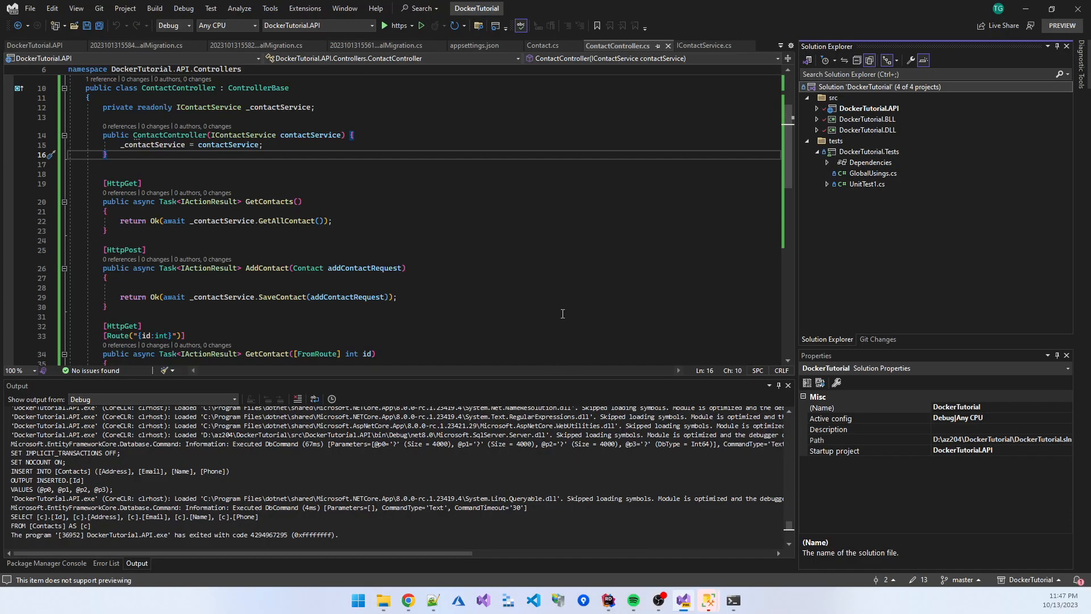
Step: Expand DockerTutorial.API, read through the controller and service code, and open ApplicationDbContext.cs
left_click(818, 108)
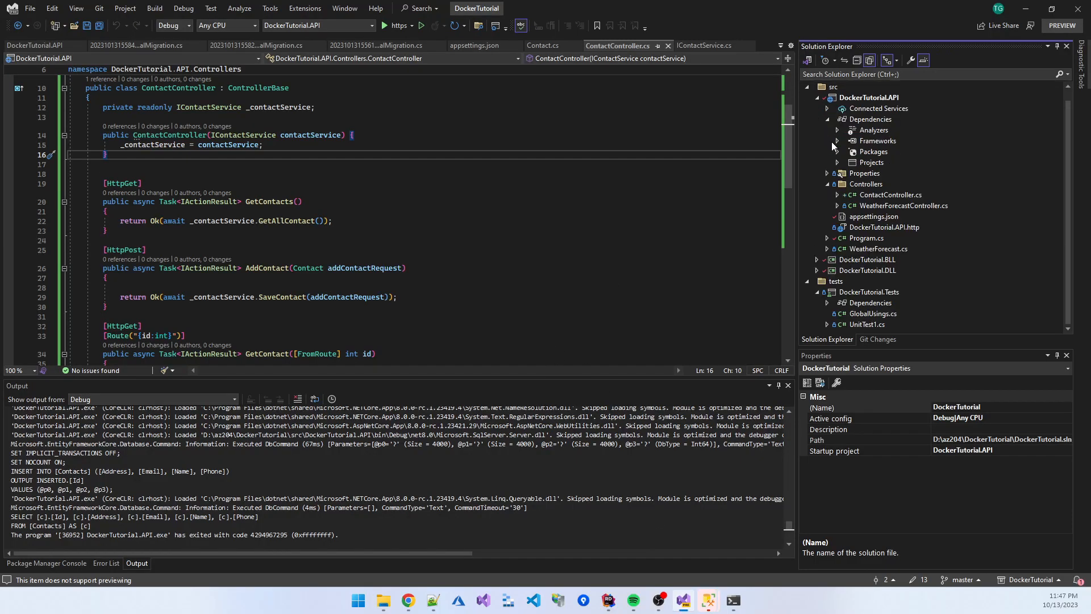
mouse_move(886, 199)
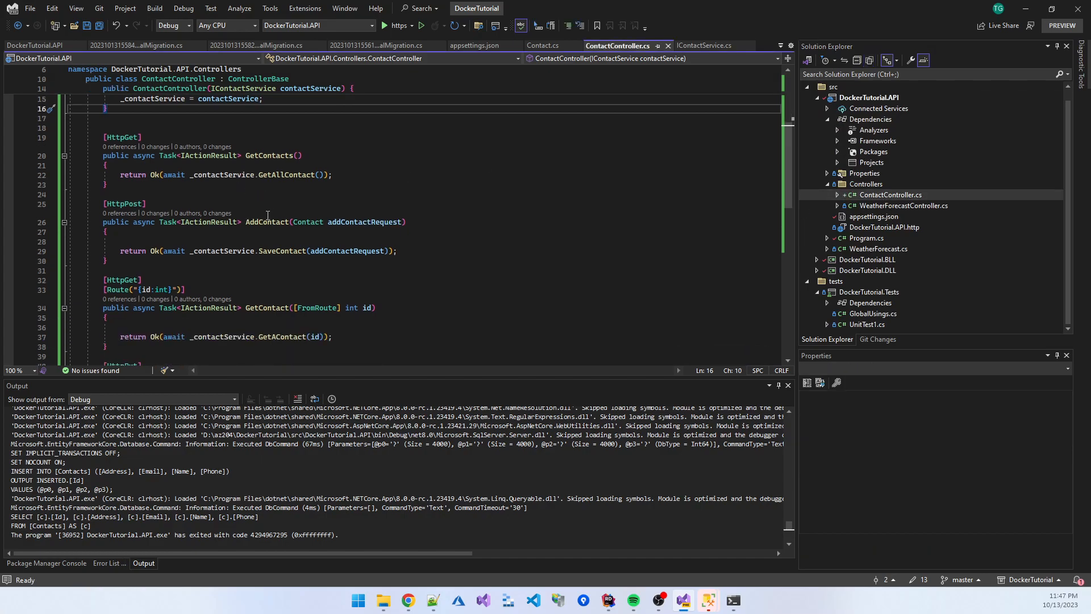
scroll("down", 3)
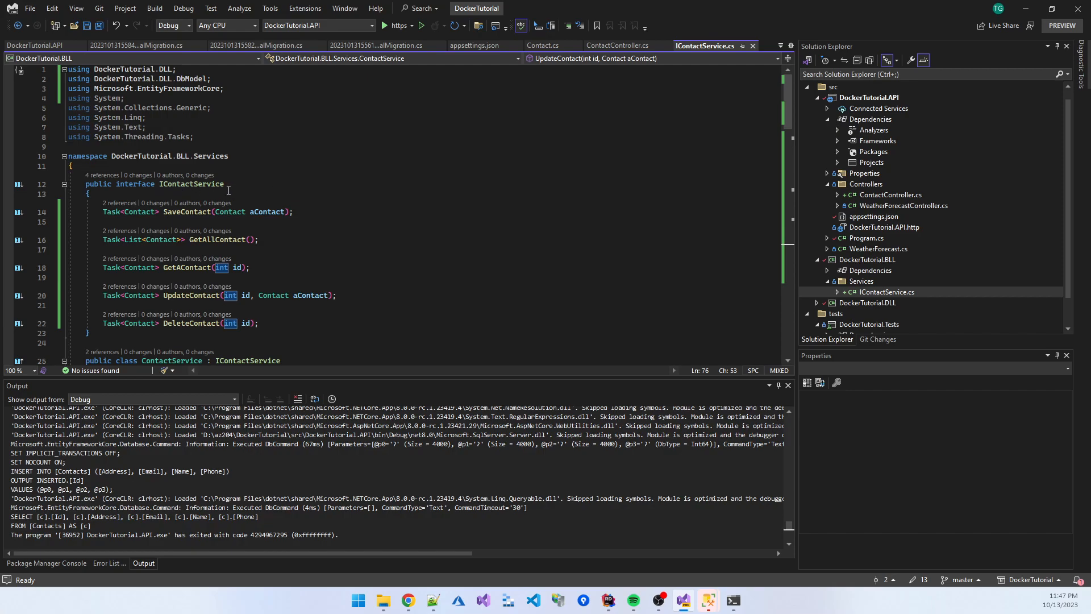
scroll("down", 3)
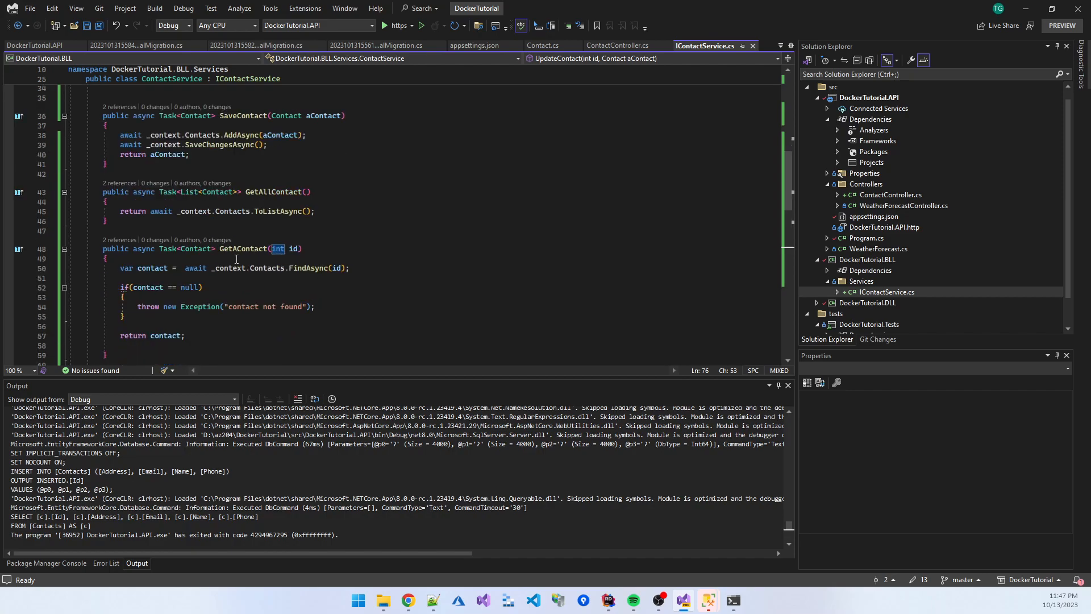
scroll("down", 3)
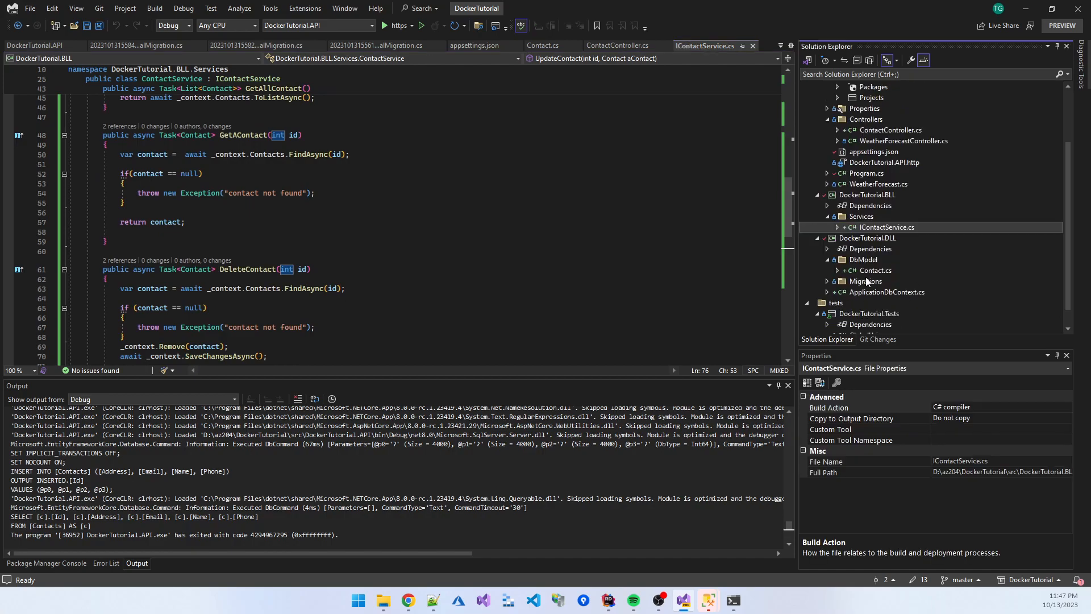
left_click(874, 270)
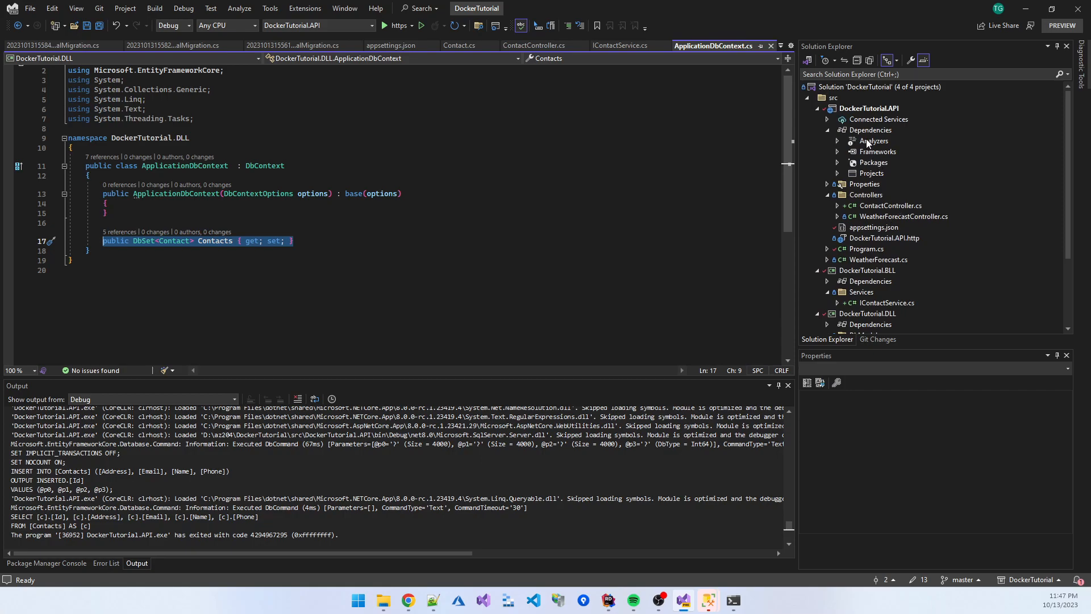
Step: Edit the DockerTutorial.API project file and highlight the InvariantGlobalization value false
right_click(862, 108)
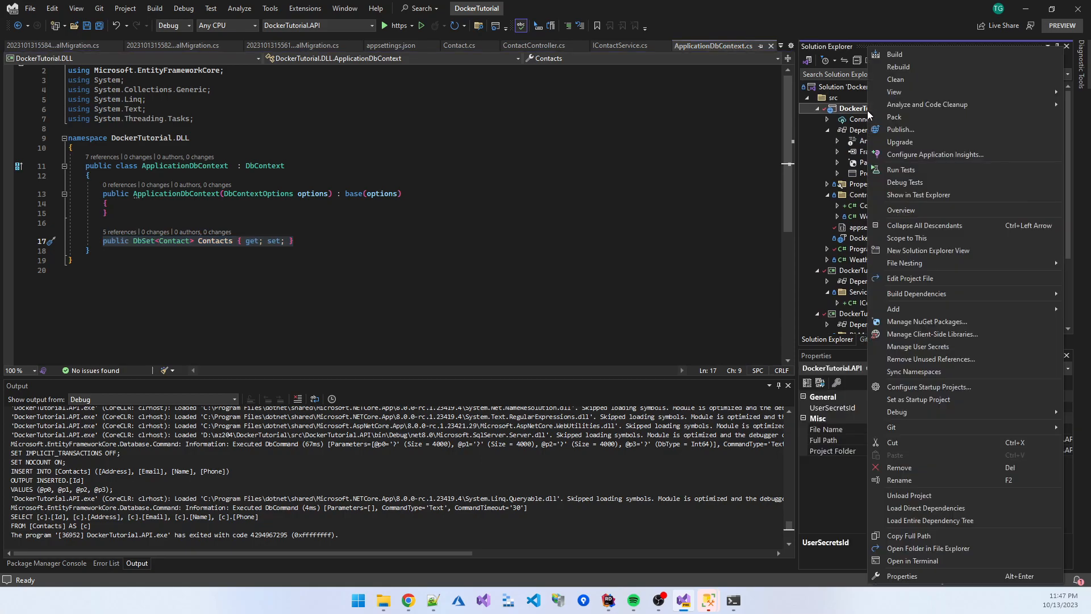
mouse_move(909, 278)
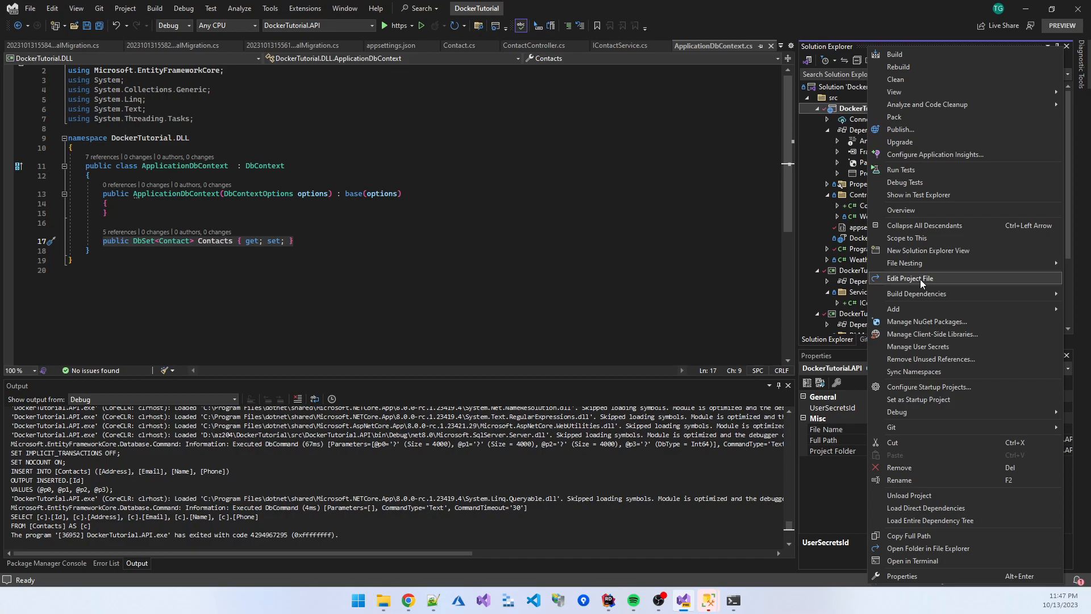
left_click(909, 278)
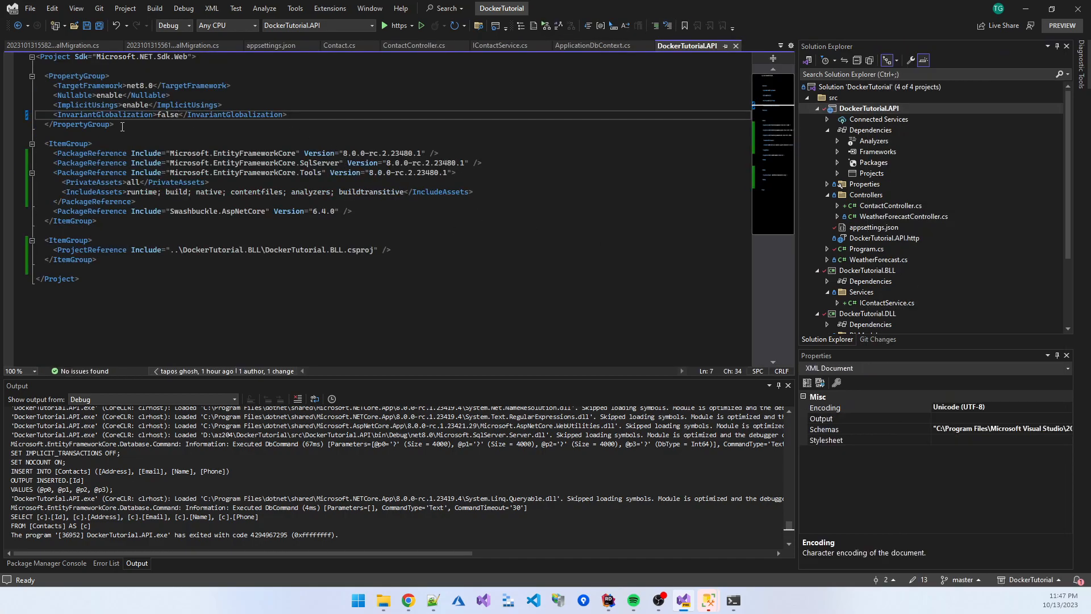
triple_click(174, 114)
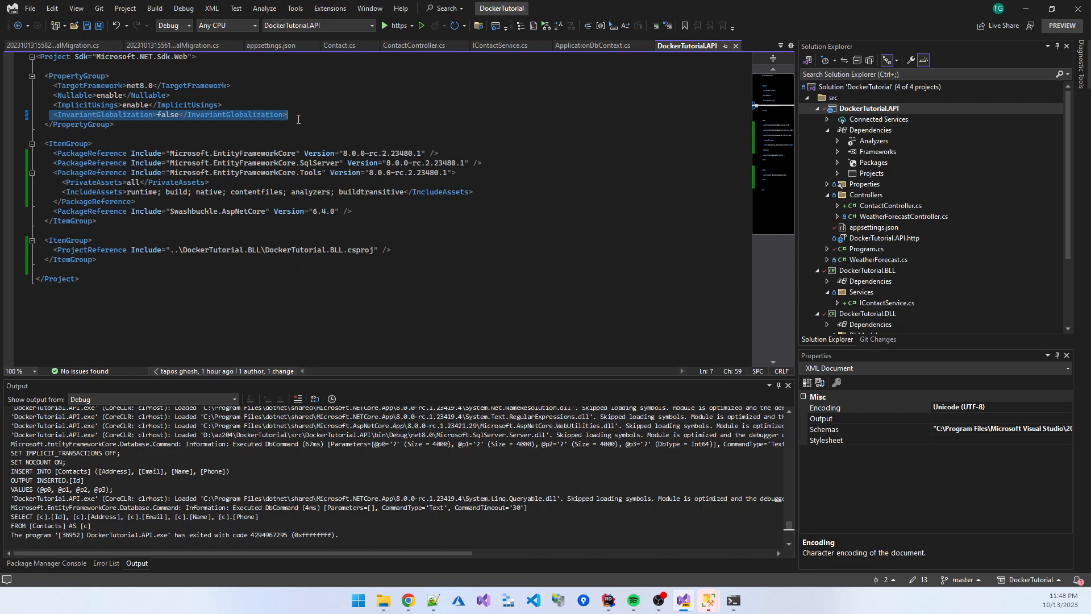
left_click(435, 154)
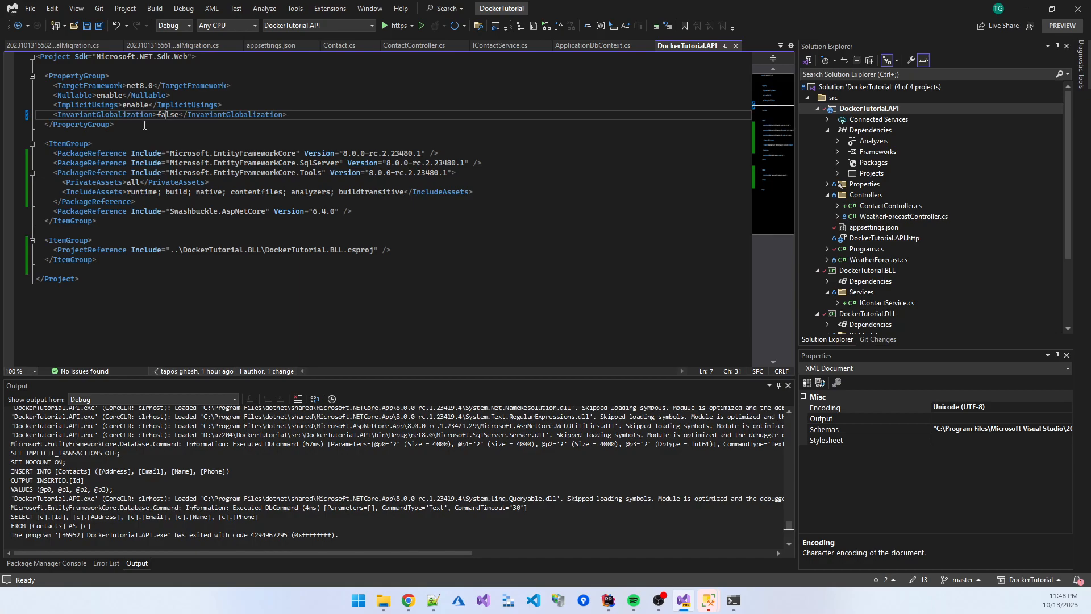
mouse_move(171, 116)
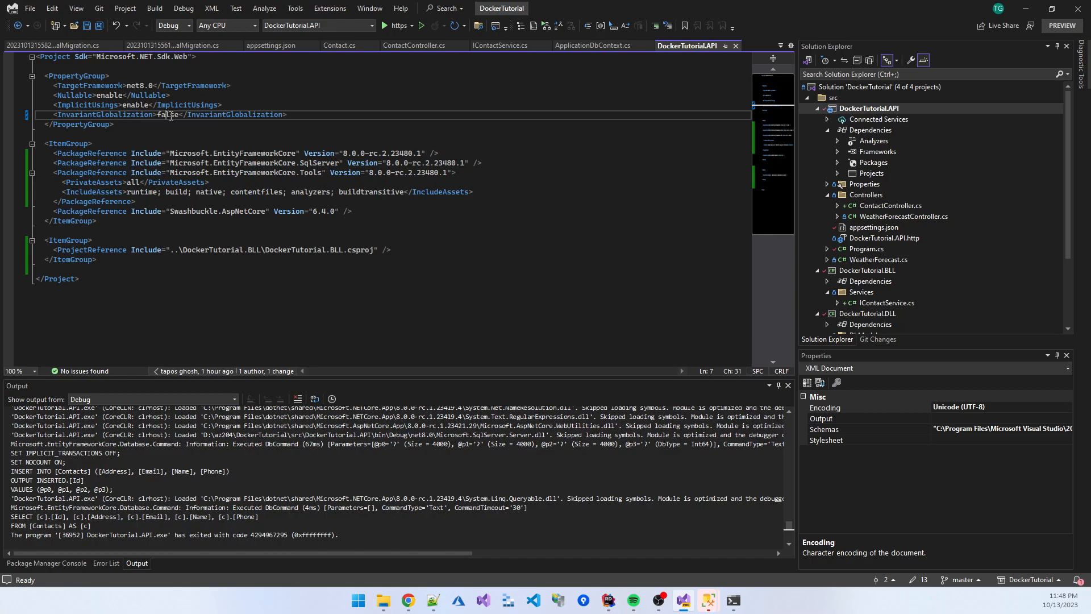
double_click(167, 115)
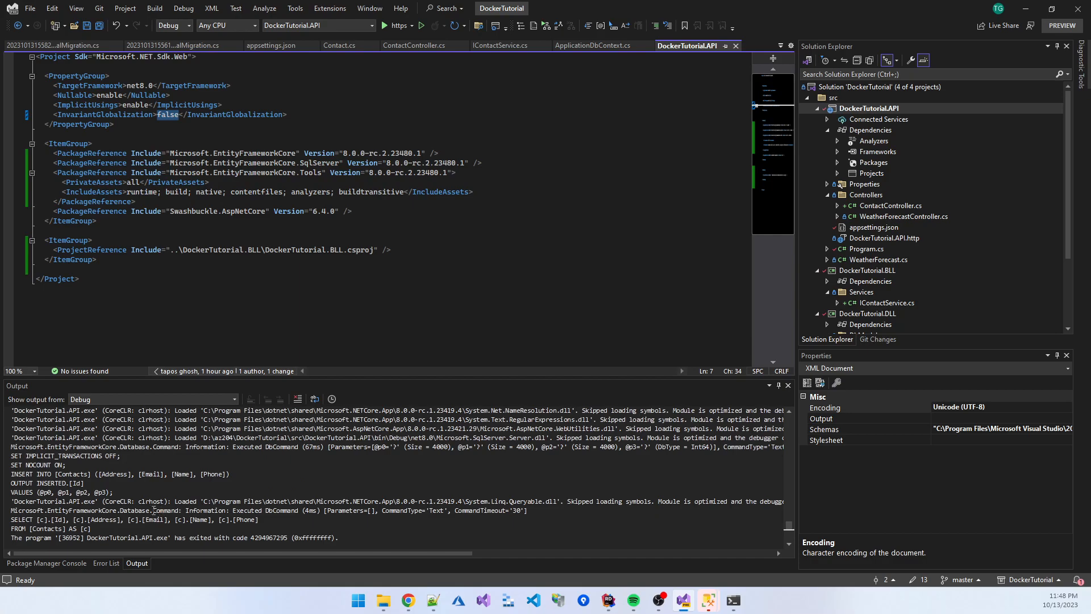
mouse_move(65, 576)
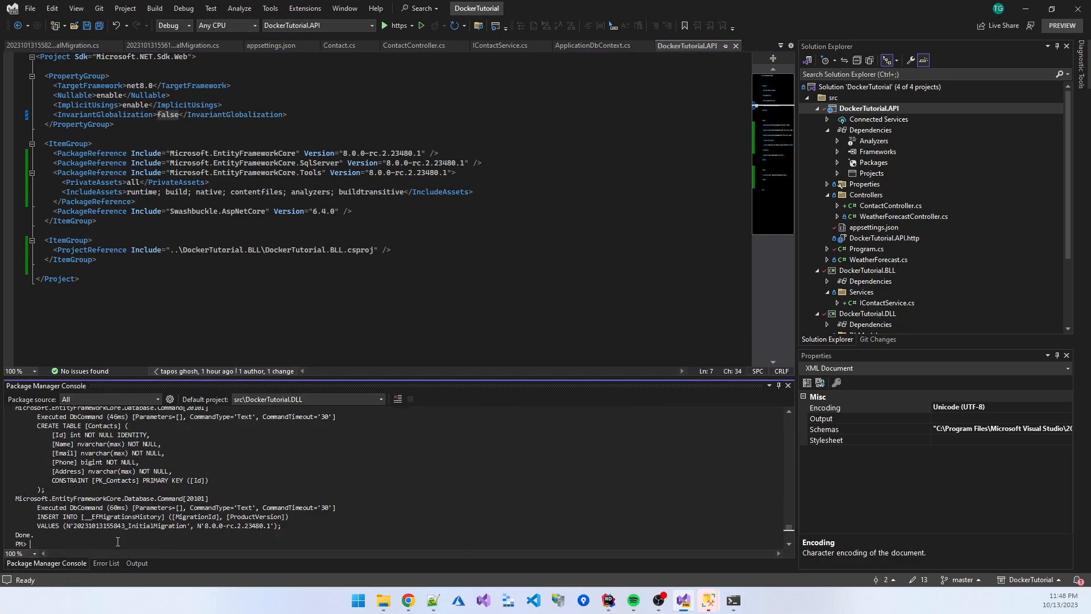
Step: Run Add-Migration InitialMigration and Update-Database in the Package Manager Console
type("Update-Database")
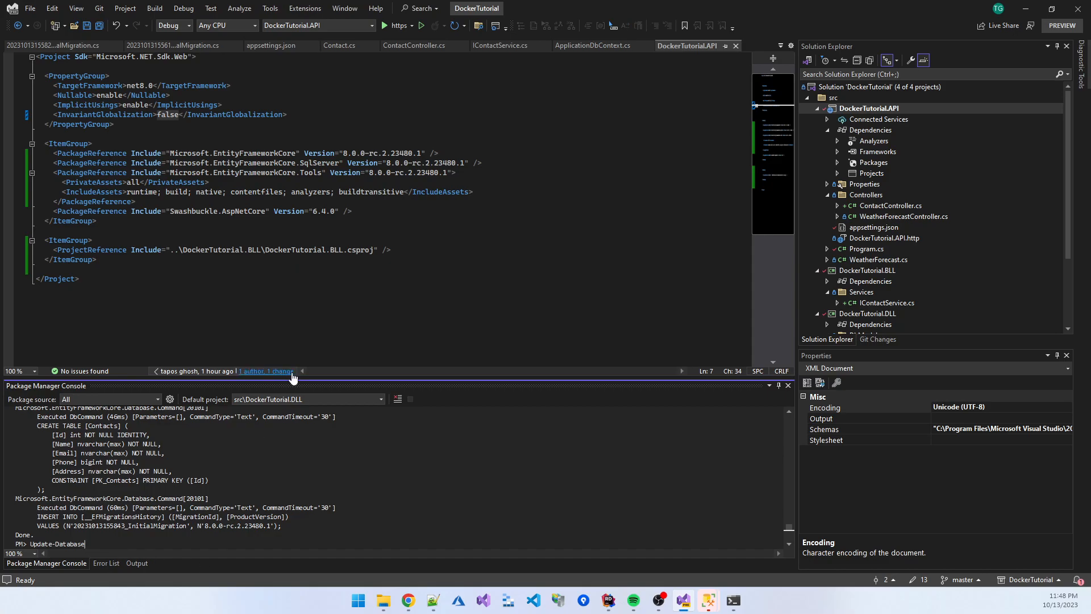
scroll("down", 3)
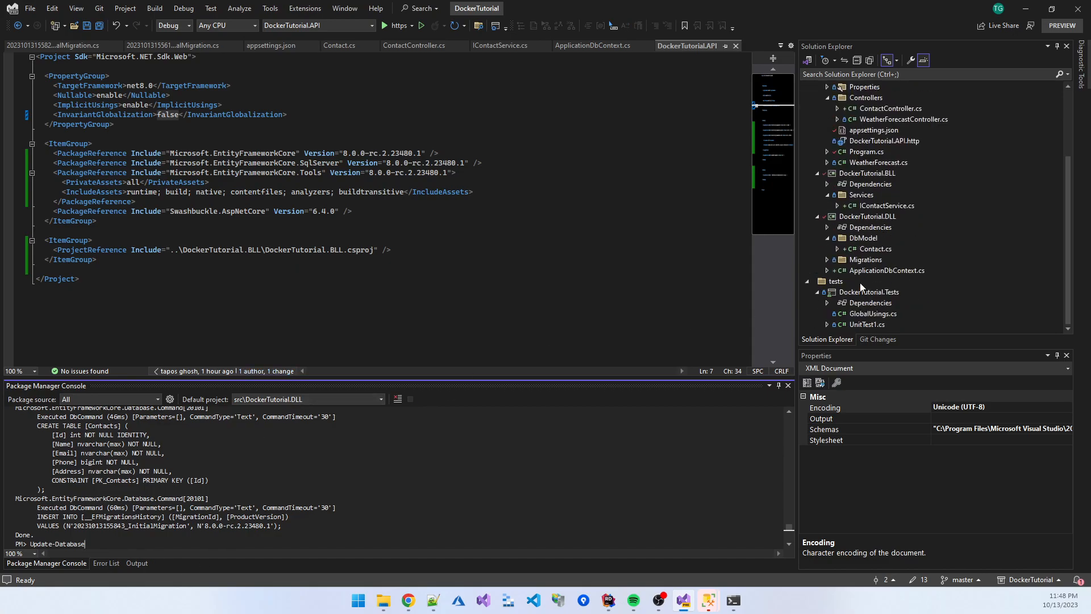
mouse_move(828, 266)
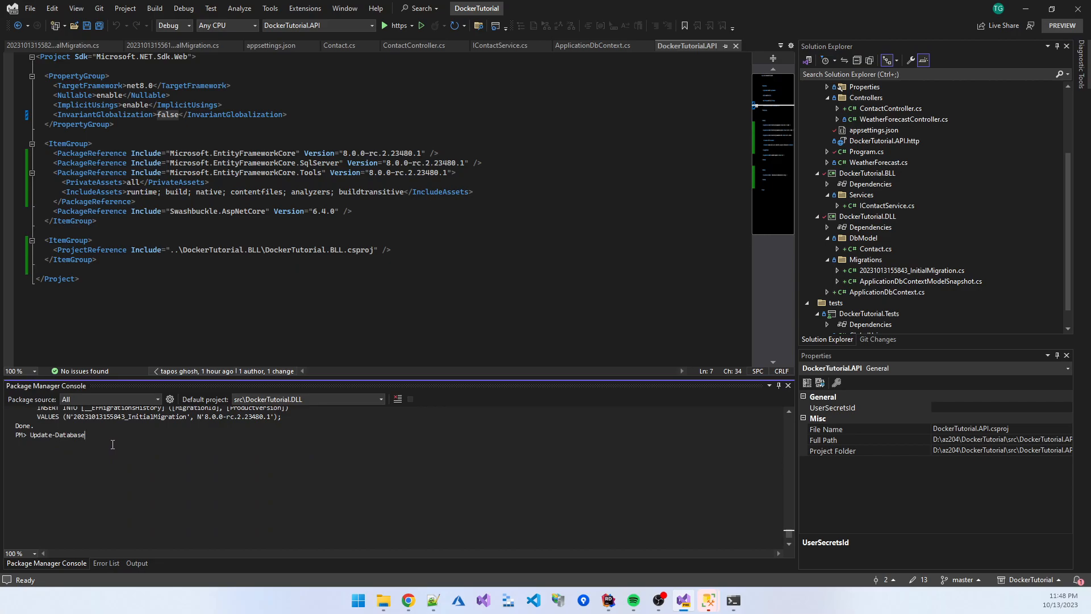
type("Add-Migration InitialMigration")
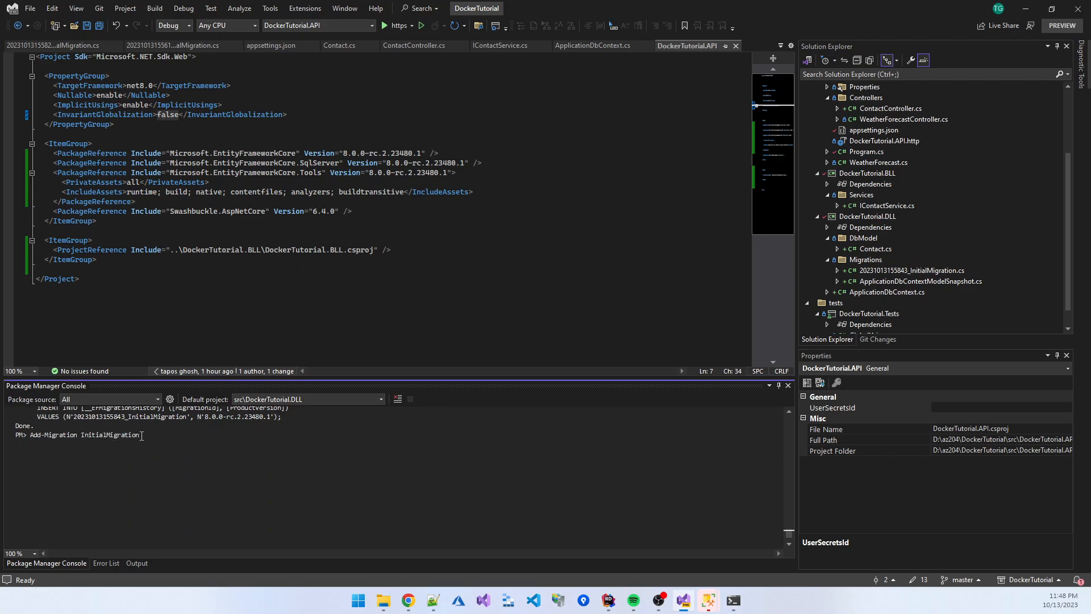
type("Update-Database")
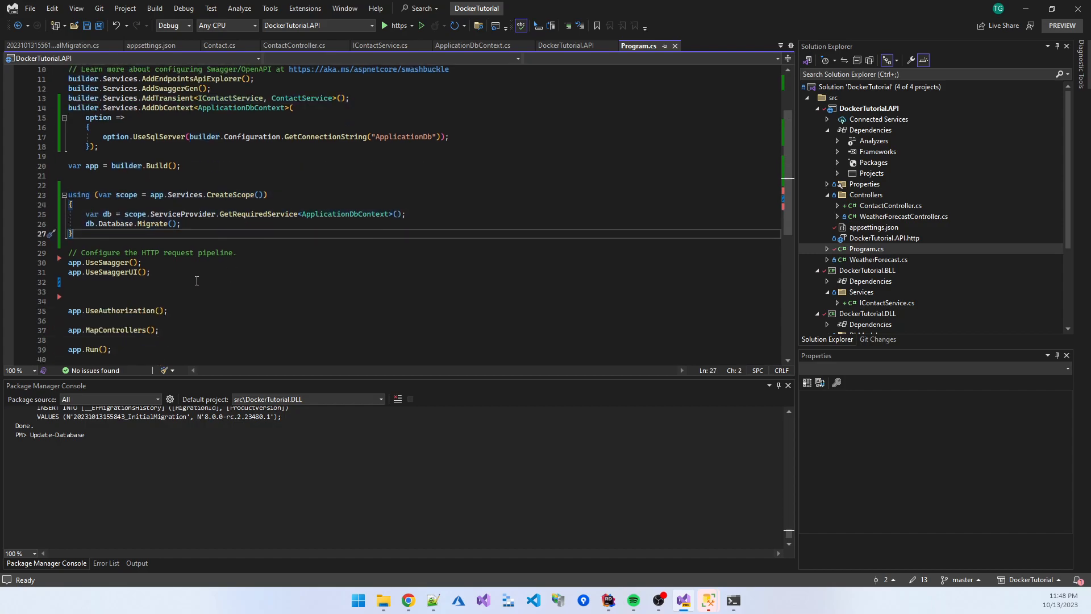
Step: Review Program.cs, then run DockerTutorial.API with the https Start button
scroll("down", 3)
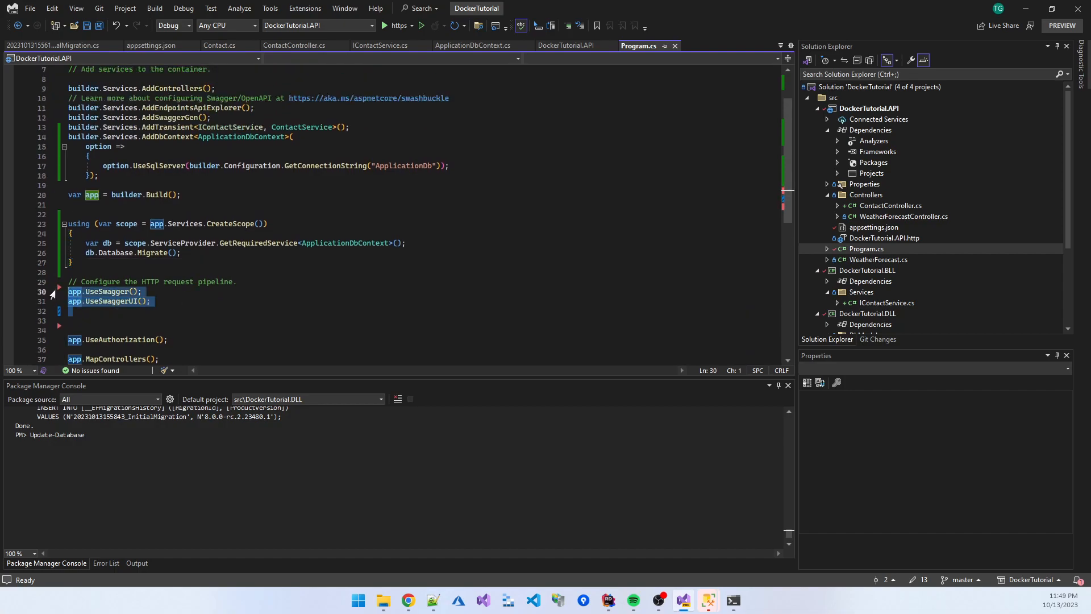
left_click(144, 272)
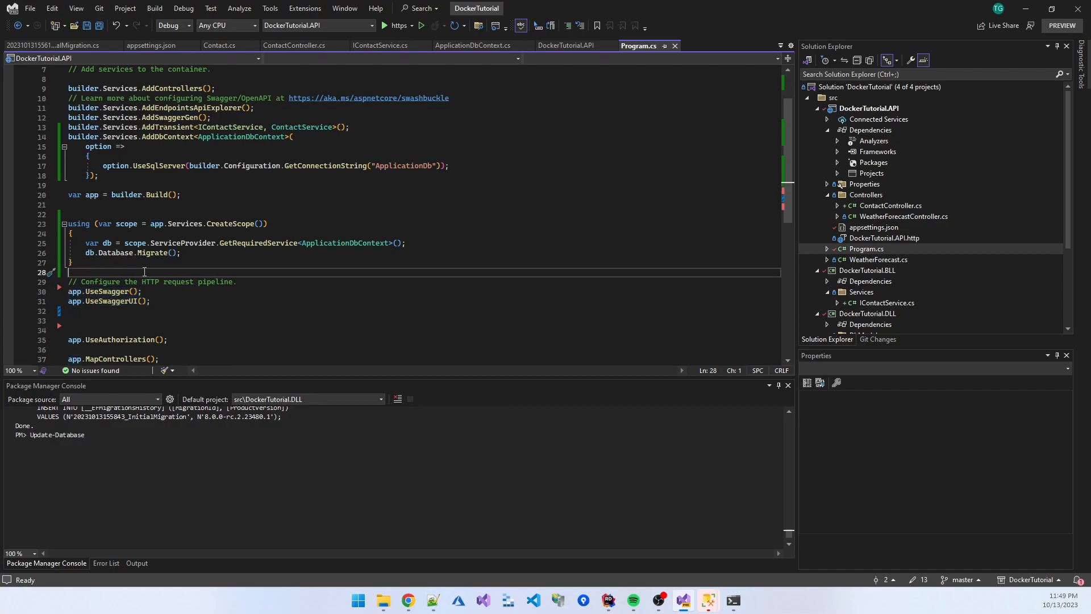
mouse_move(97, 315)
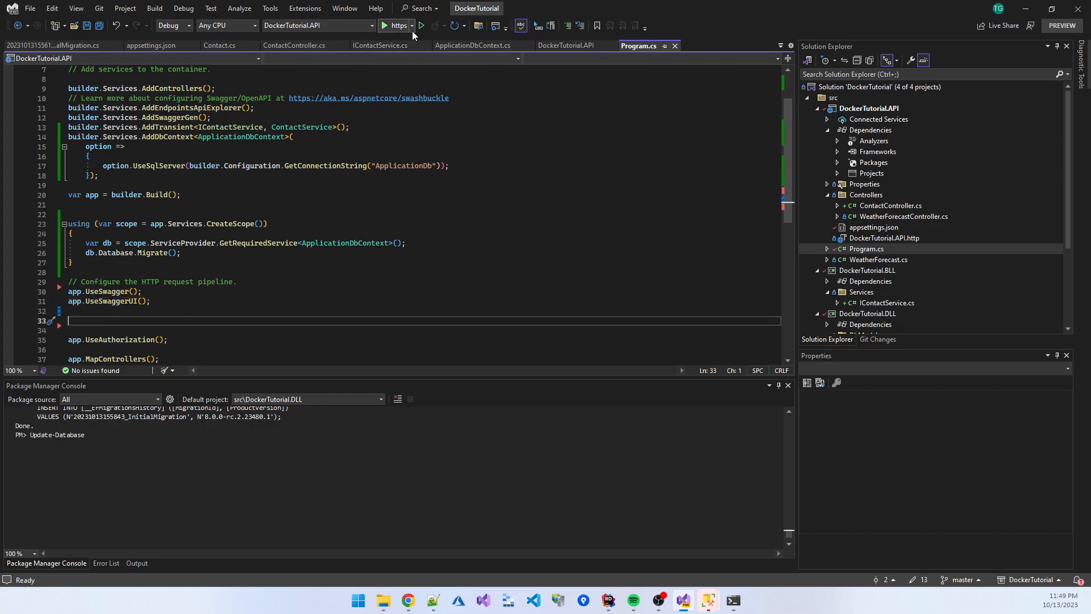
mouse_move(421, 25)
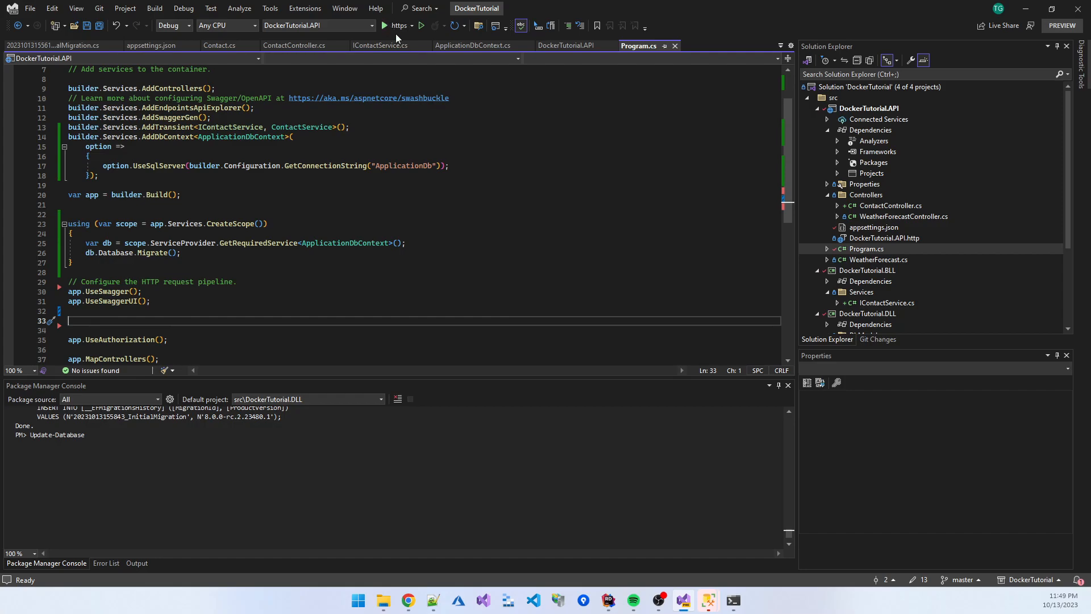
left_click(150, 45)
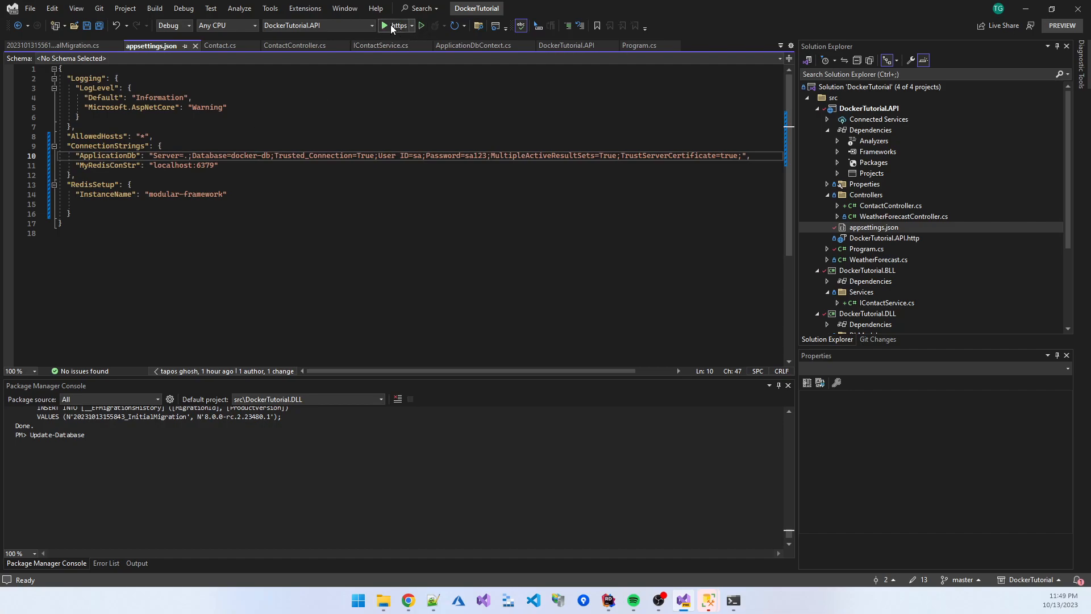
left_click(384, 25)
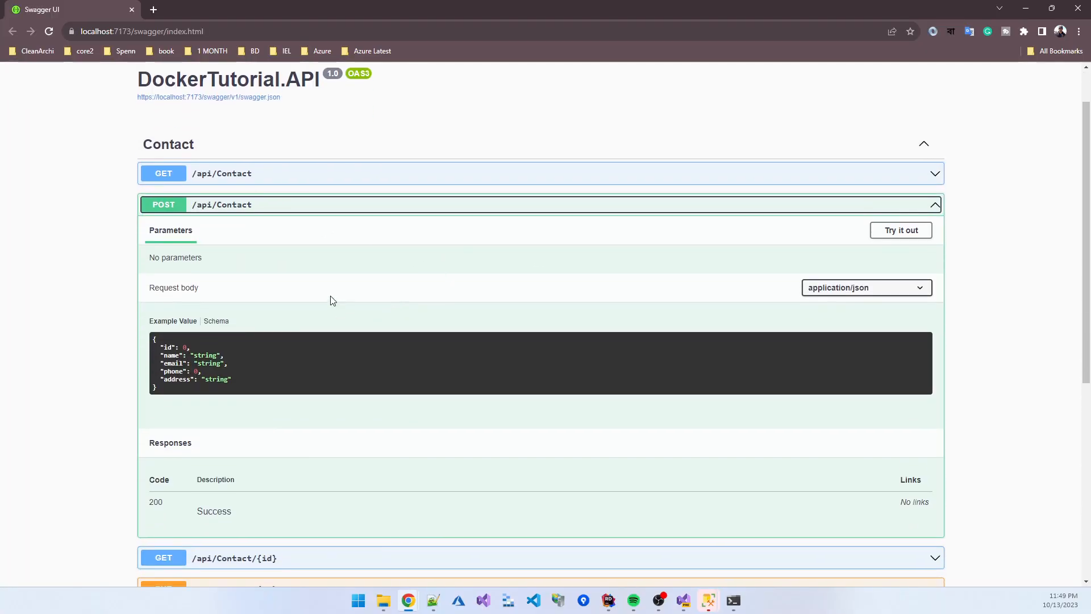
Step: POST contact abc, def, 10, dhaka in Swagger, then expand GET /api/Contact
left_click(900, 230)
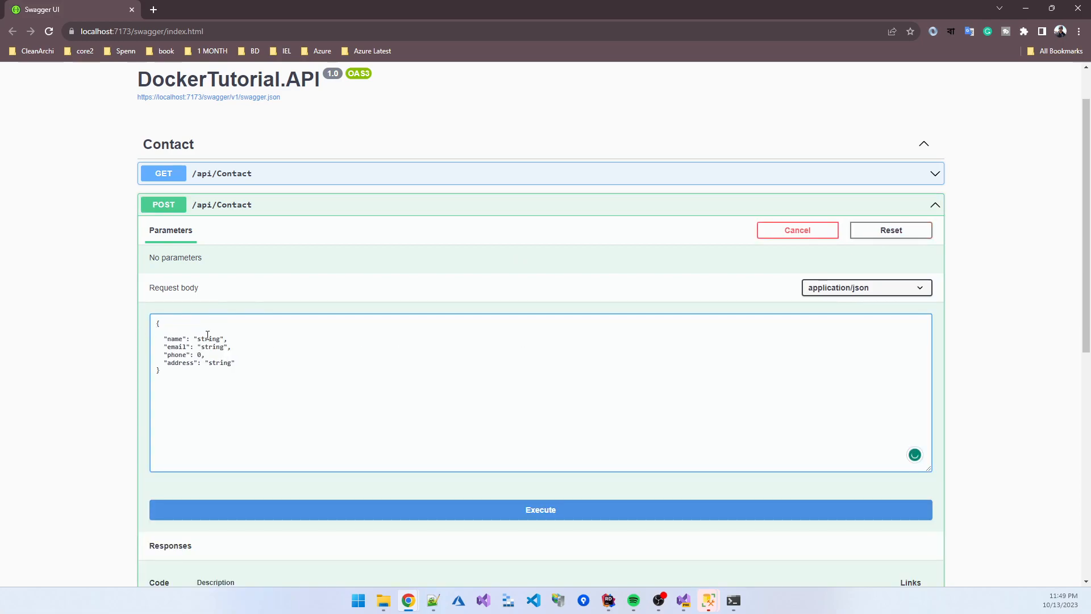
type("abc")
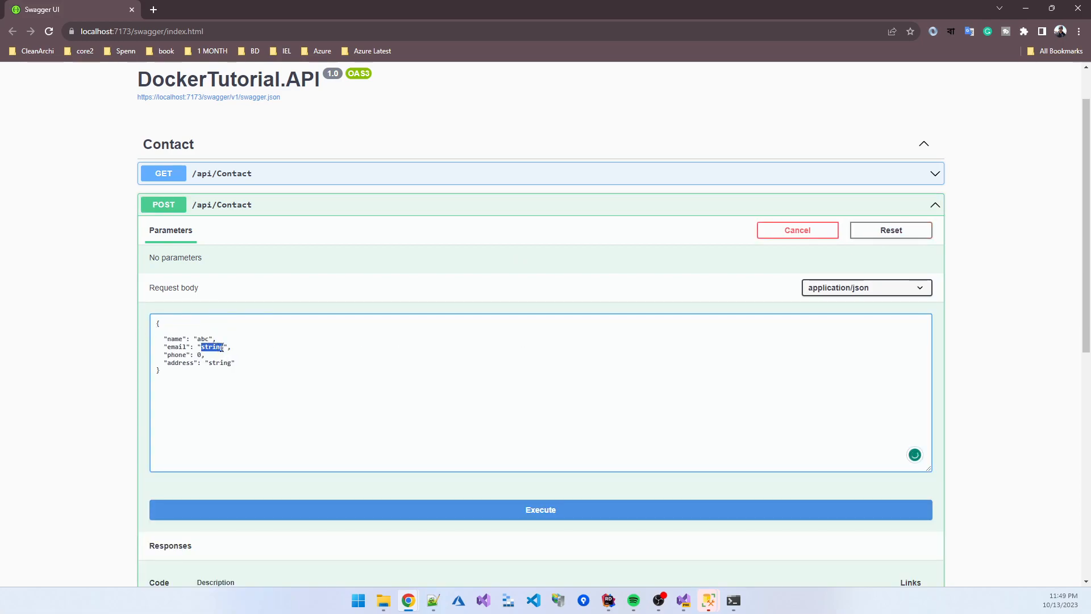
type("def")
left_click(185, 354)
type("1")
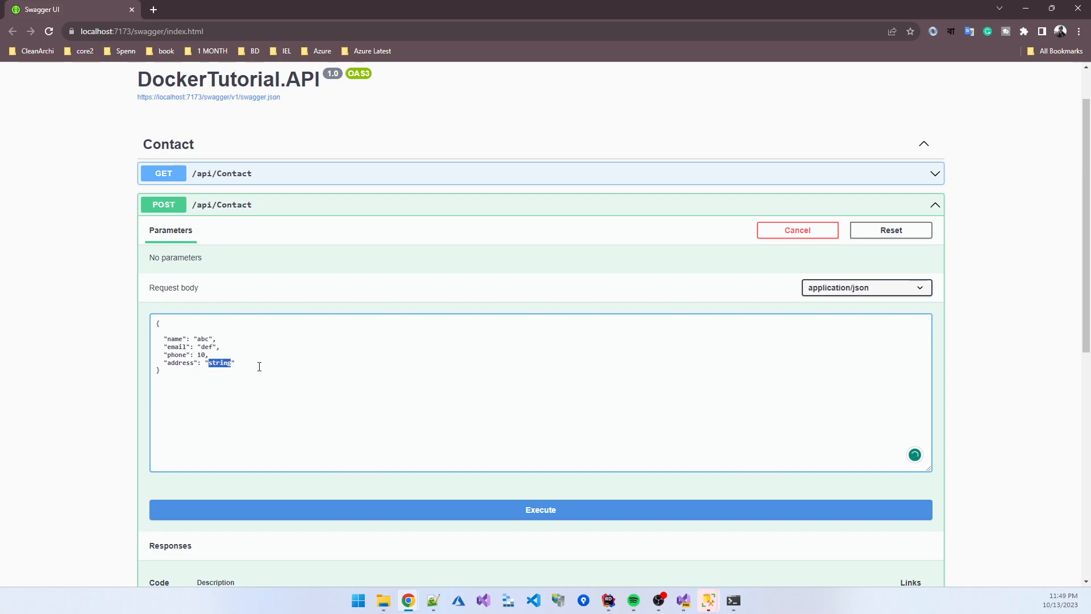
type("dhaka")
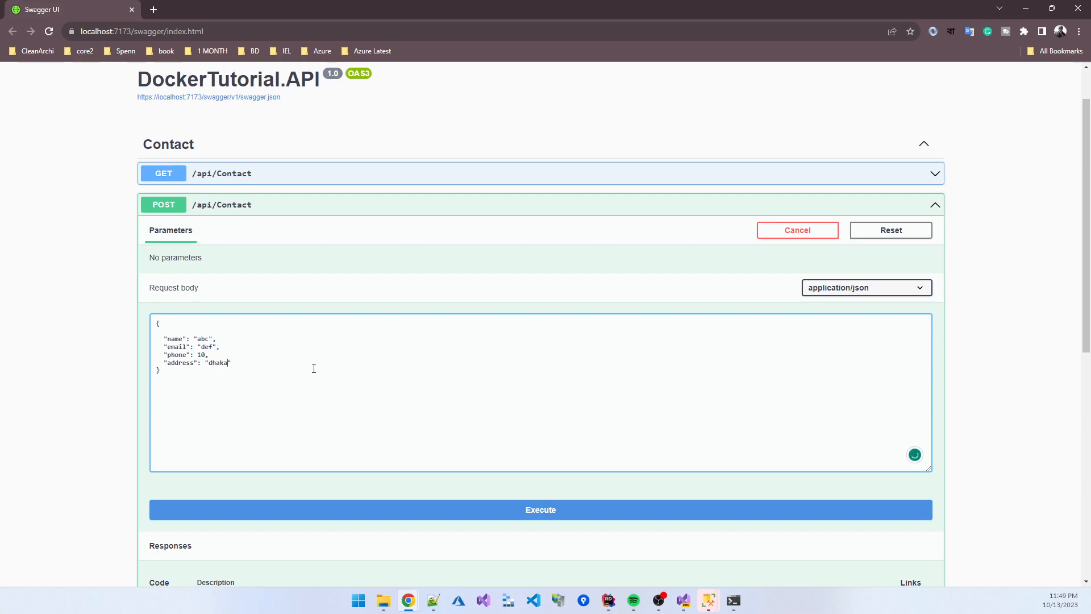
left_click(540, 509)
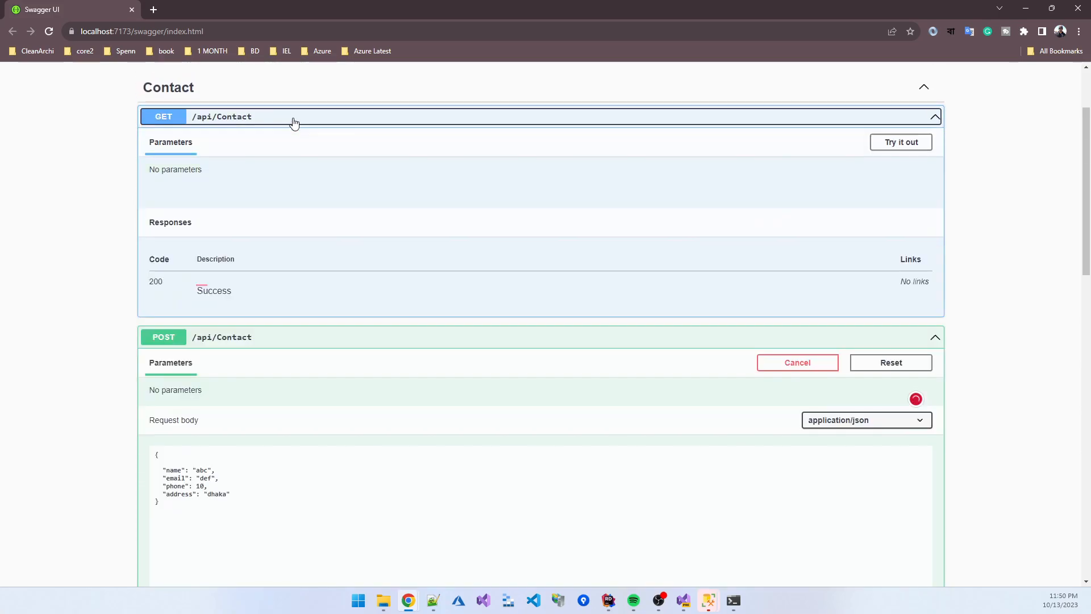
left_click(900, 142)
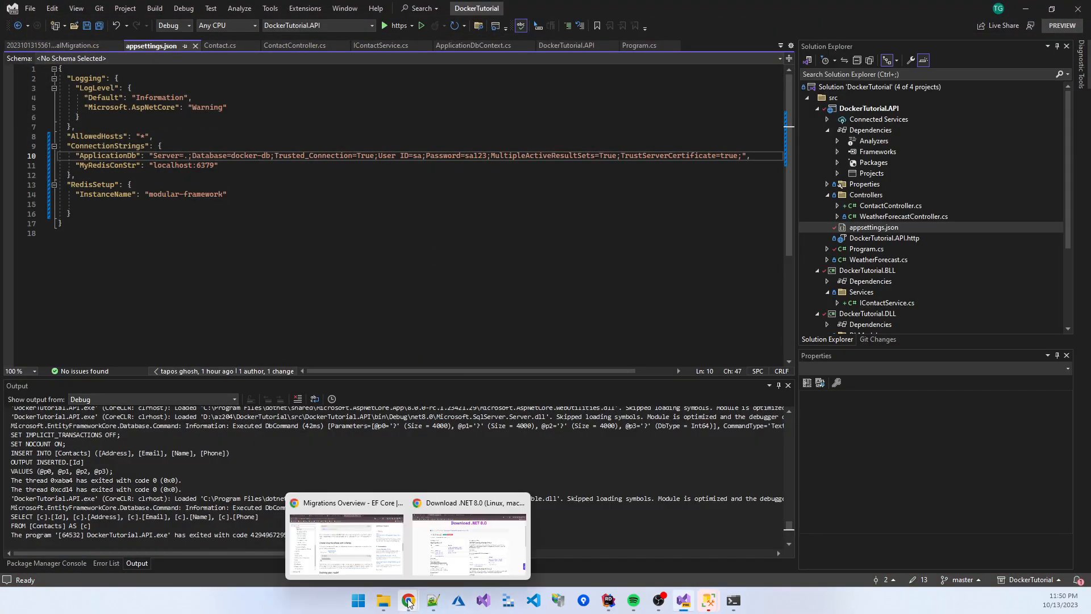
Step: Bring up the azure devops docker deck on slide 5, Application Required Software
left_click(409, 600)
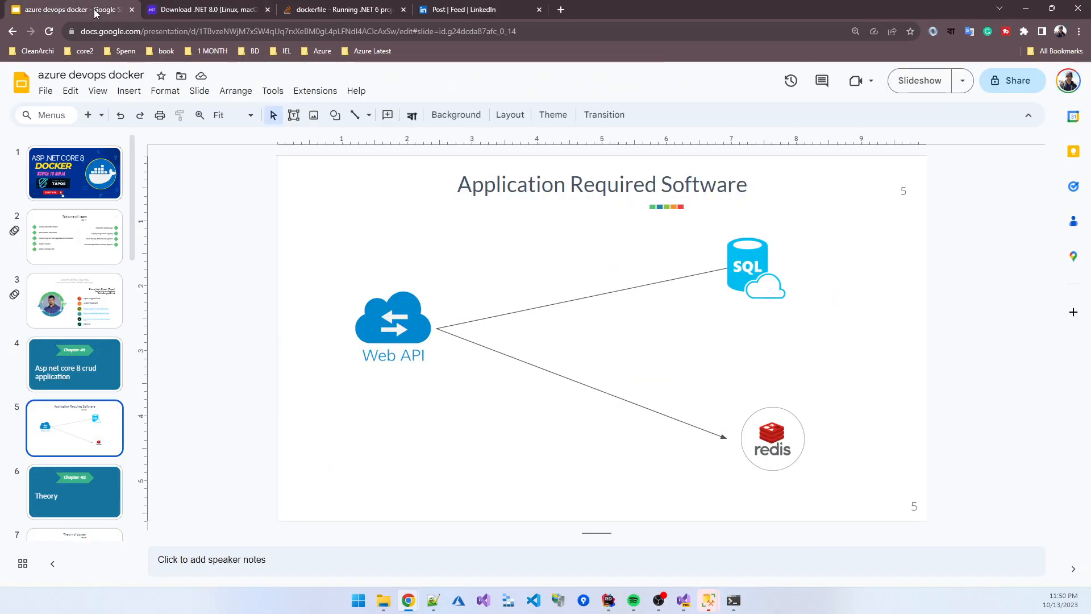
mouse_move(360, 305)
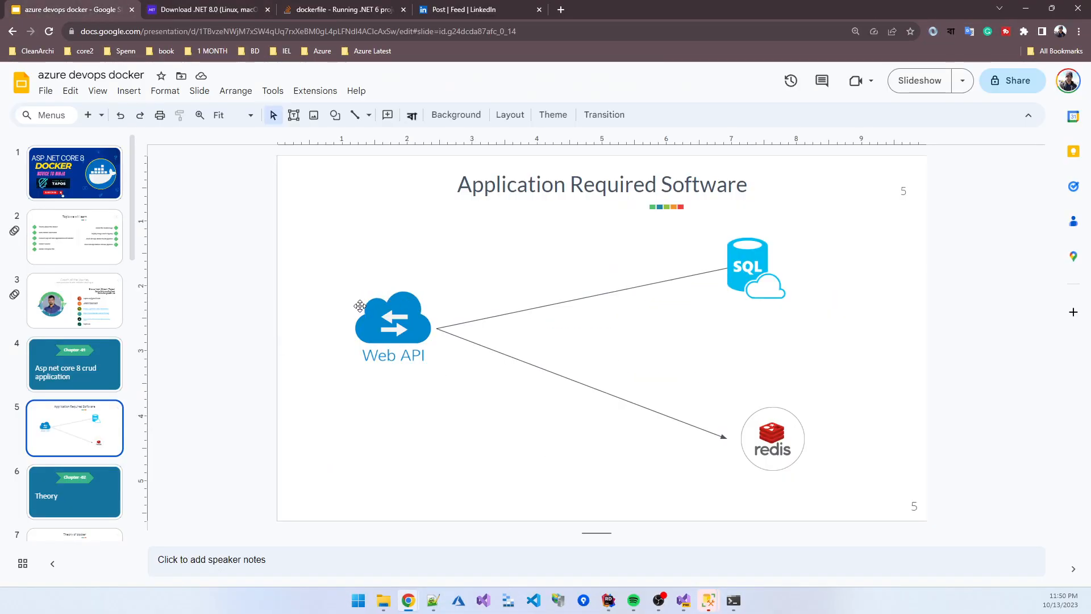
mouse_move(746, 282)
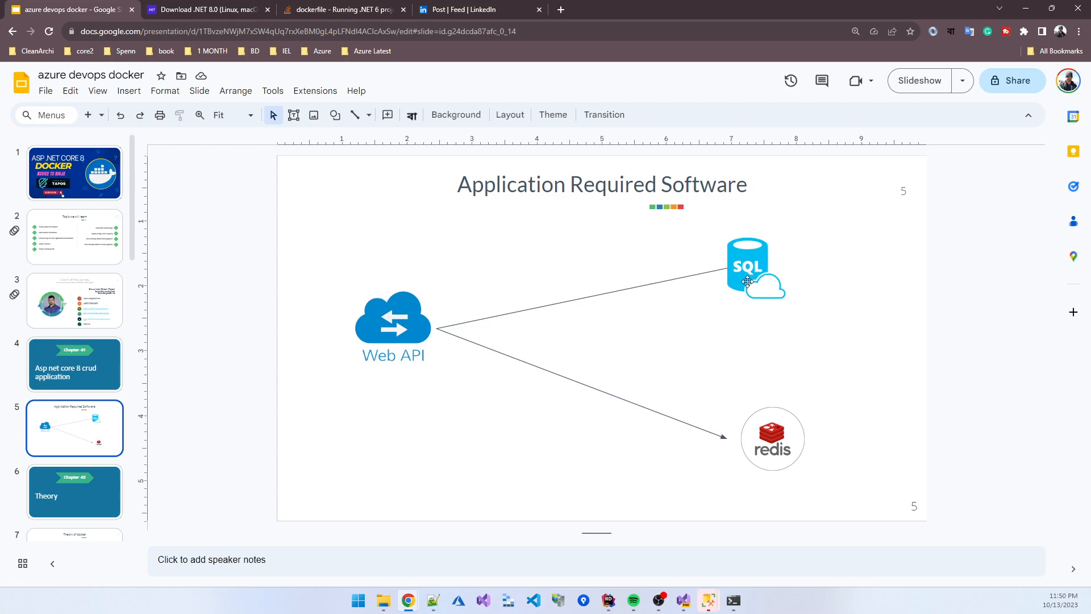
mouse_move(708, 600)
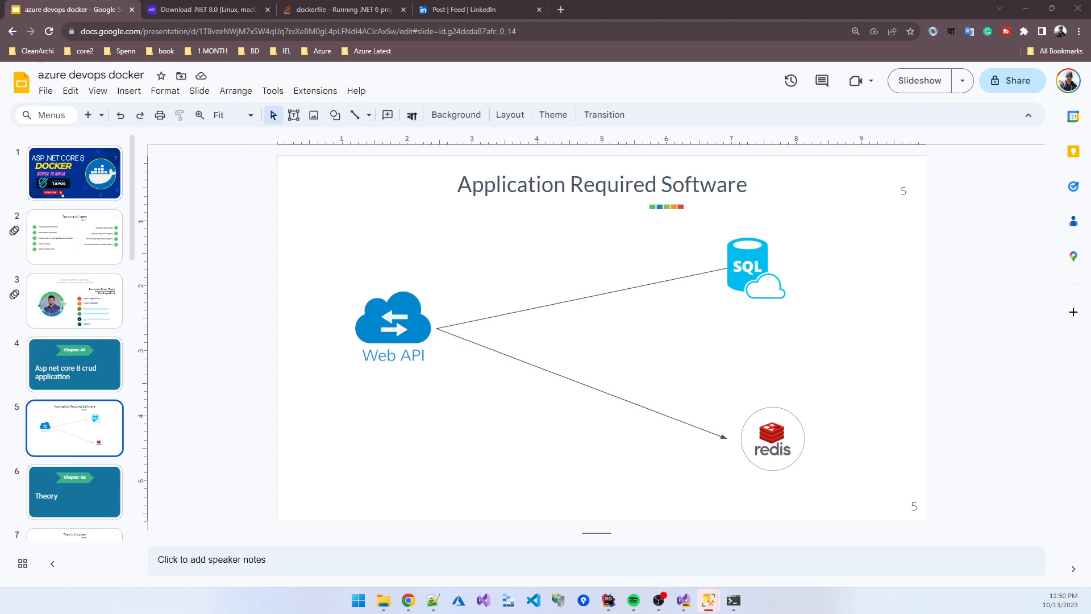
Step: Switch to SQL Server Management Studio showing the local SQL Server 15.0 Object Explorer
left_click(707, 600)
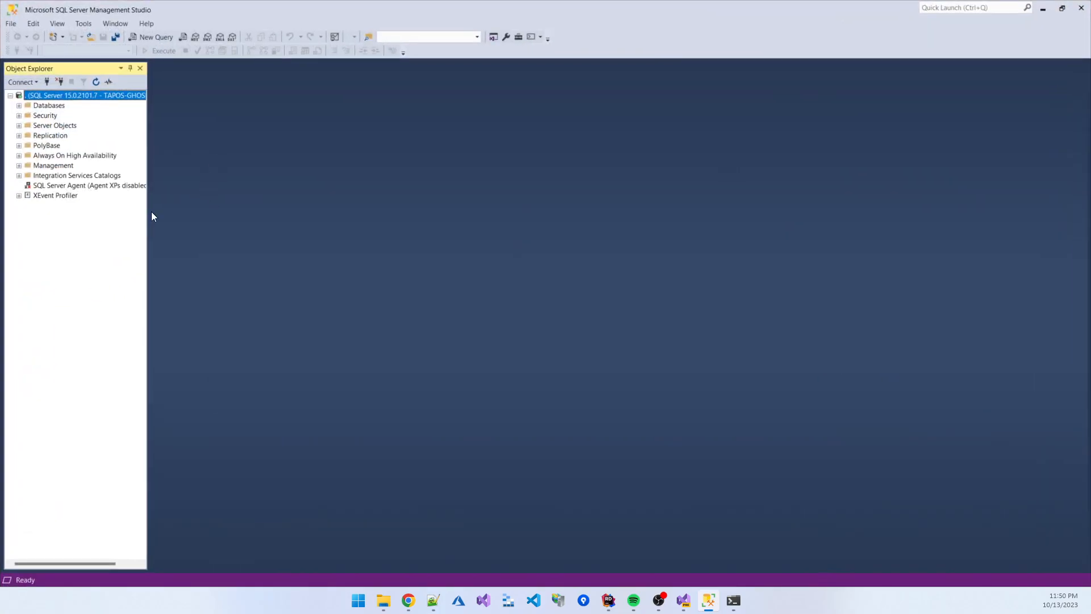
mouse_move(122, 147)
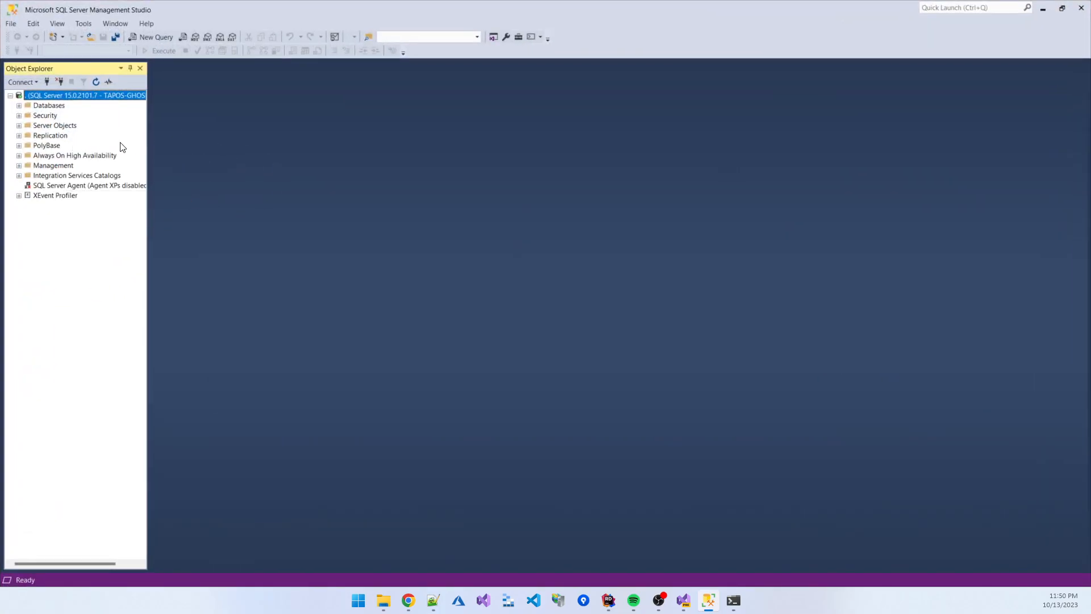
mouse_move(408, 600)
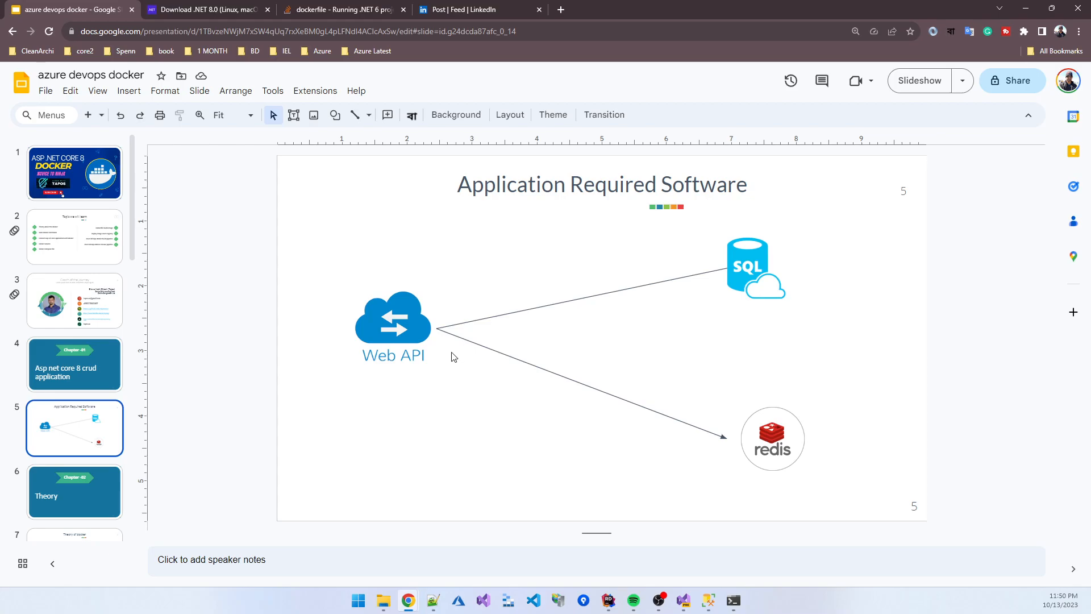
mouse_move(670, 430)
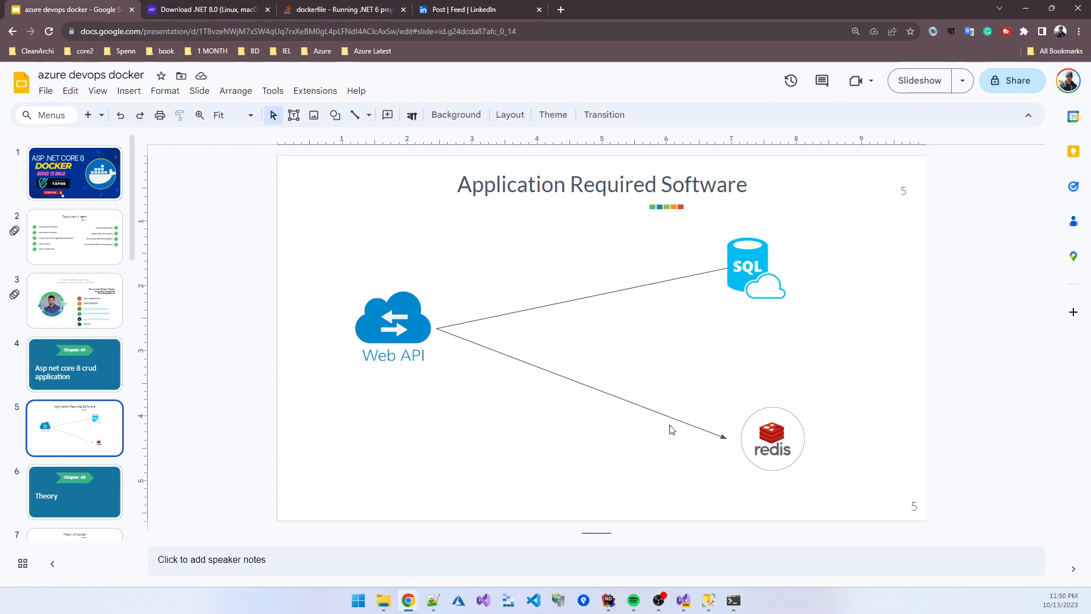
mouse_move(775, 465)
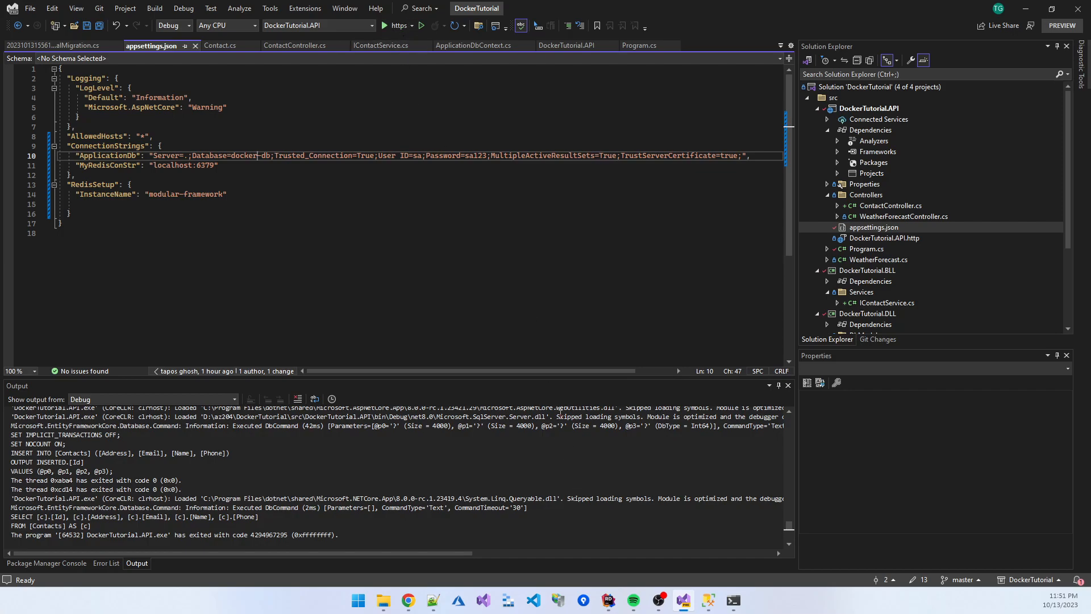
left_click(407, 601)
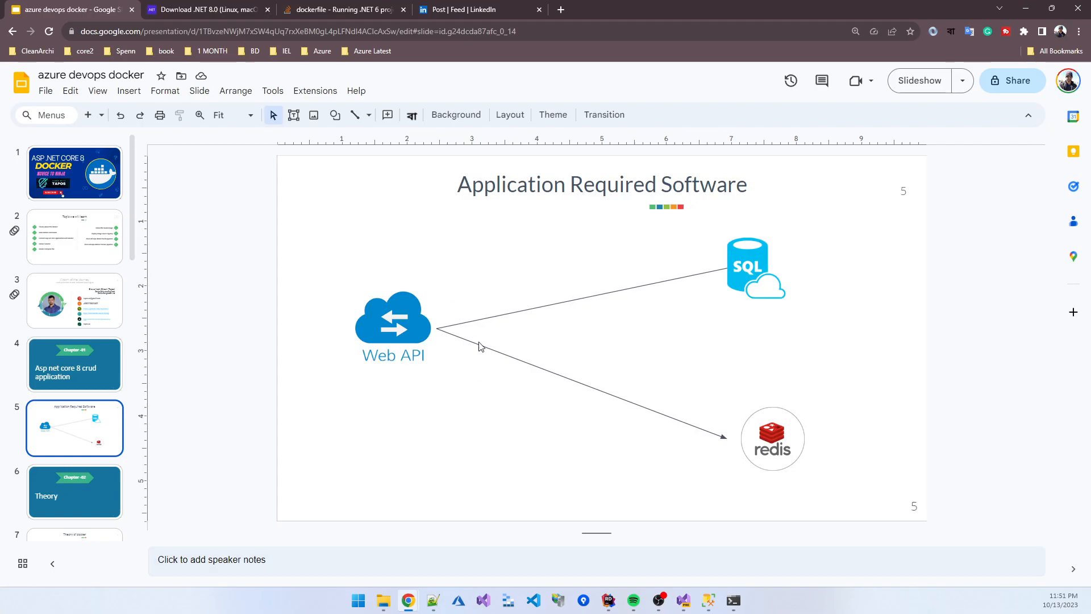
mouse_move(452, 294)
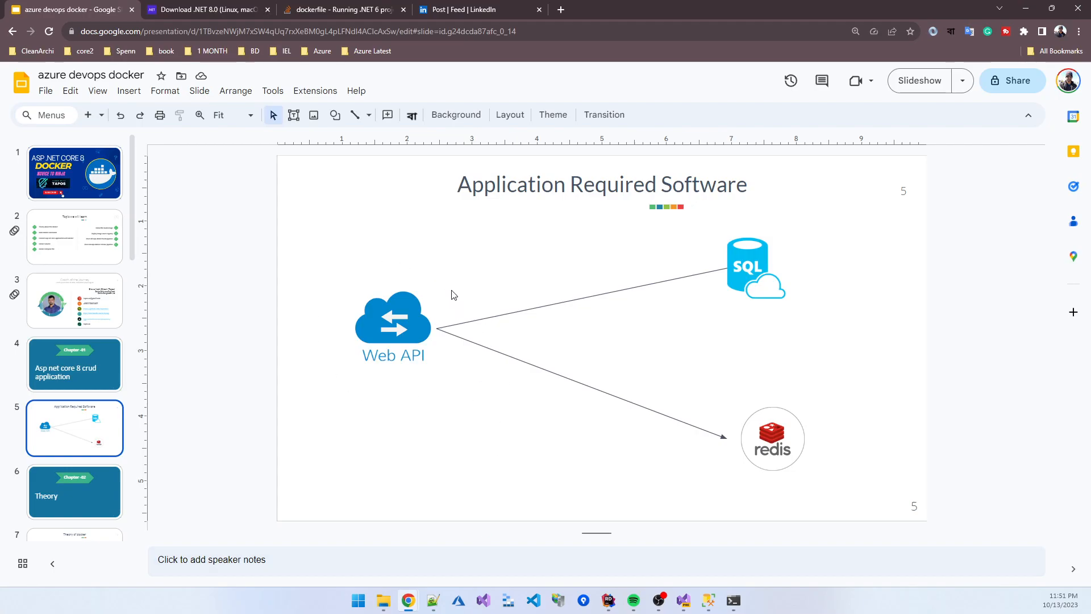
mouse_move(800, 250)
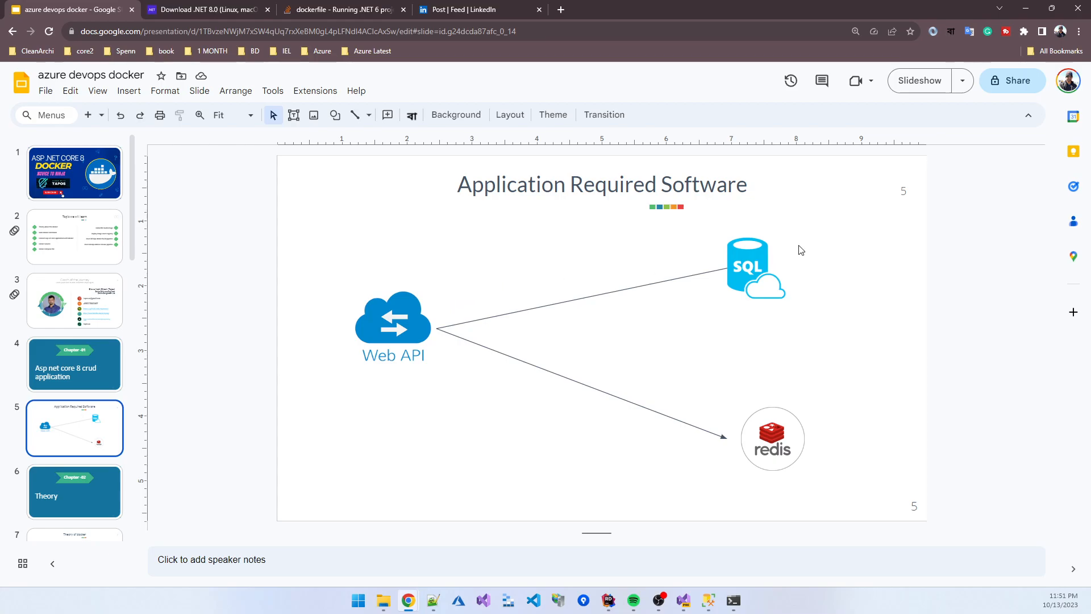
mouse_move(775, 326)
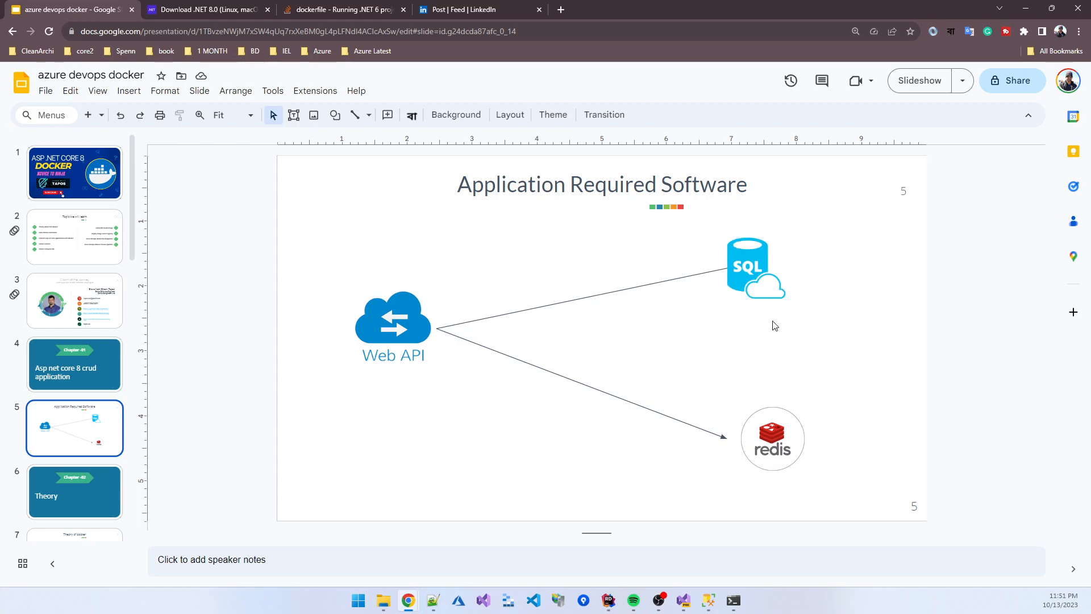
mouse_move(779, 381)
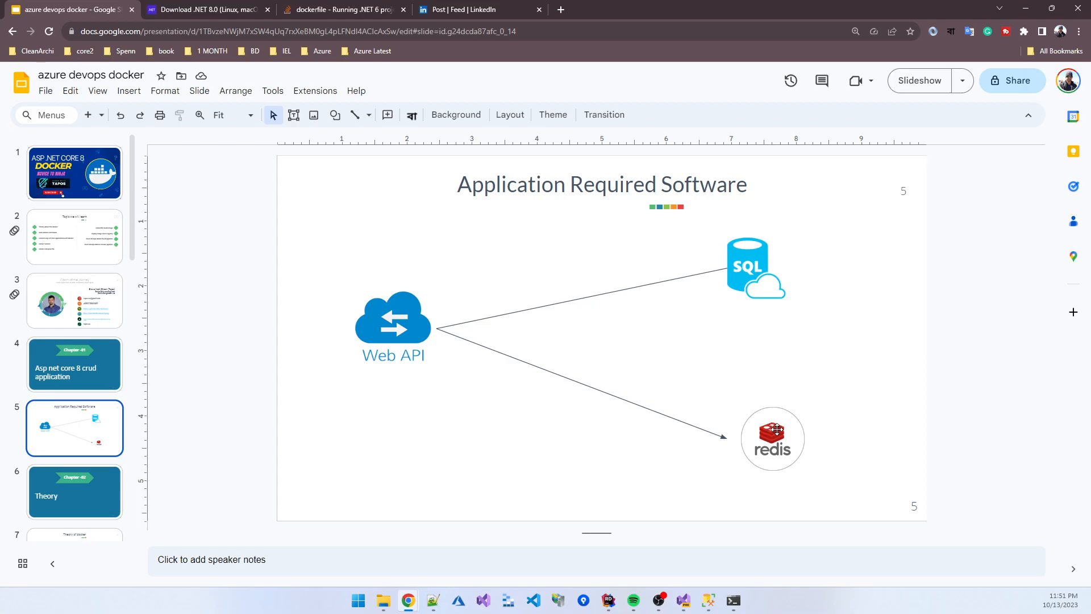
mouse_move(723, 401)
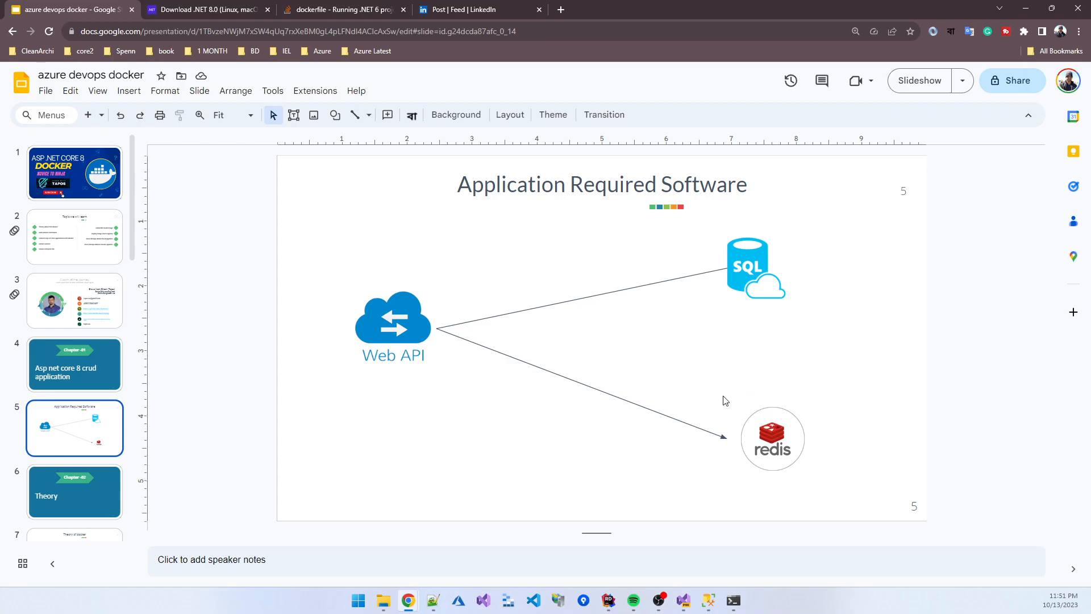
mouse_move(589, 532)
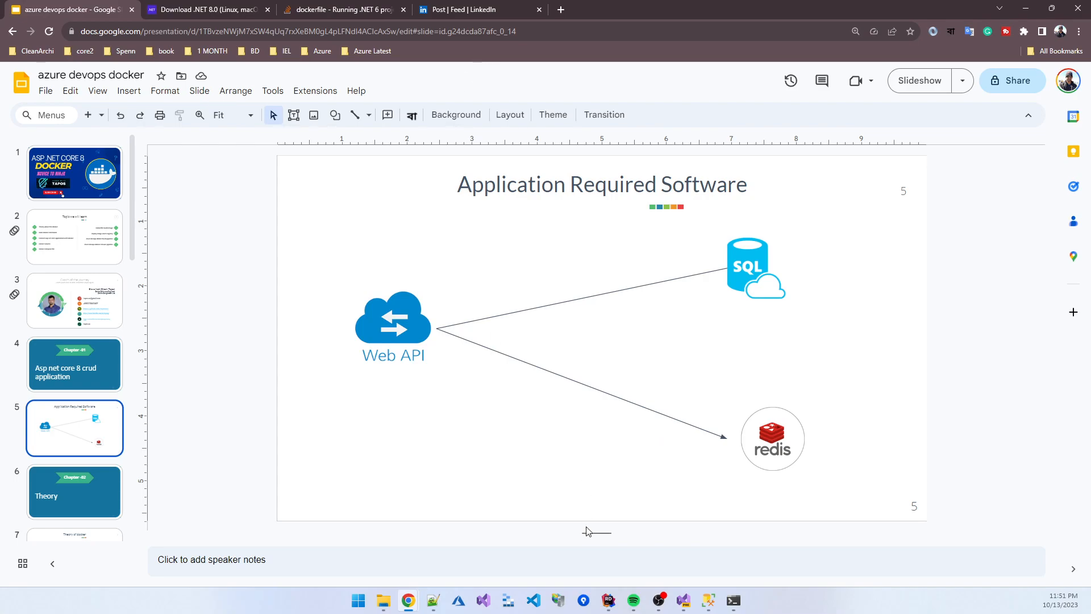
left_click(683, 600)
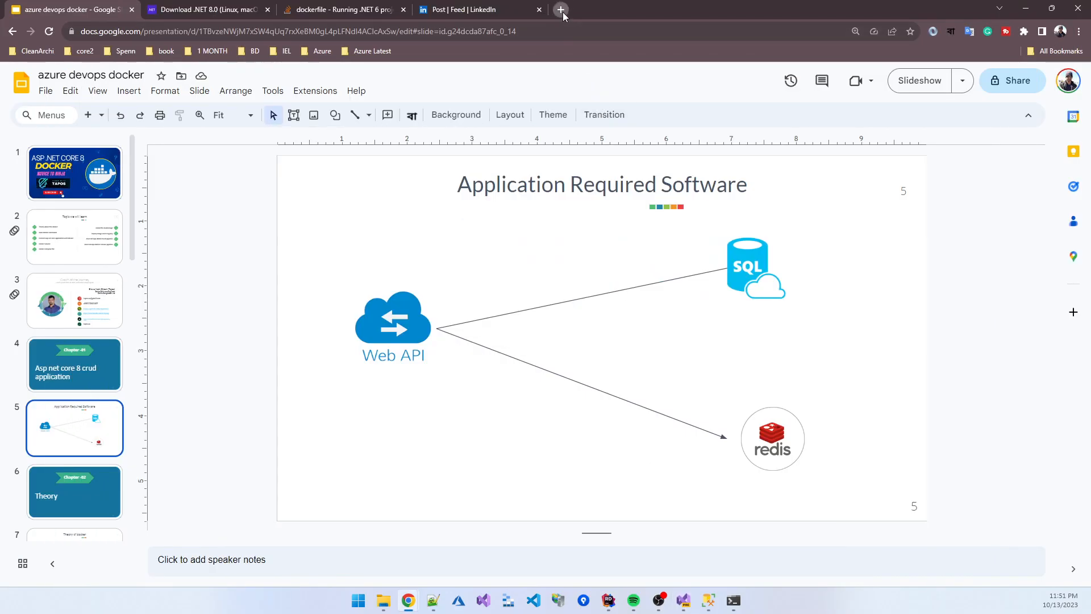
Step: Start a new GitHub repository and enter the name asp-net-core-8-docker
left_click(561, 10)
type("github.com")
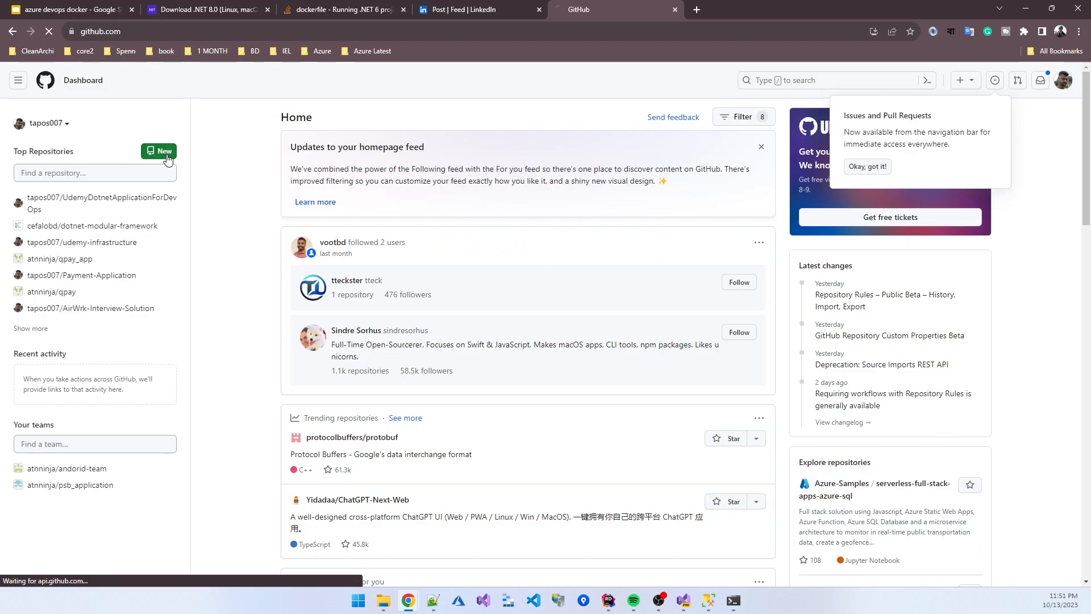
left_click(159, 151)
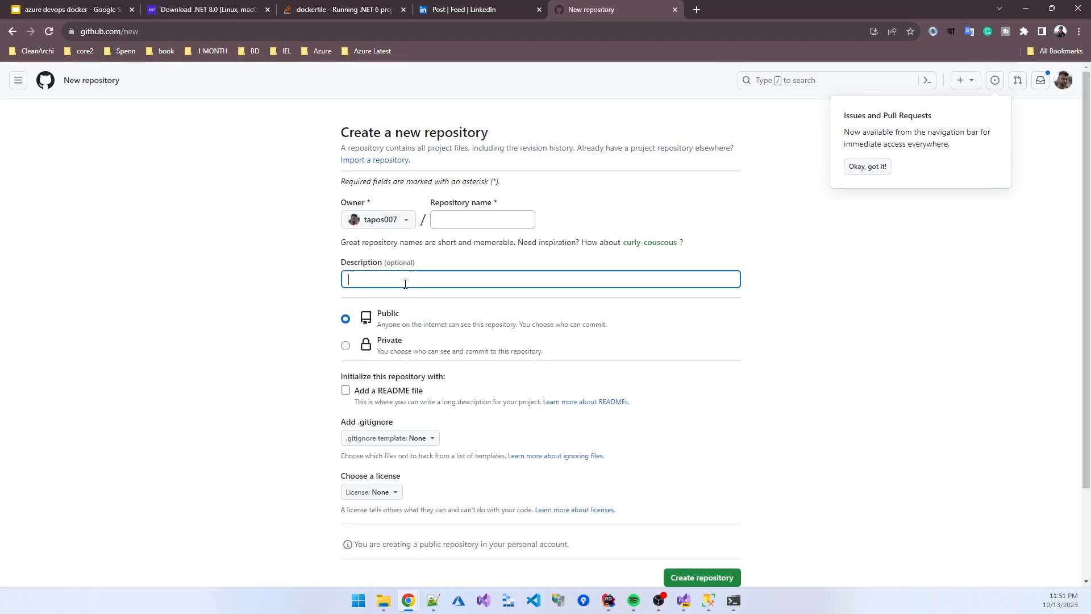
type("docker")
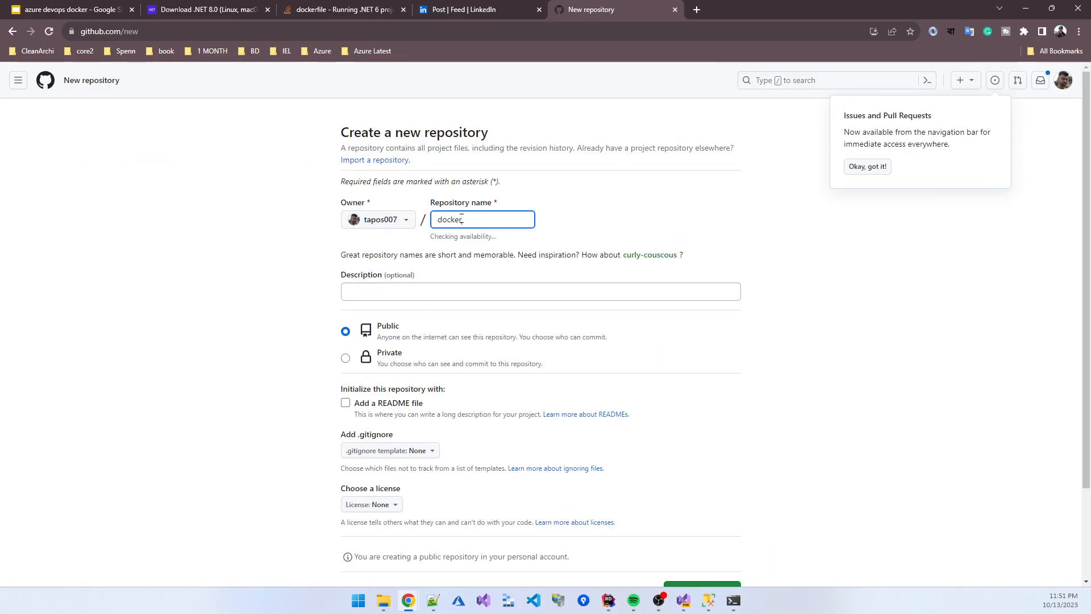
type("asp net core")
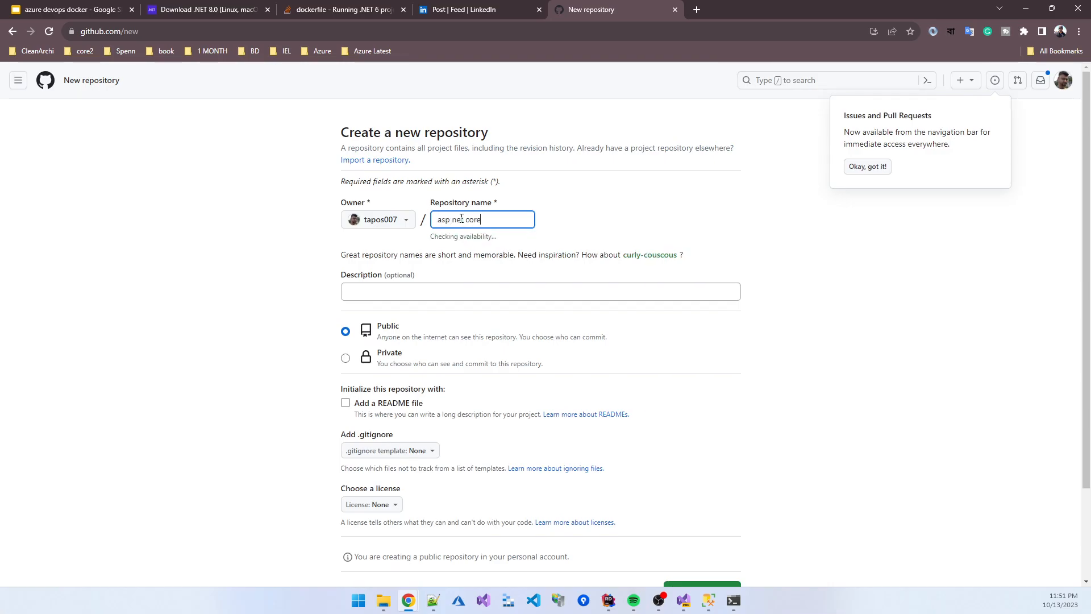
type("8 docker")
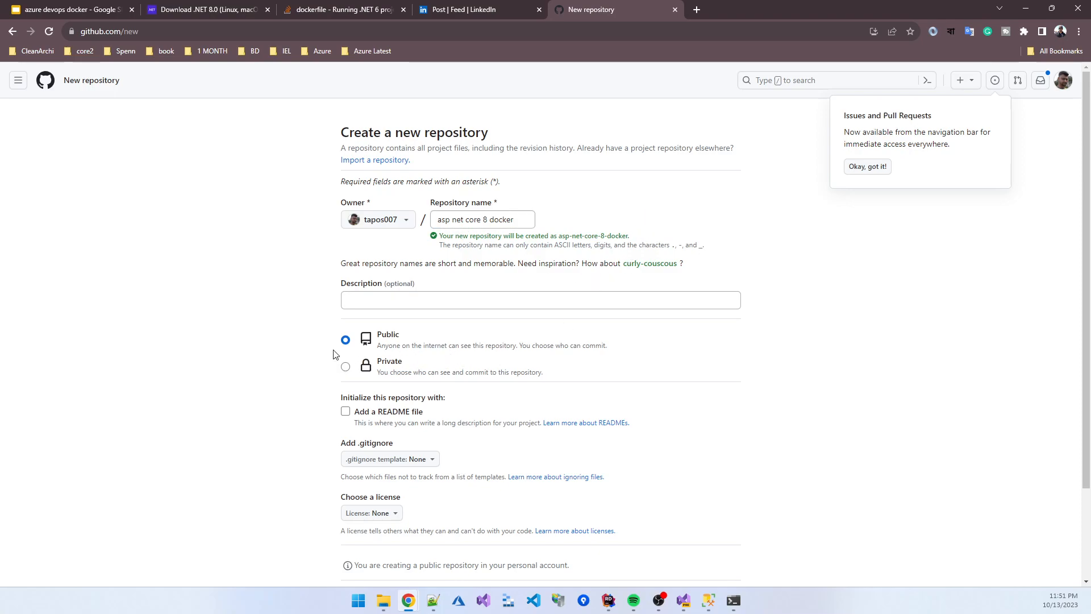
Step: Create the public repository and select its git remote add origin command
left_click(694, 486)
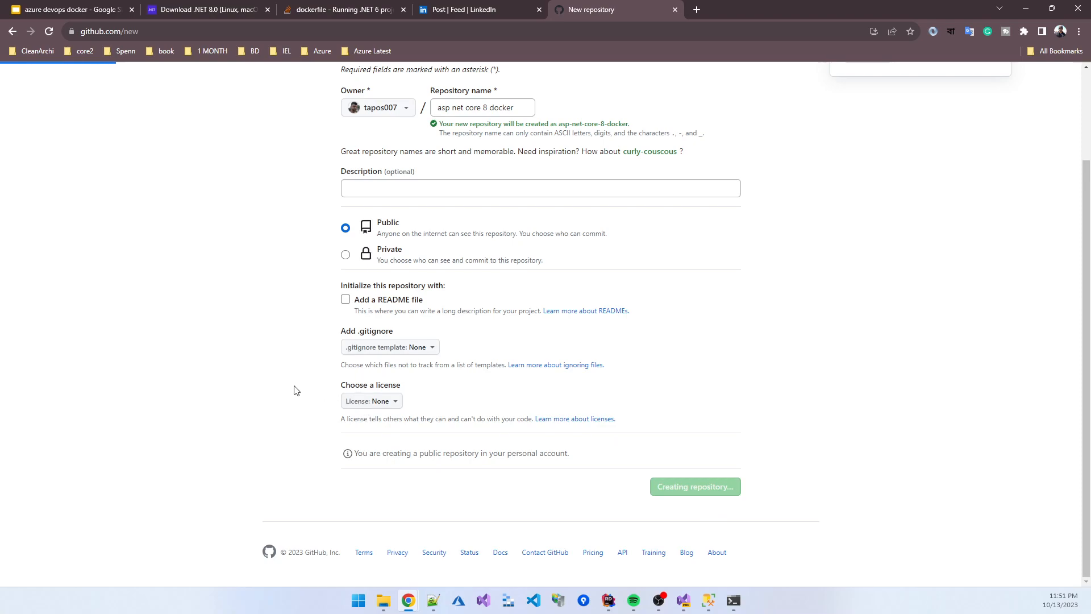
left_click(694, 486)
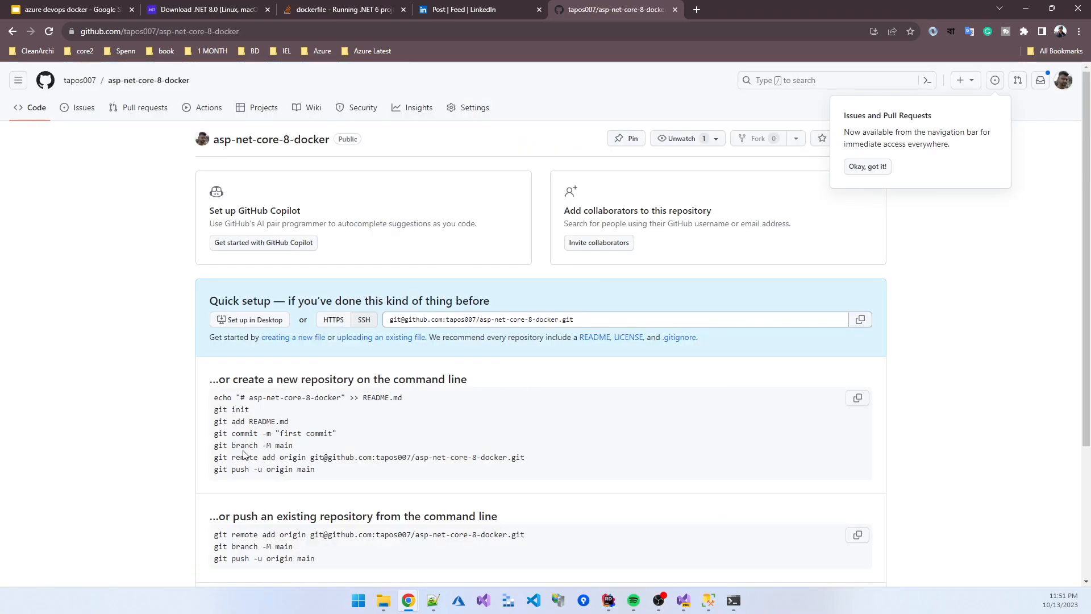
triple_click(369, 457)
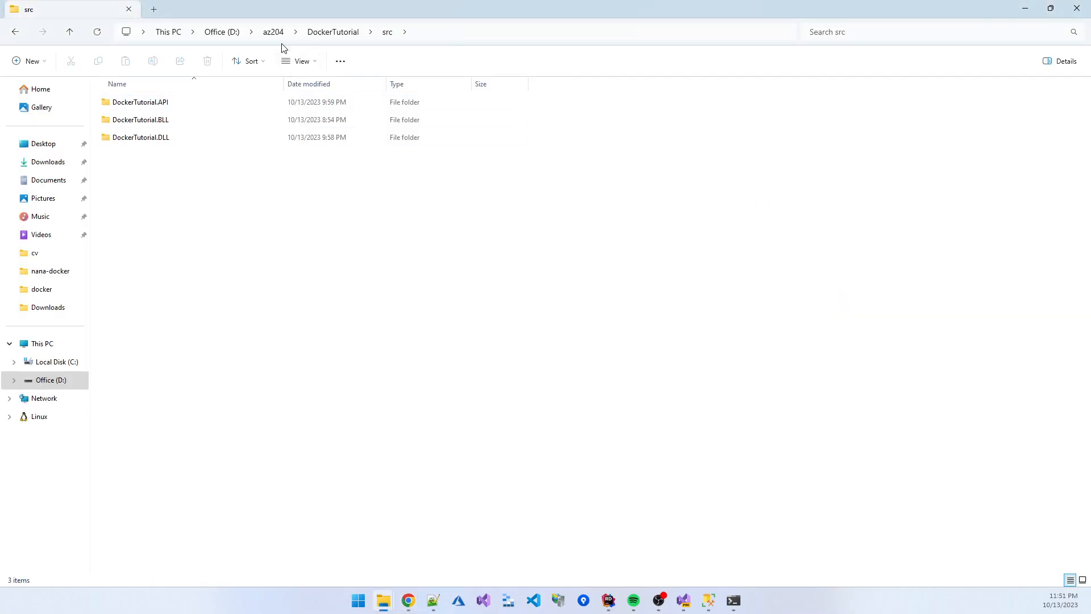
Step: Go up to the DockerTutorial root folder and open a terminal there
left_click(333, 32)
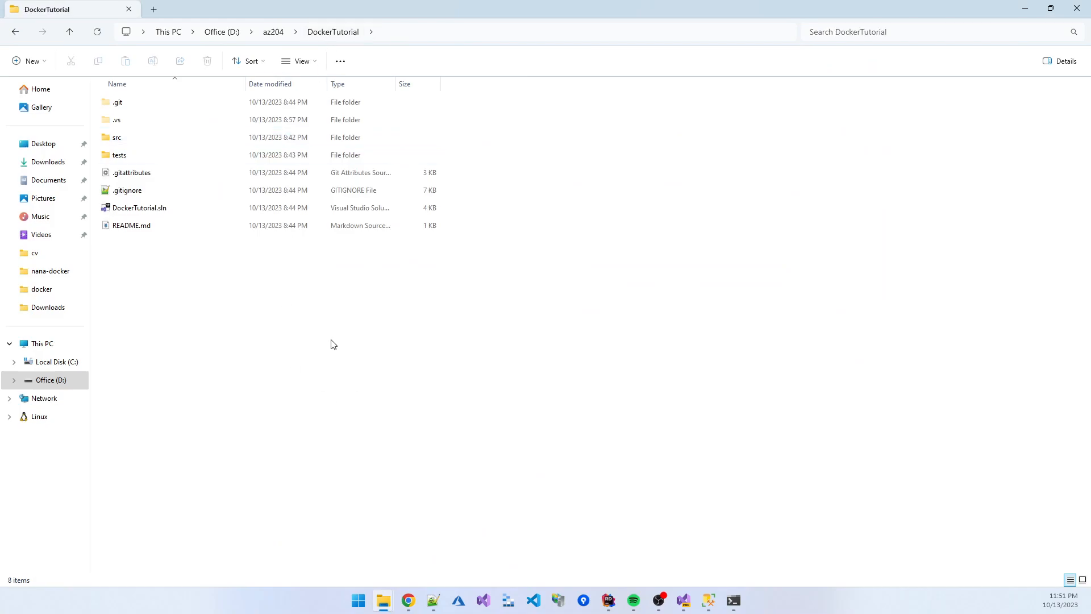
mouse_move(266, 391)
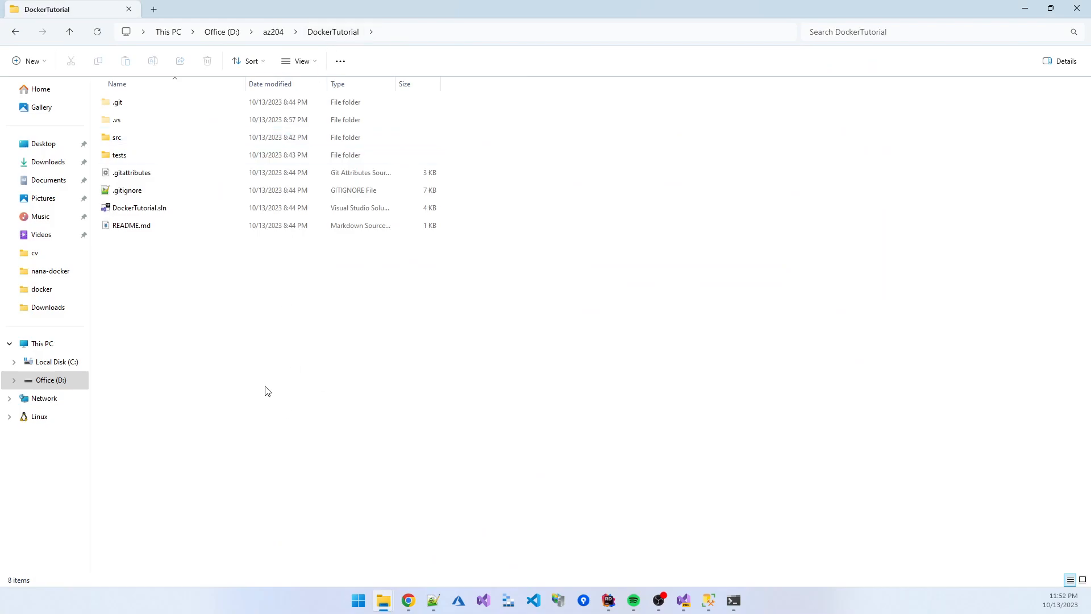
right_click(266, 391)
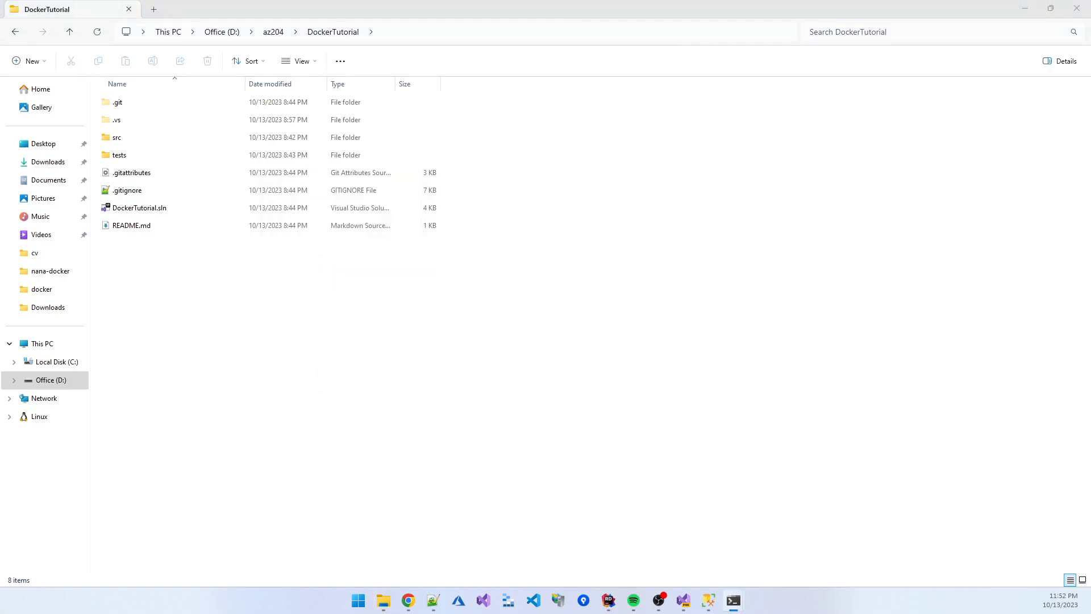
left_click(733, 600)
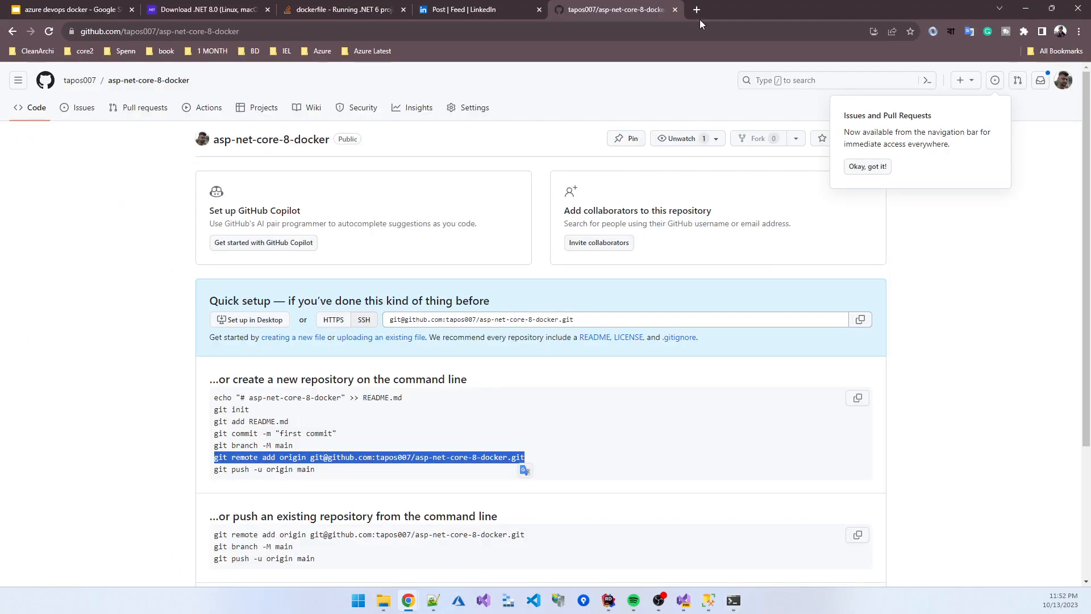
Step: Search for 'azure devops' in a new tab and go to Azure DevOps Services
left_click(697, 10)
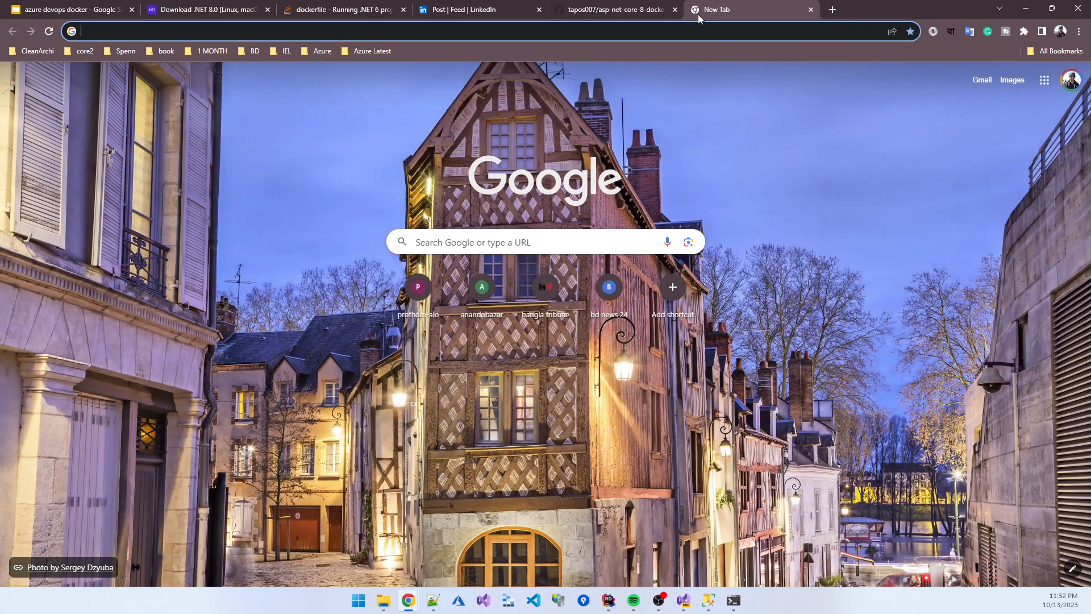
type("azure devops")
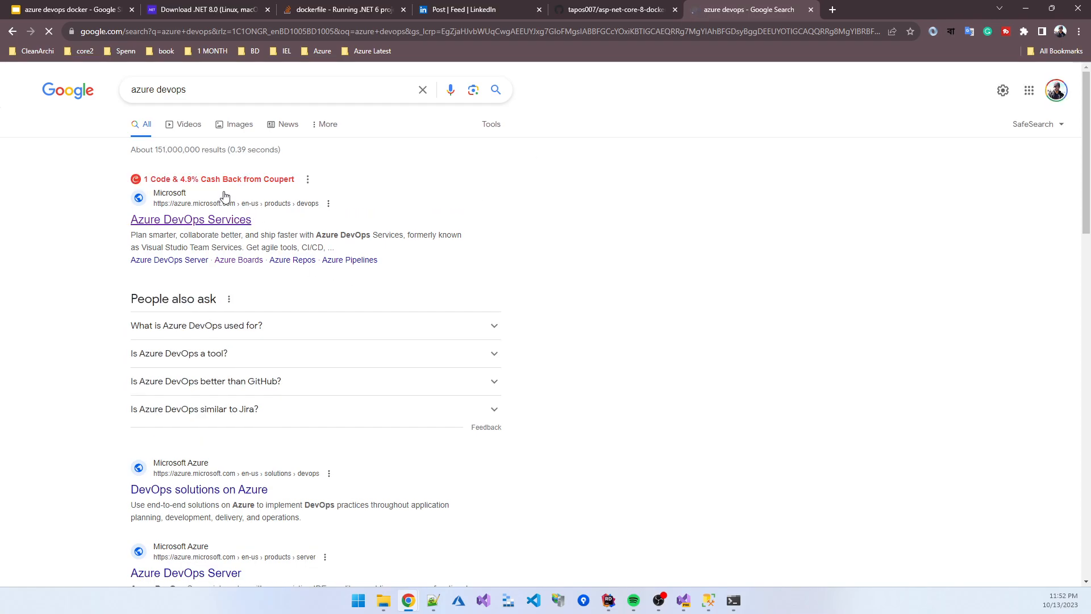
left_click(191, 219)
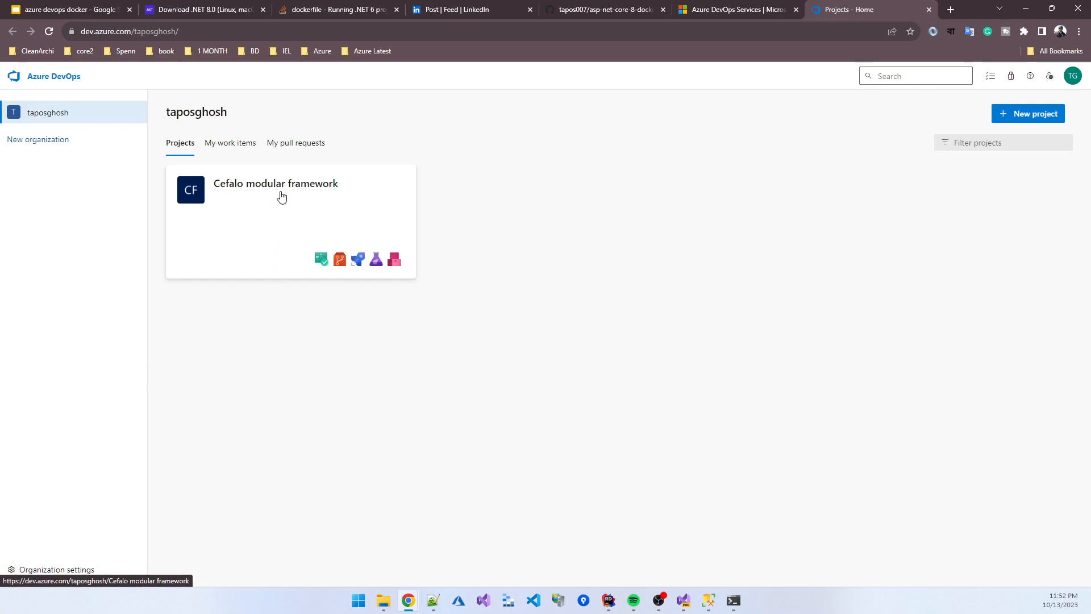
Step: Open Cefalo modular framework's Repos Files and choose New repository from the dropdown
left_click(276, 183)
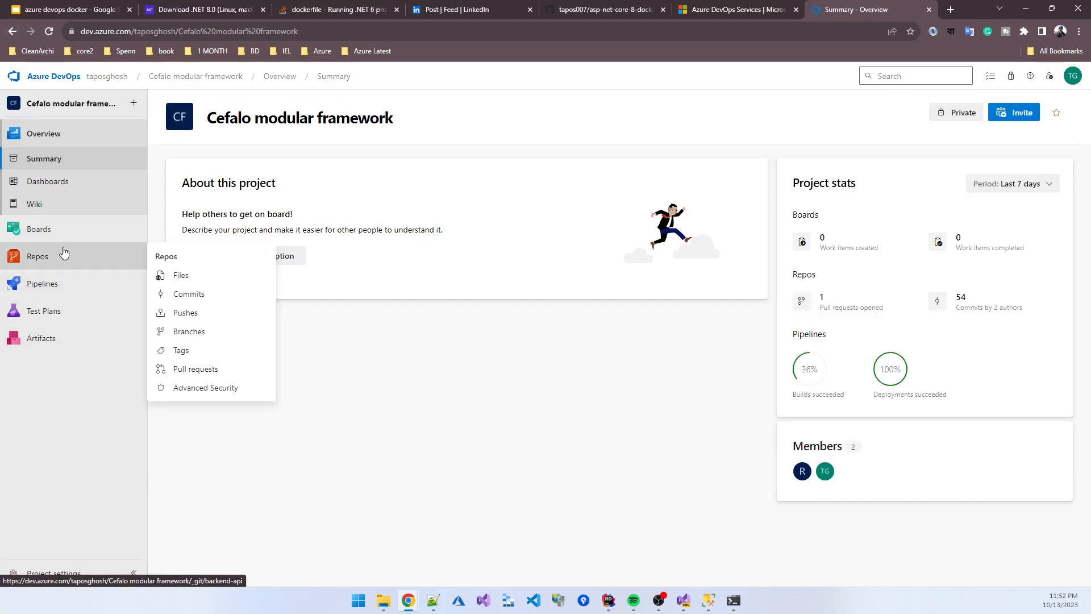
left_click(180, 275)
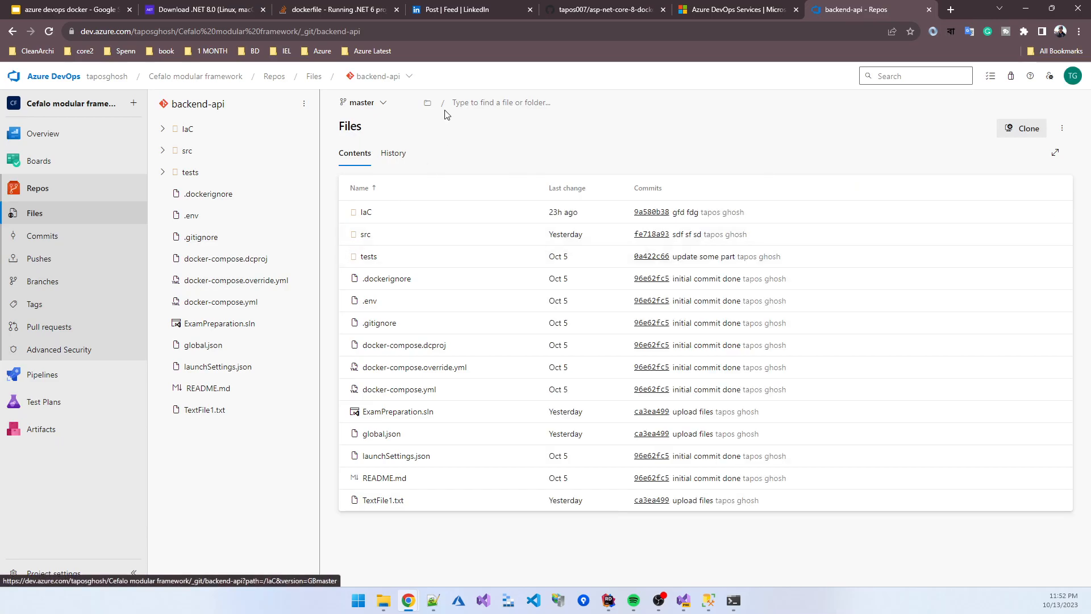
left_click(379, 76)
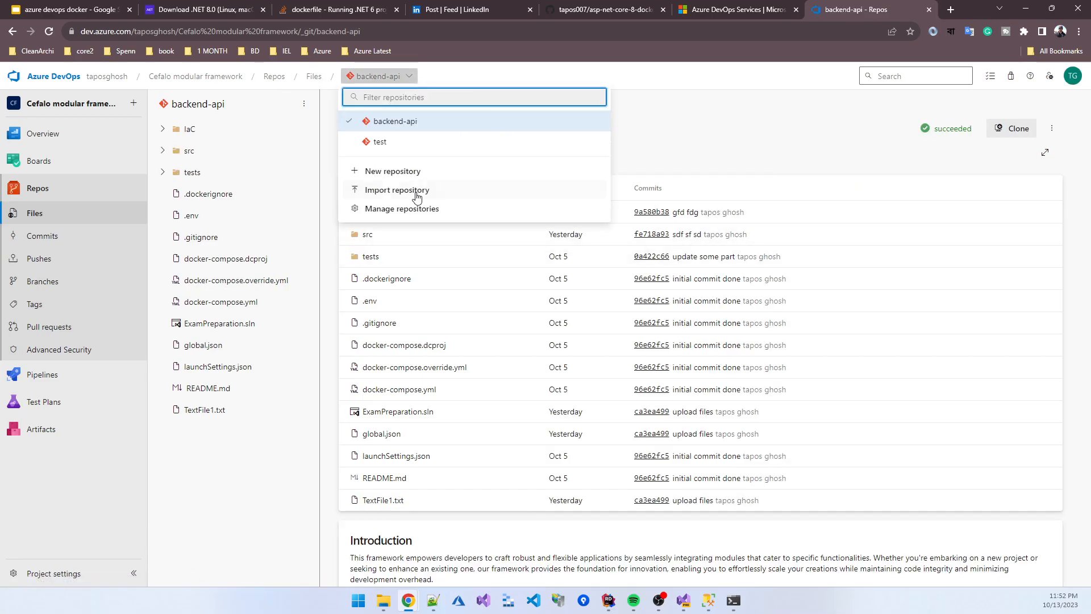
left_click(396, 171)
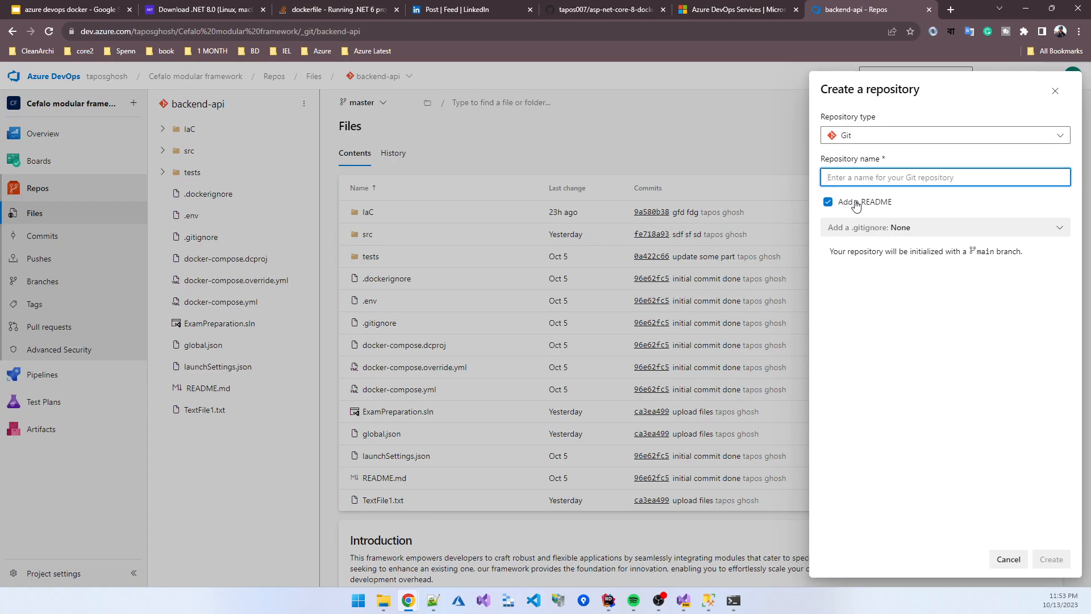
Step: Uncheck Add a README, name the repository docker-for-net-core8, and create it
left_click(827, 202)
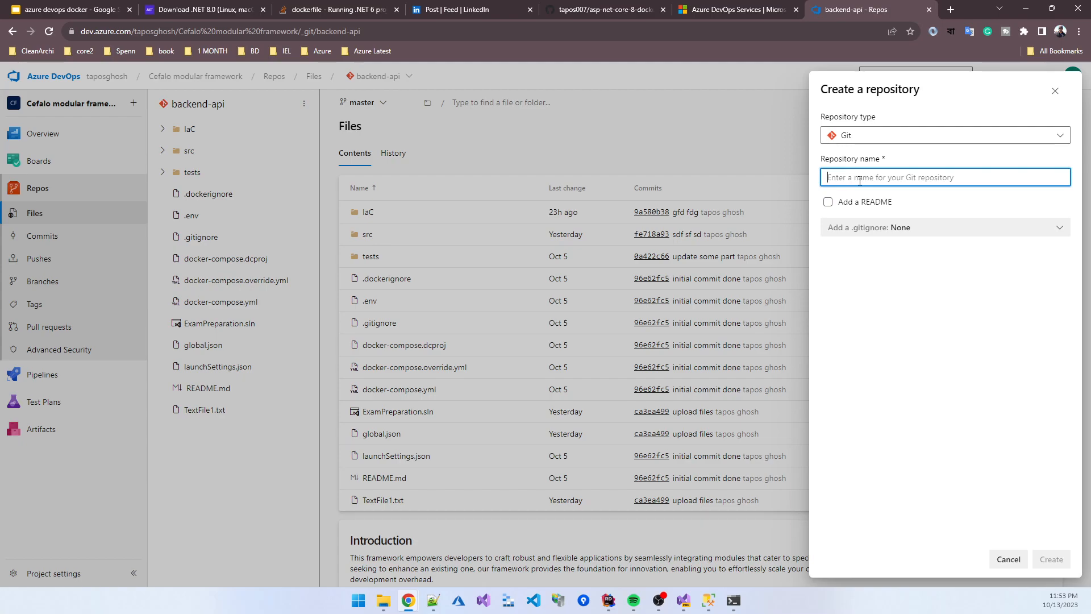
type("docker-fur-")
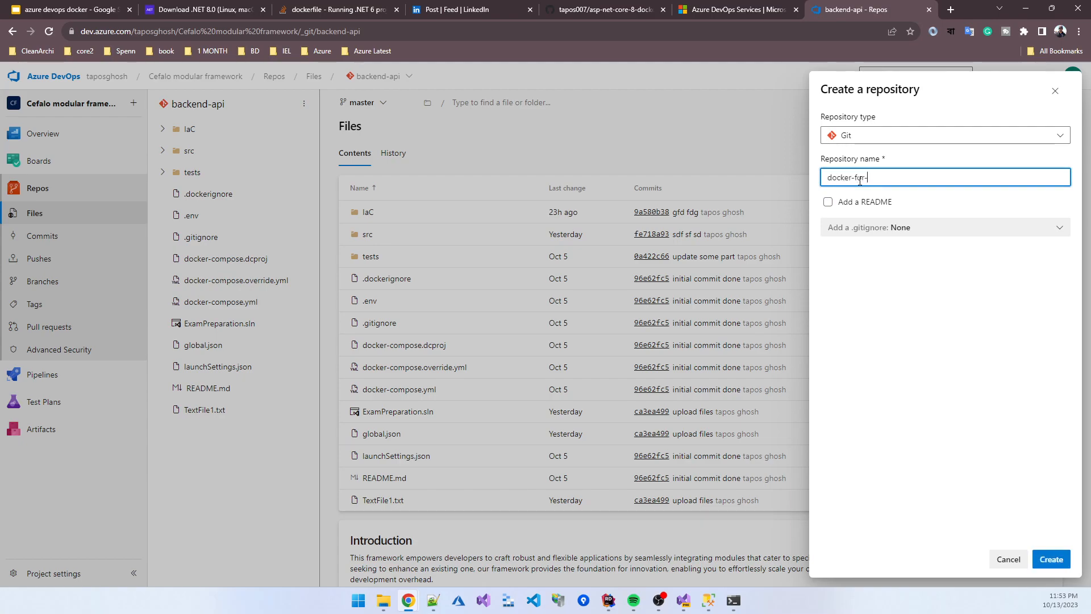
type("asp")
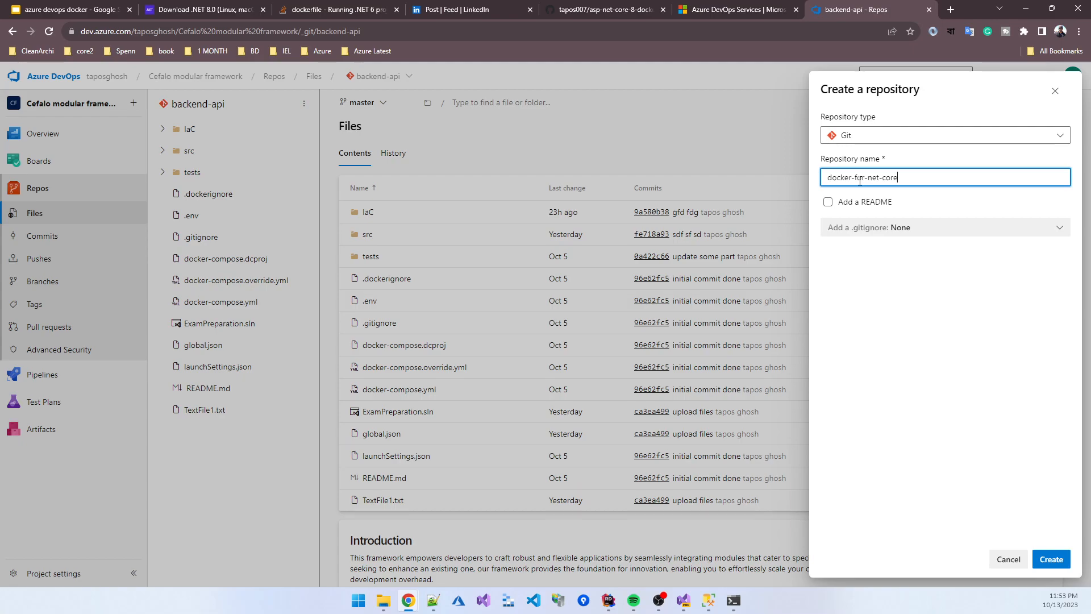
type("docker-for-net-core8")
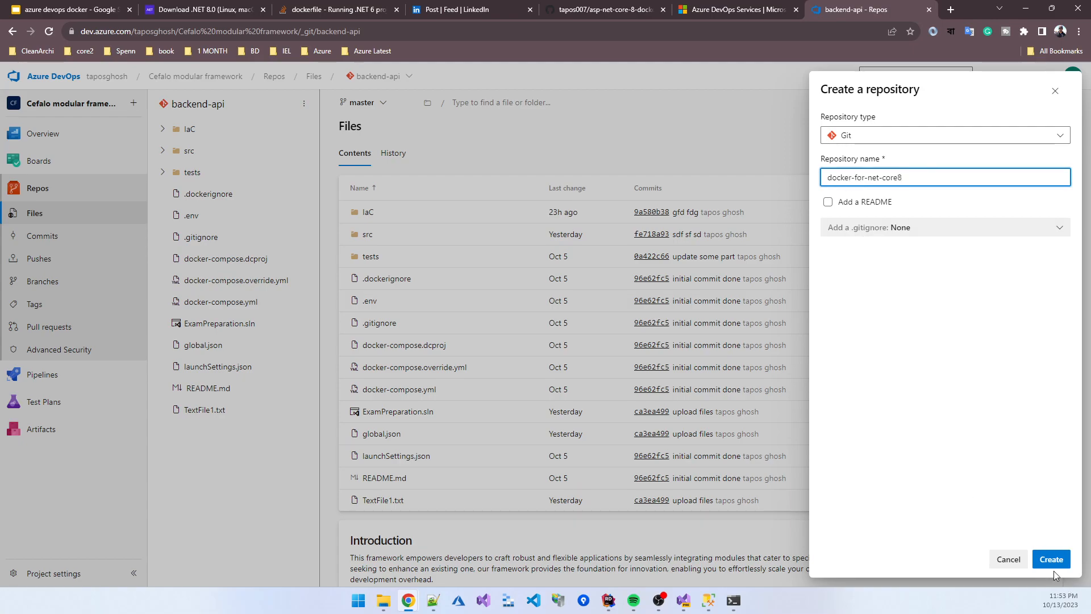
left_click(1051, 558)
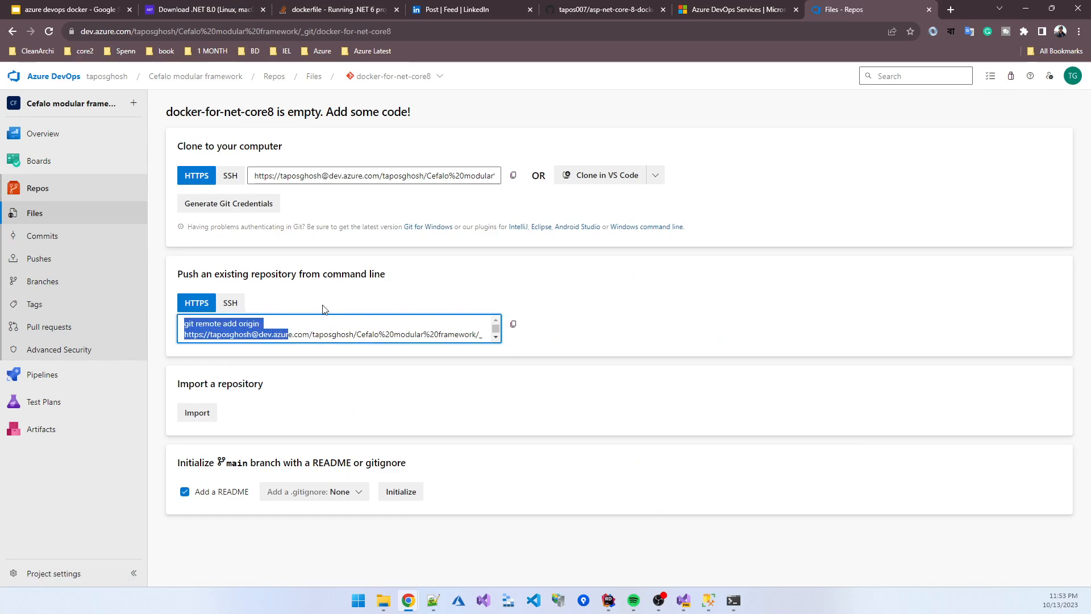
Step: Switch push commands to SSH and select the git remote add origin line
left_click(230, 175)
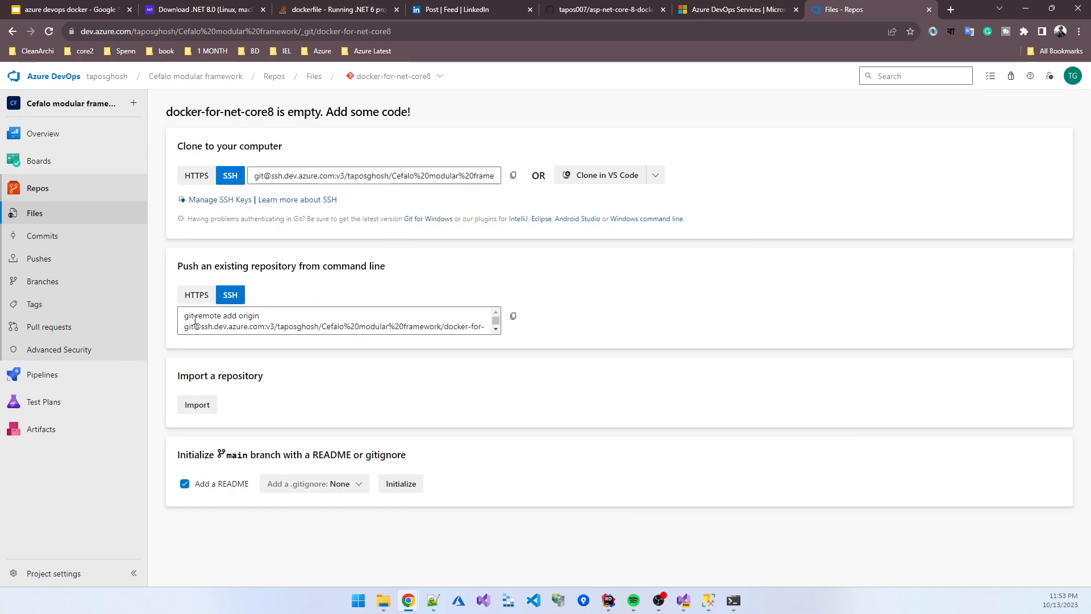
double_click(223, 315)
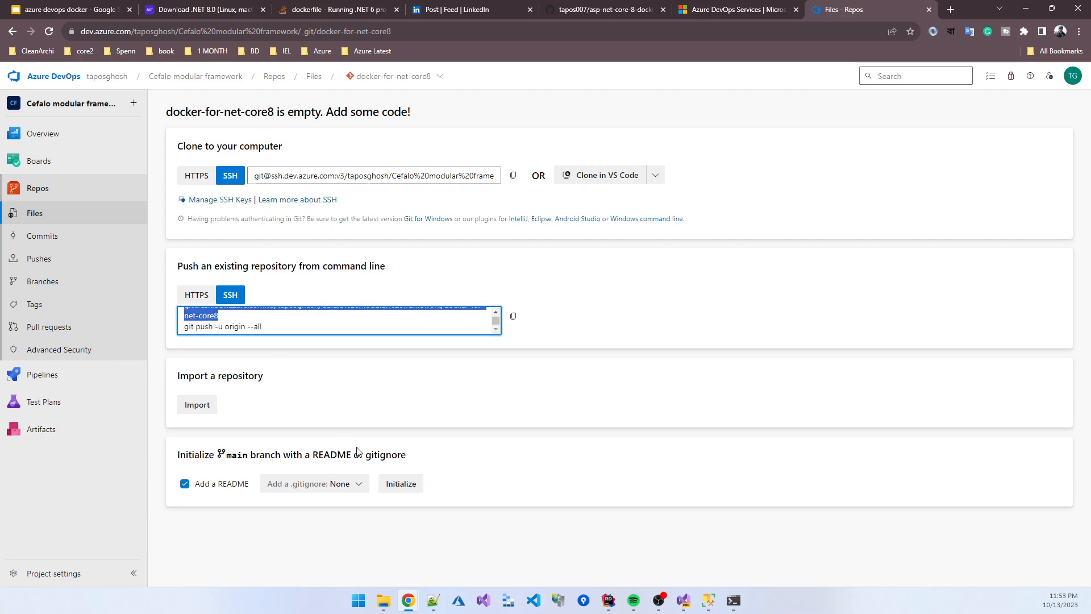
mouse_move(732, 600)
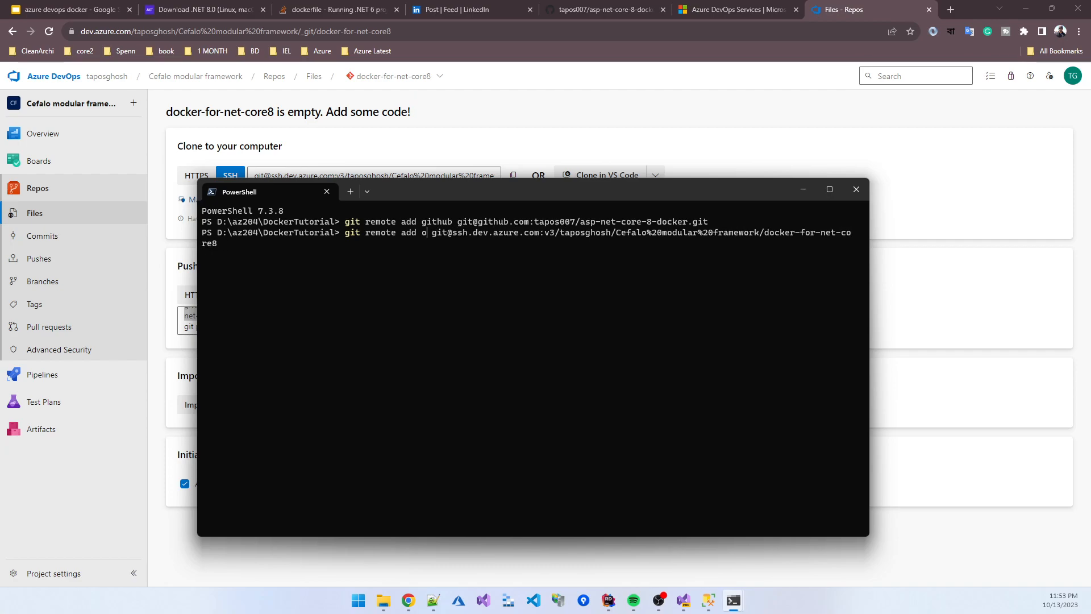
Step: Rename the pasted remote from origin to azure and run git remote add
type("zure")
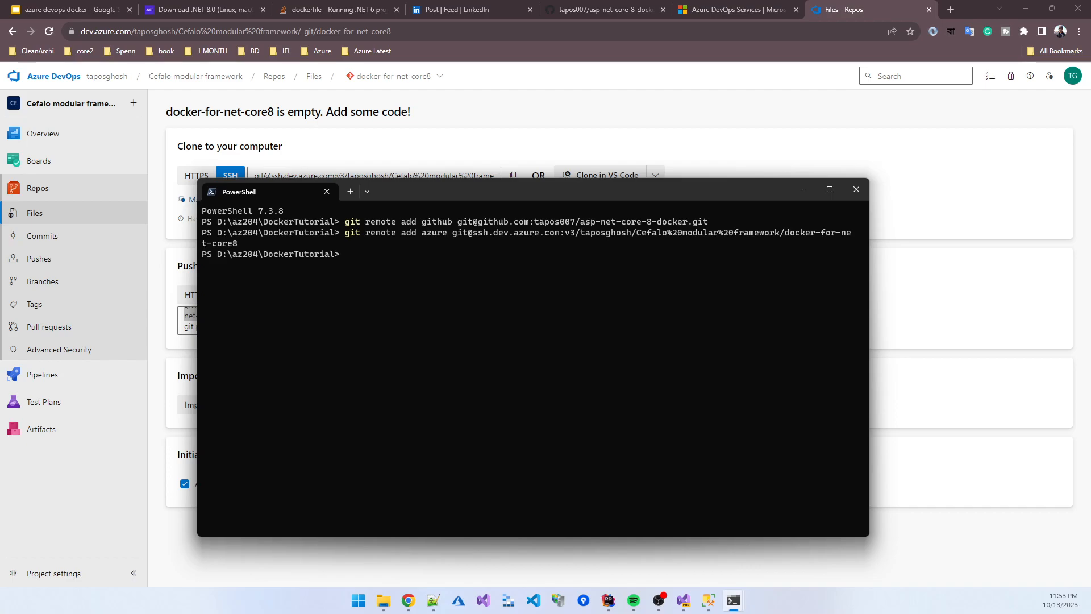
mouse_move(437, 267)
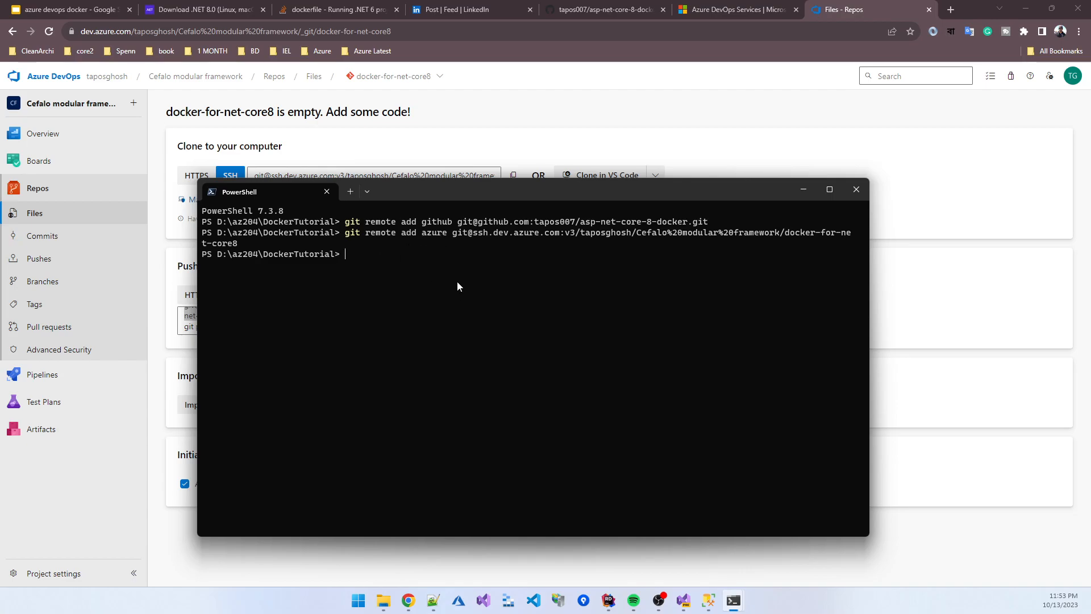
mouse_move(625, 500)
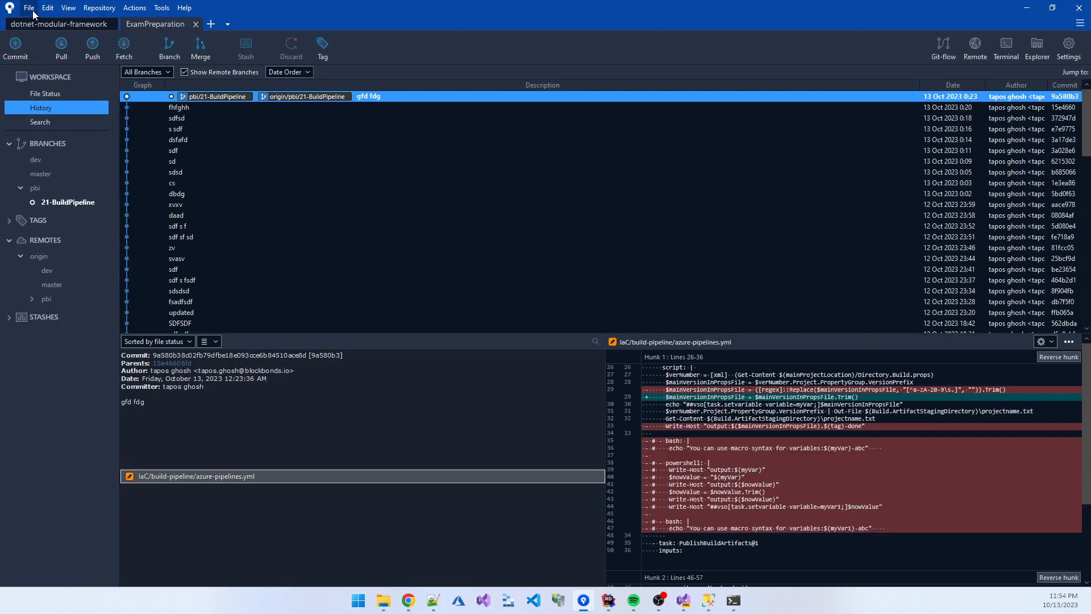
Step: Open the DockerTutorial folder as a repository and accept the bookmark
left_click(28, 8)
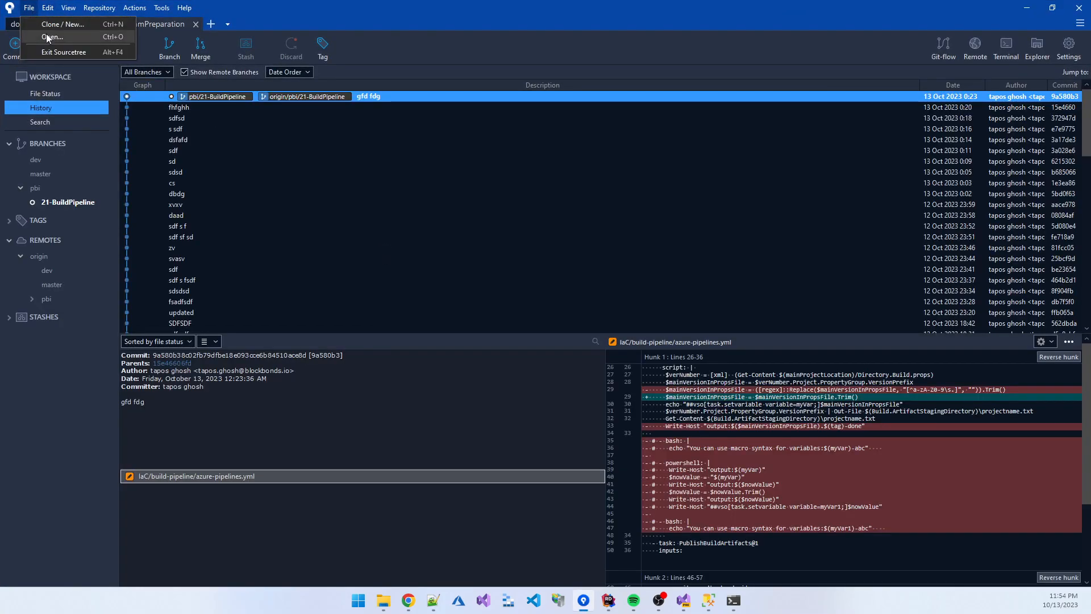
left_click(50, 37)
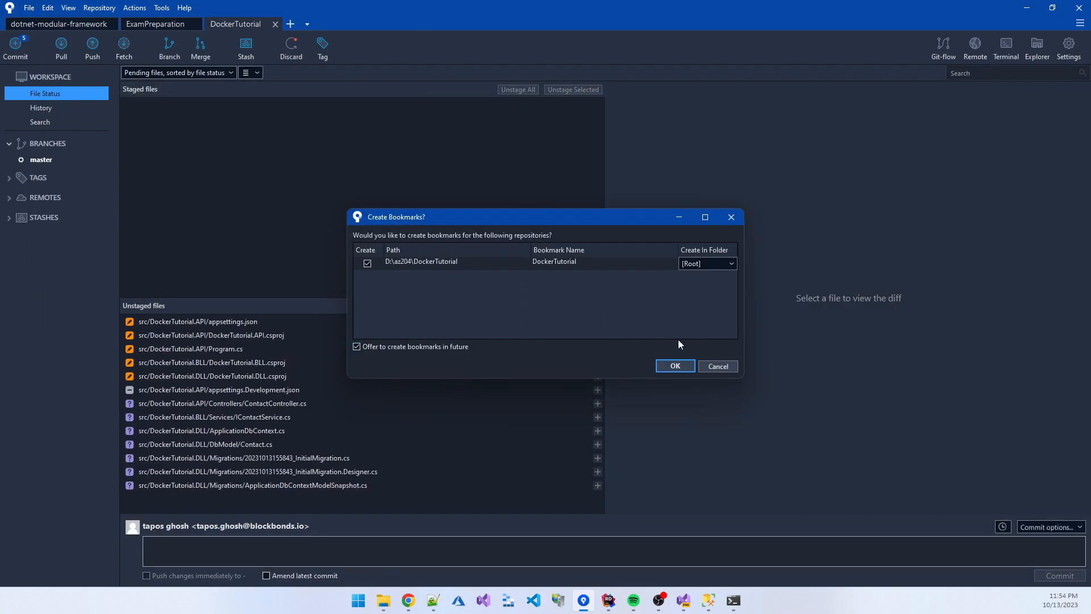
left_click(673, 366)
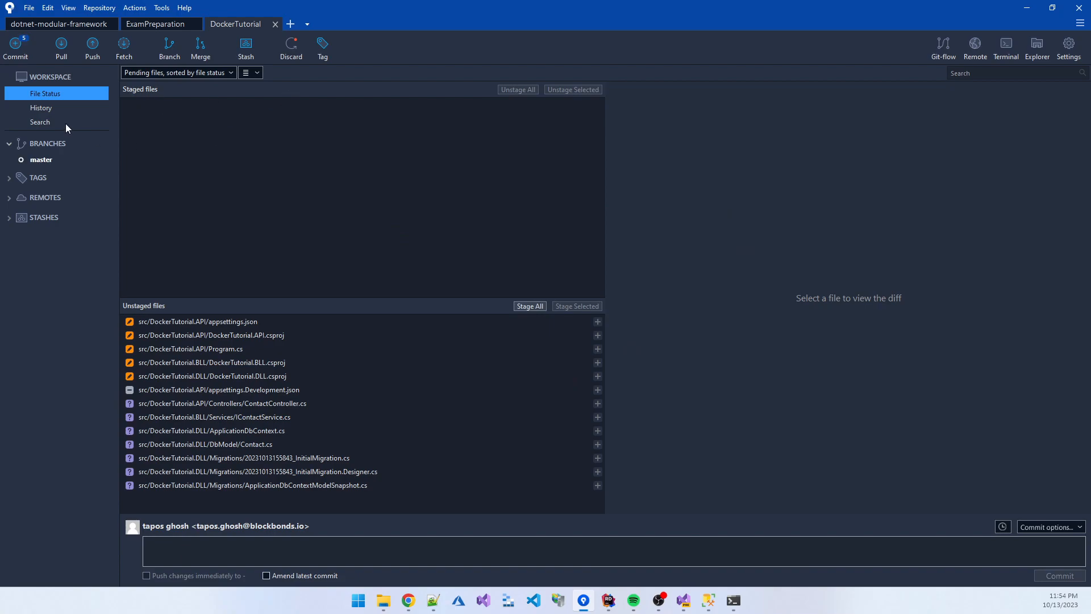
mouse_move(176, 156)
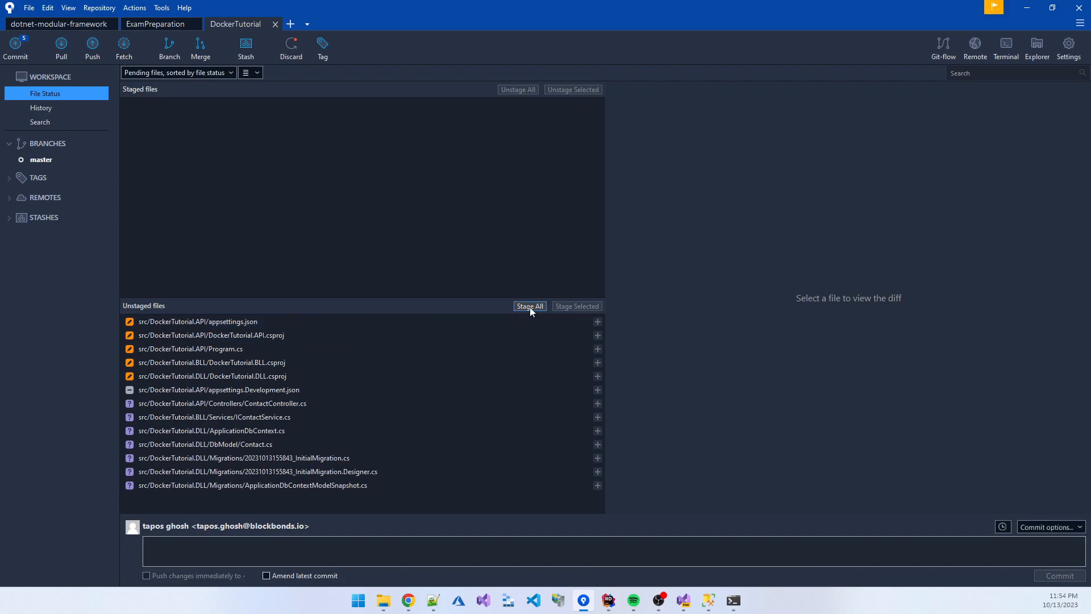
Step: Stage all DockerTutorial changes and commit them as 'initial commit done', pushing immediately
left_click(529, 306)
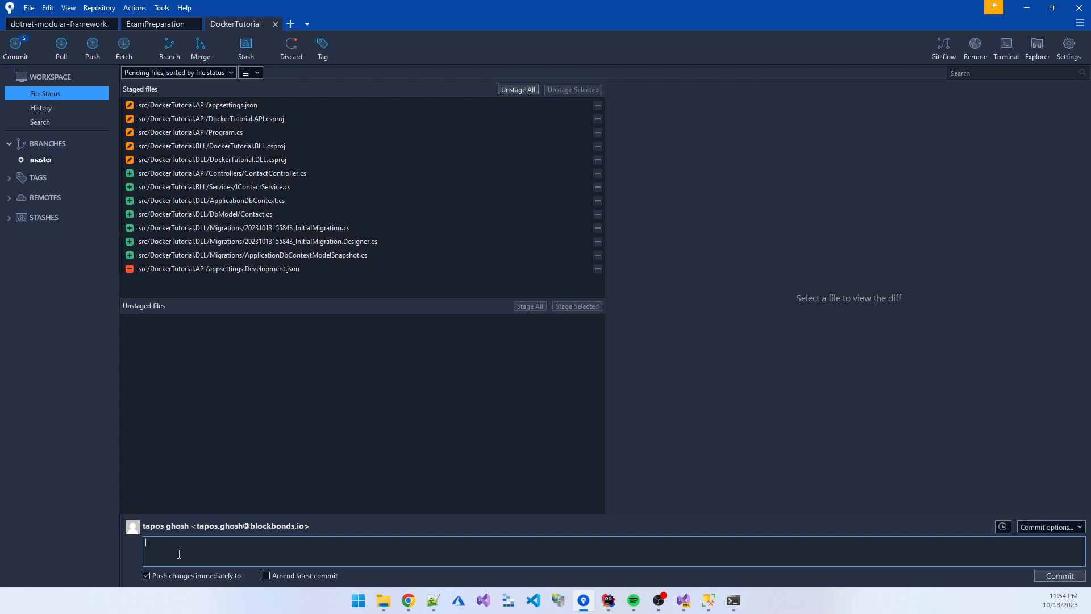
type("initial")
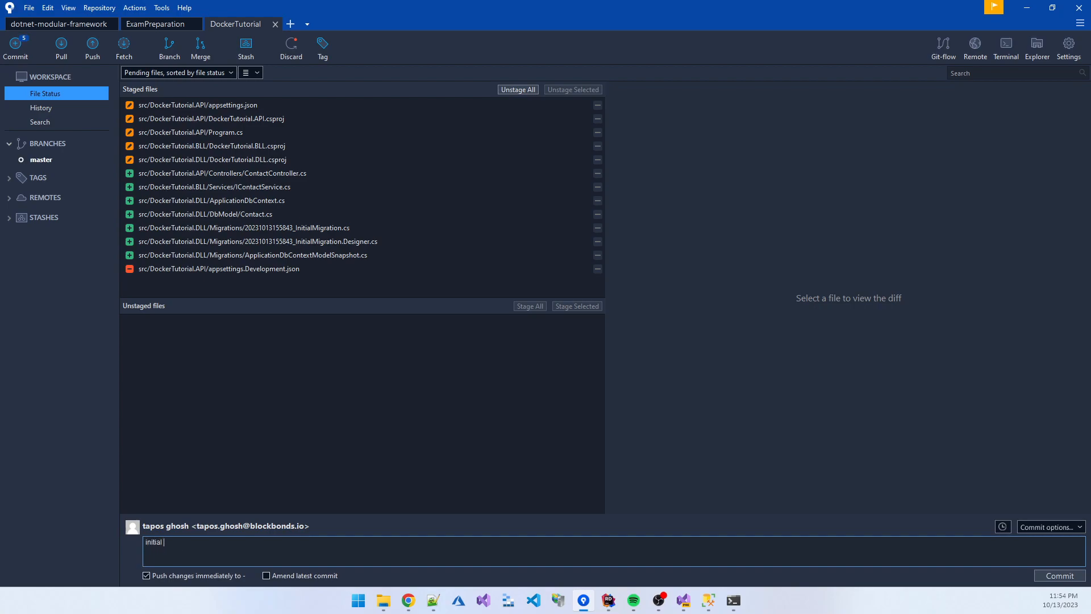
type("commit done")
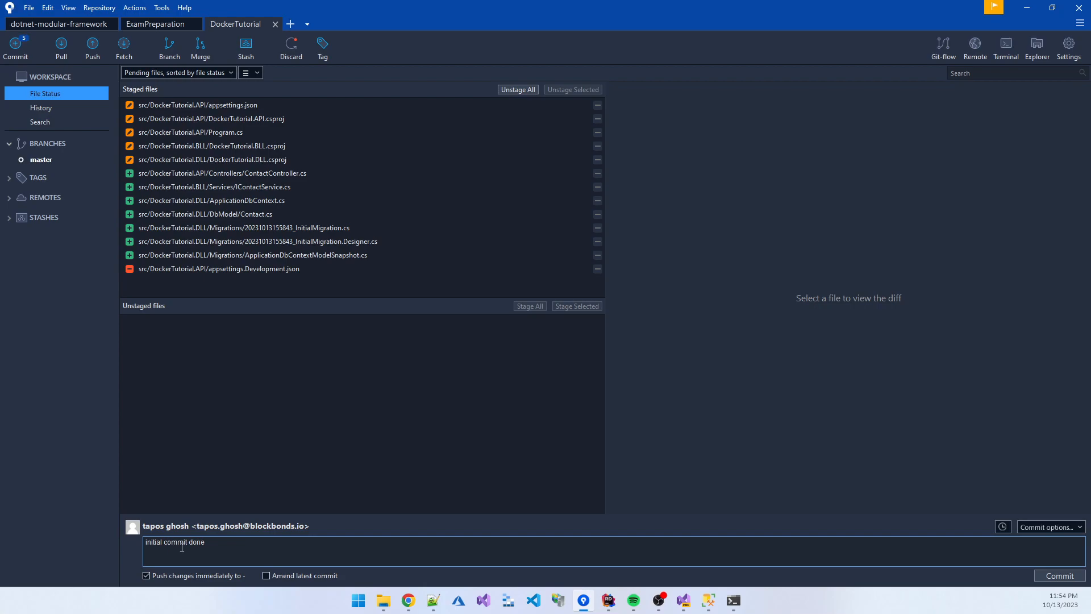
left_click(1057, 576)
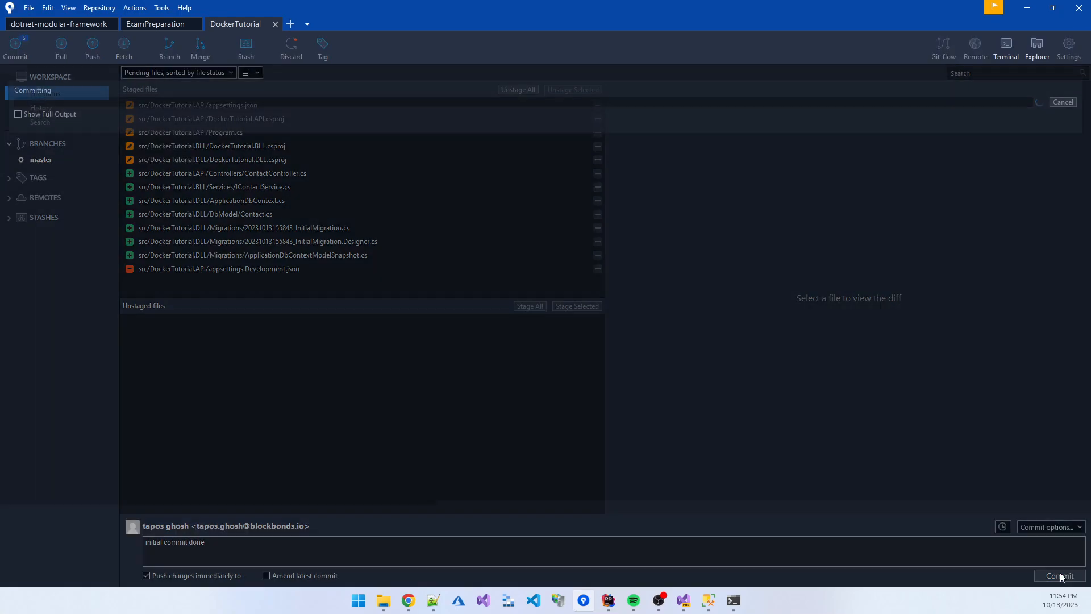
left_click(1057, 576)
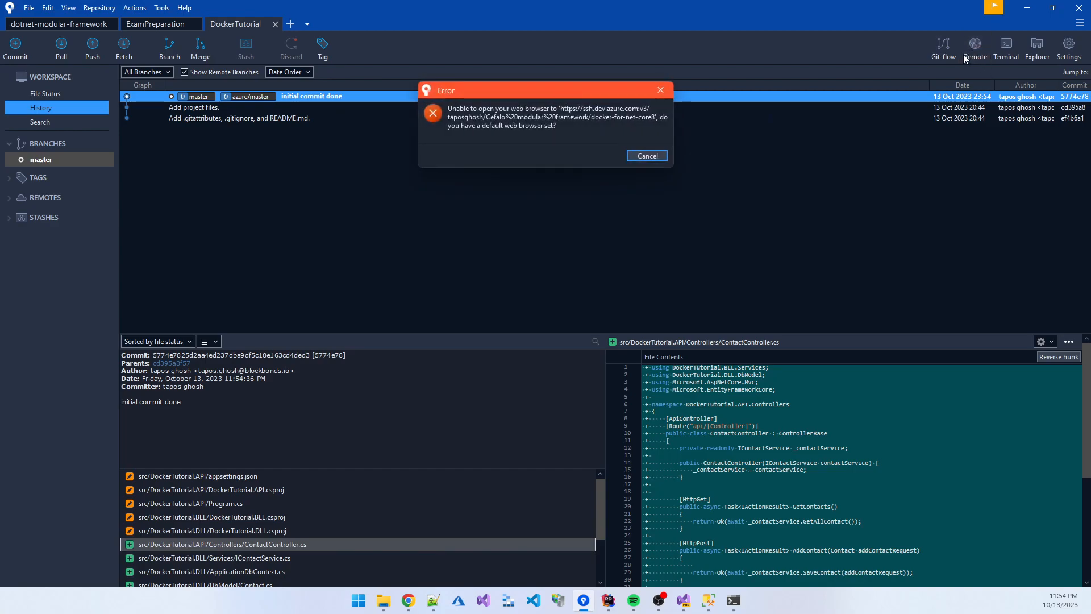
Step: Dismiss the error and push master to the github remote's master branch
left_click(645, 155)
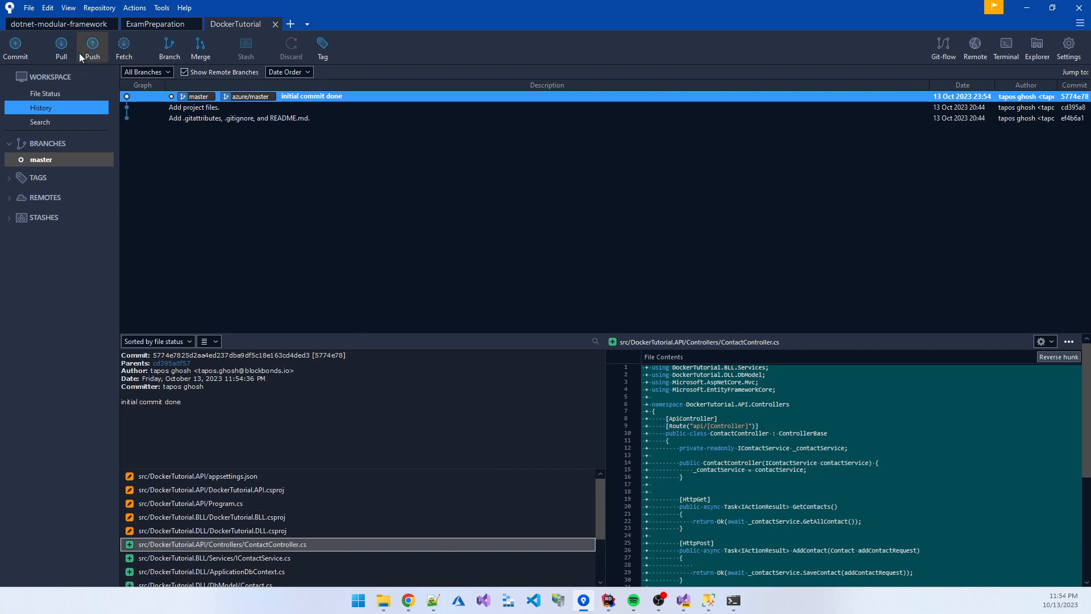
left_click(91, 48)
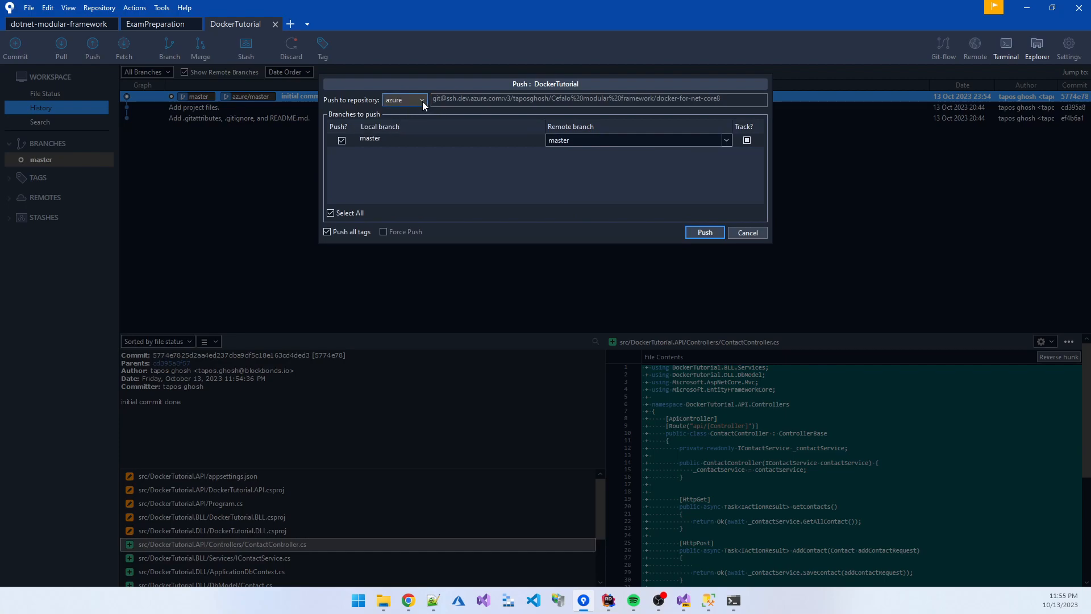
left_click(404, 100)
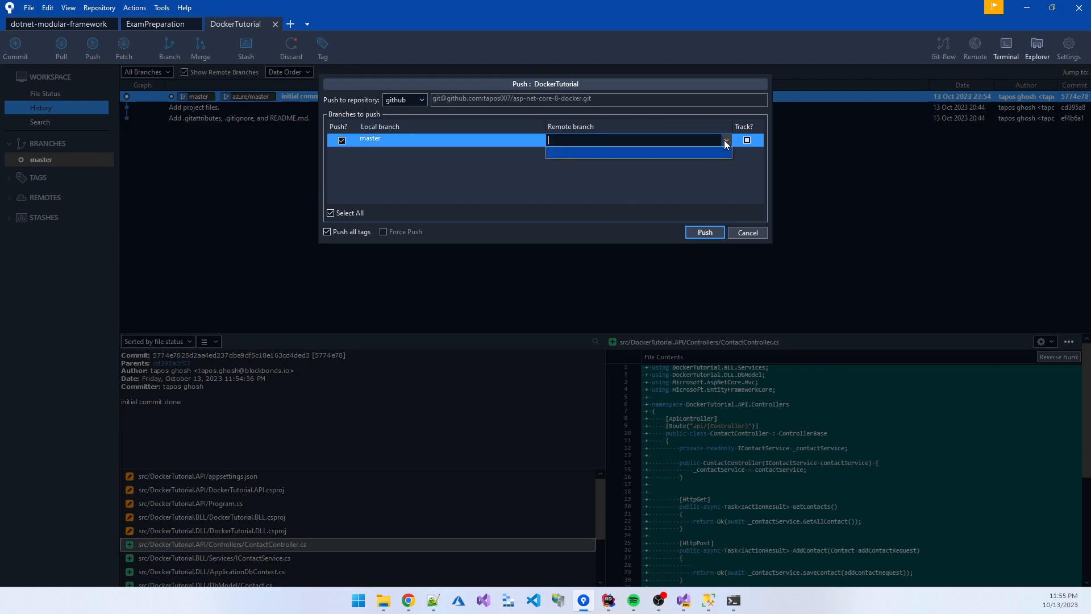
left_click(703, 233)
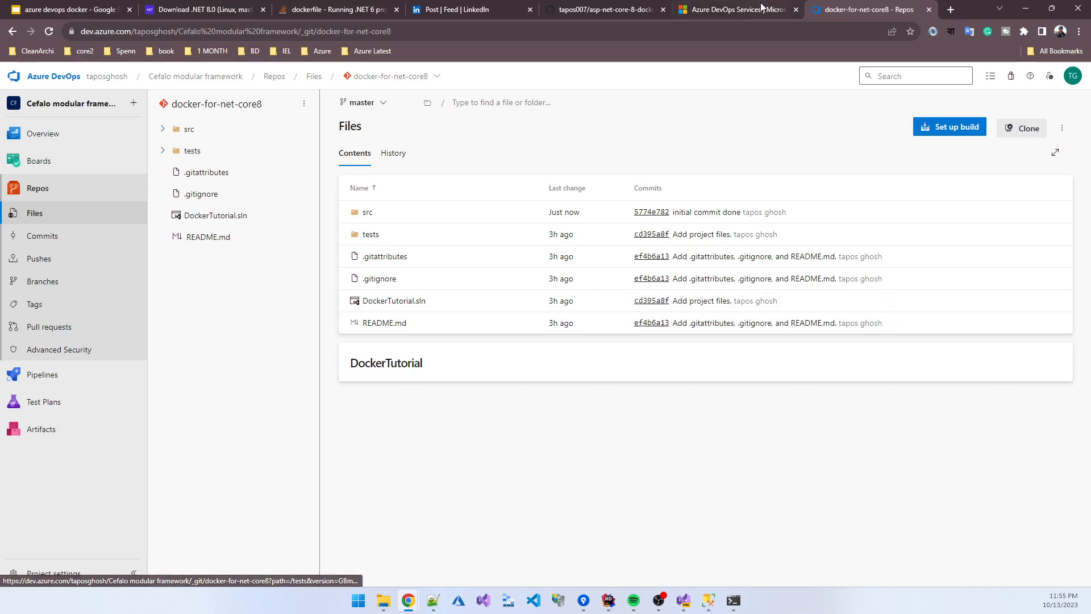
Step: Reload the asp-net-core-8-docker GitHub page to see the pushed commit
left_click(606, 10)
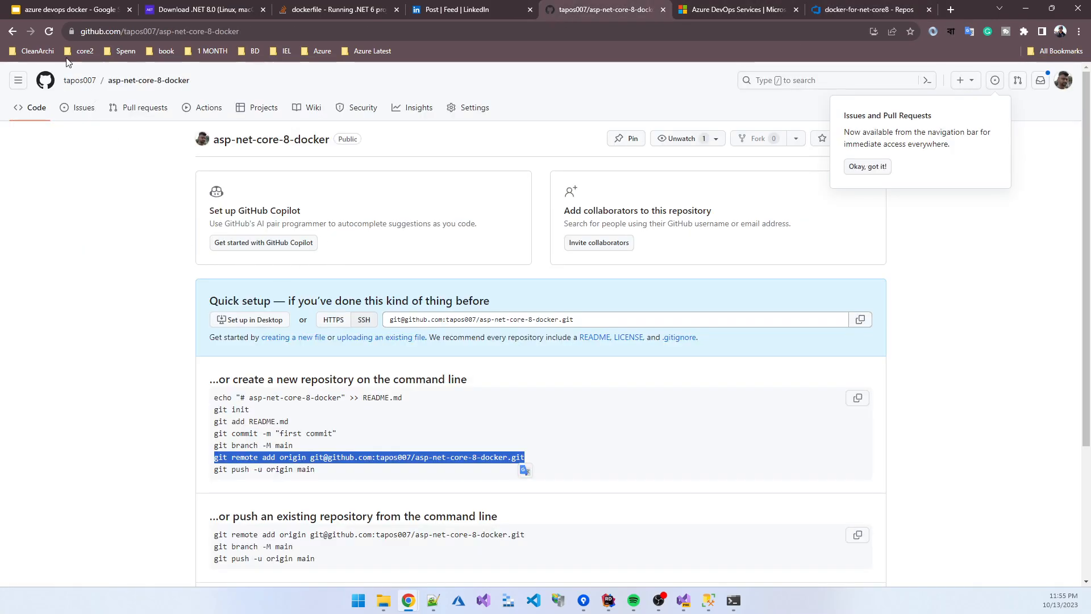
left_click(48, 31)
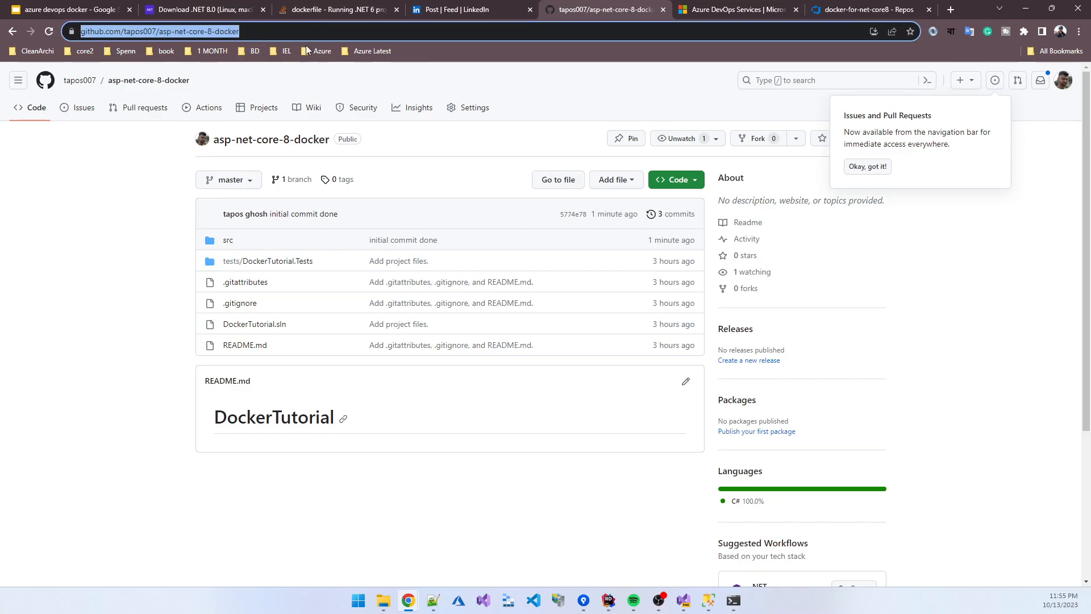
mouse_move(1057, 139)
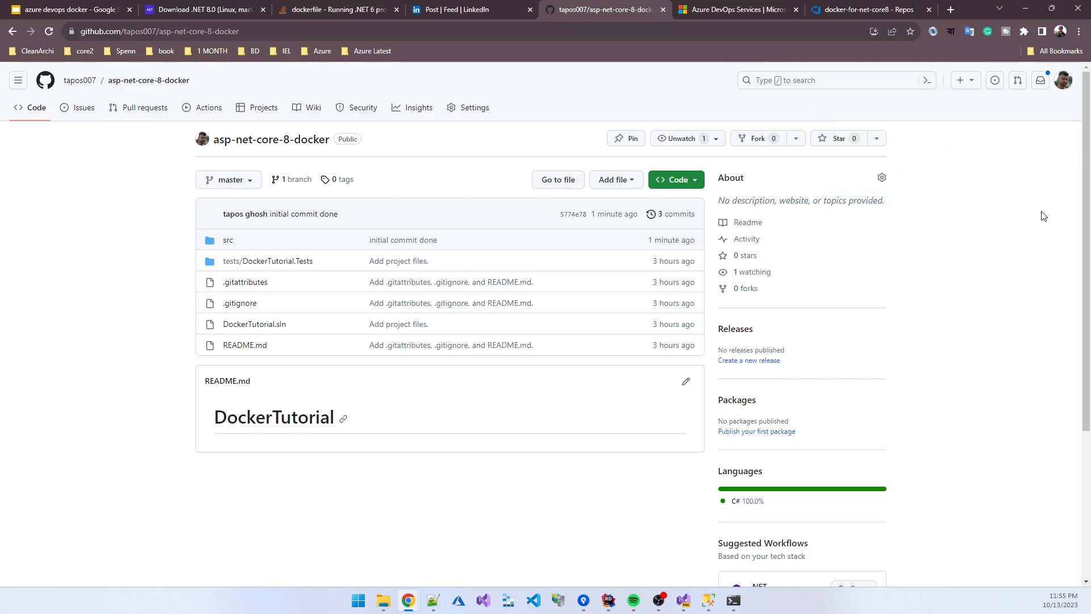
mouse_move(510, 602)
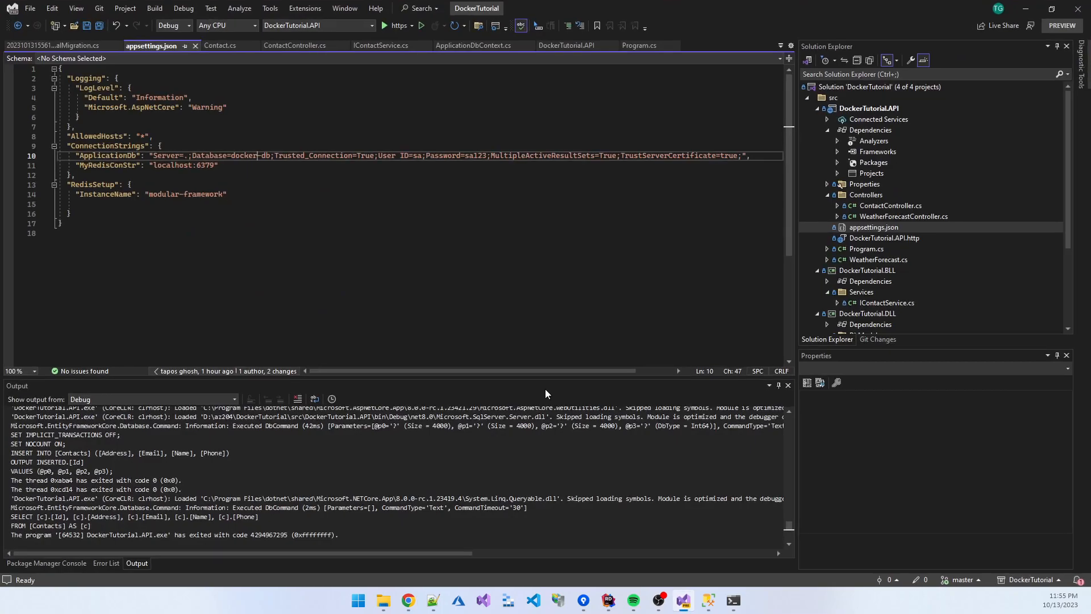
mouse_move(601, 252)
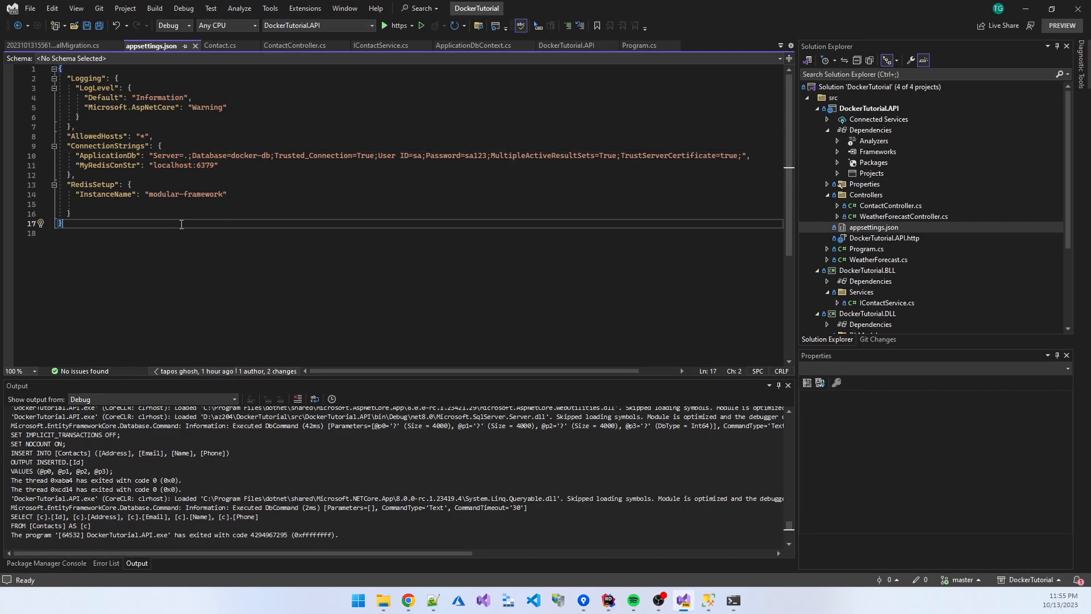
mouse_move(652, 506)
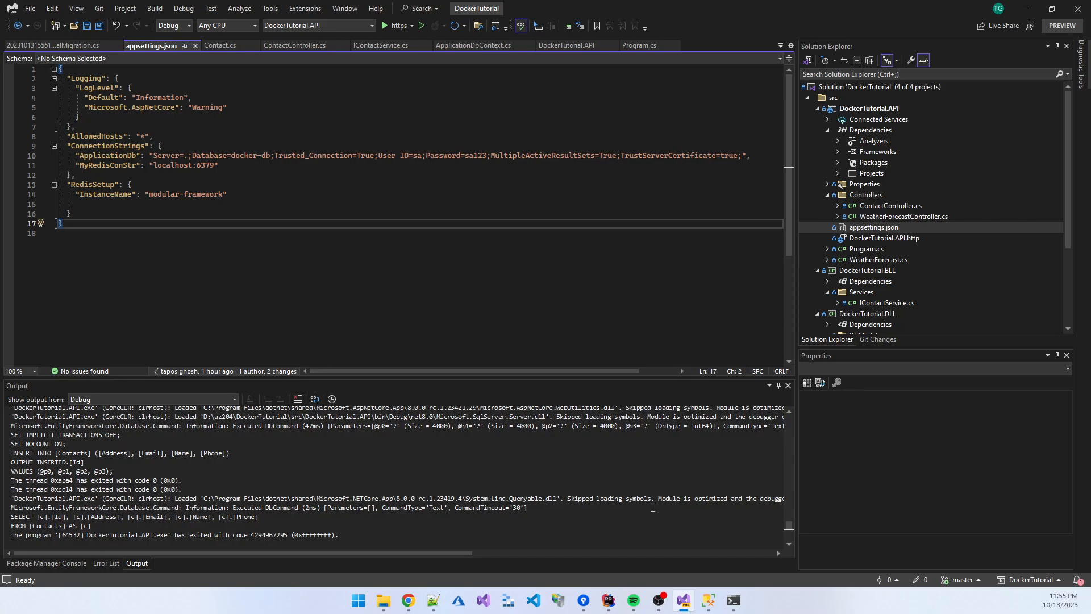
mouse_move(399, 303)
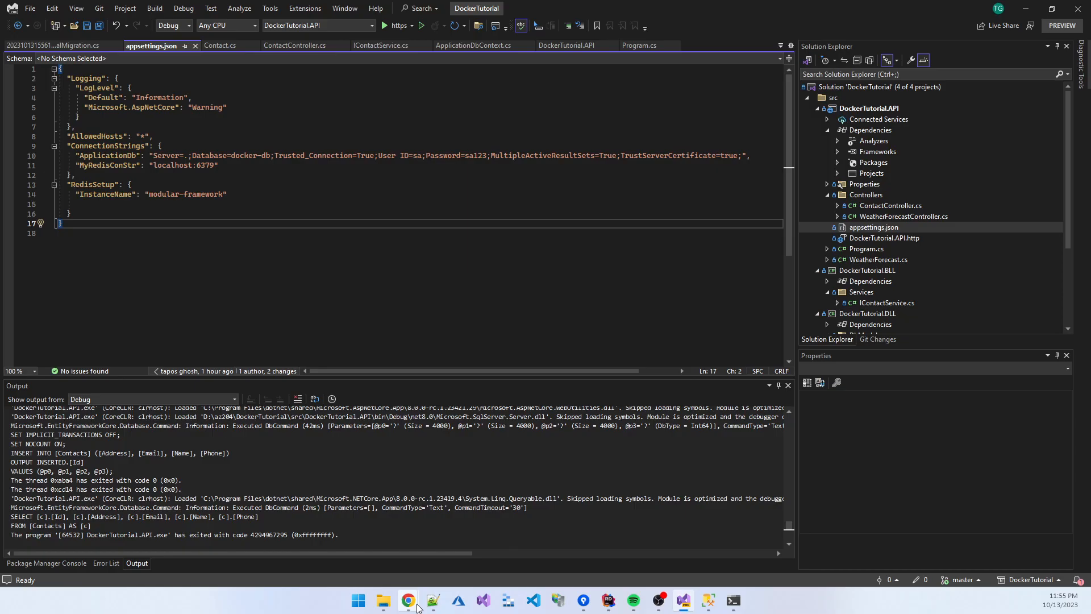
Step: After reviewing appsettings.json, go back to Chrome from the taskbar
left_click(407, 601)
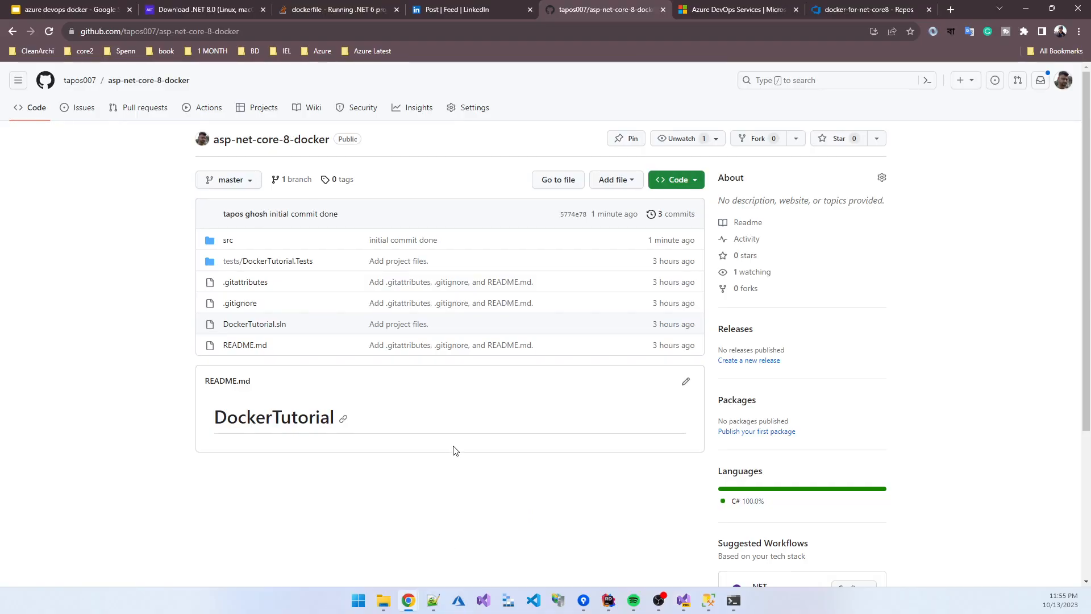
mouse_move(439, 452)
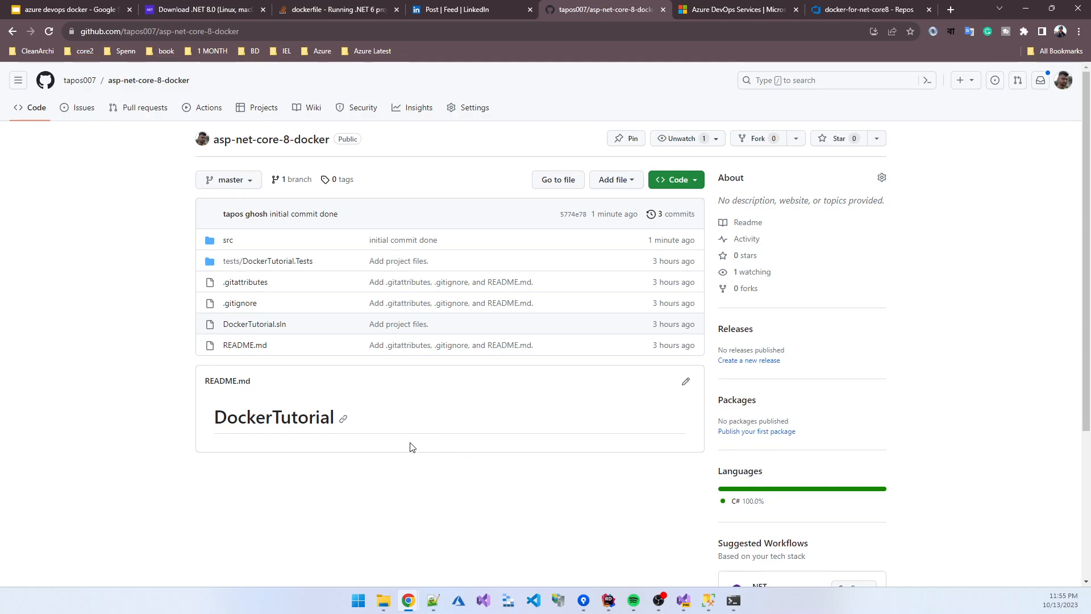
mouse_move(394, 443)
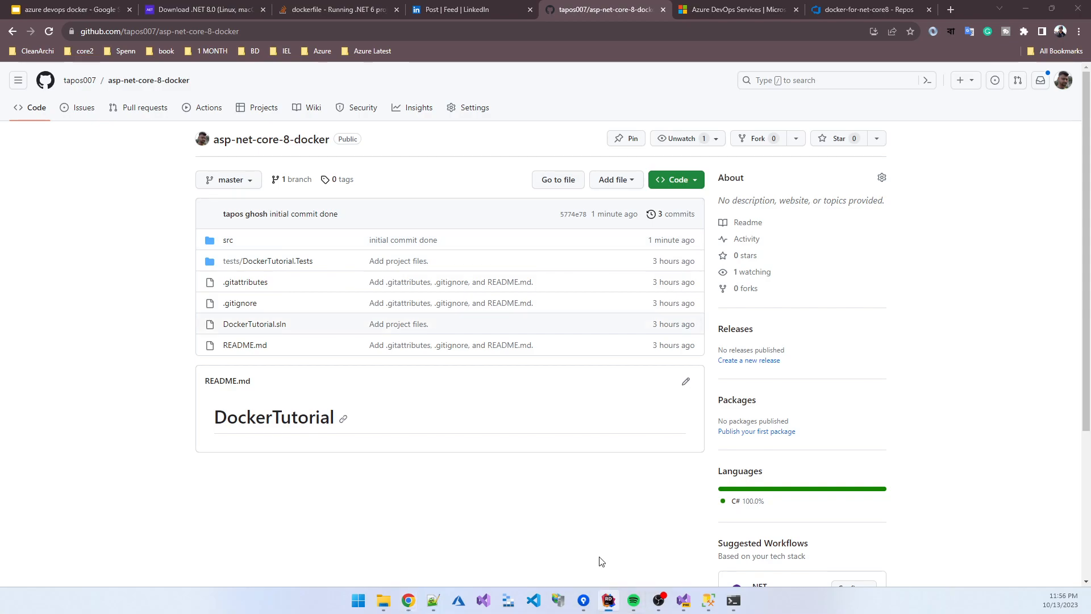
mouse_move(508, 440)
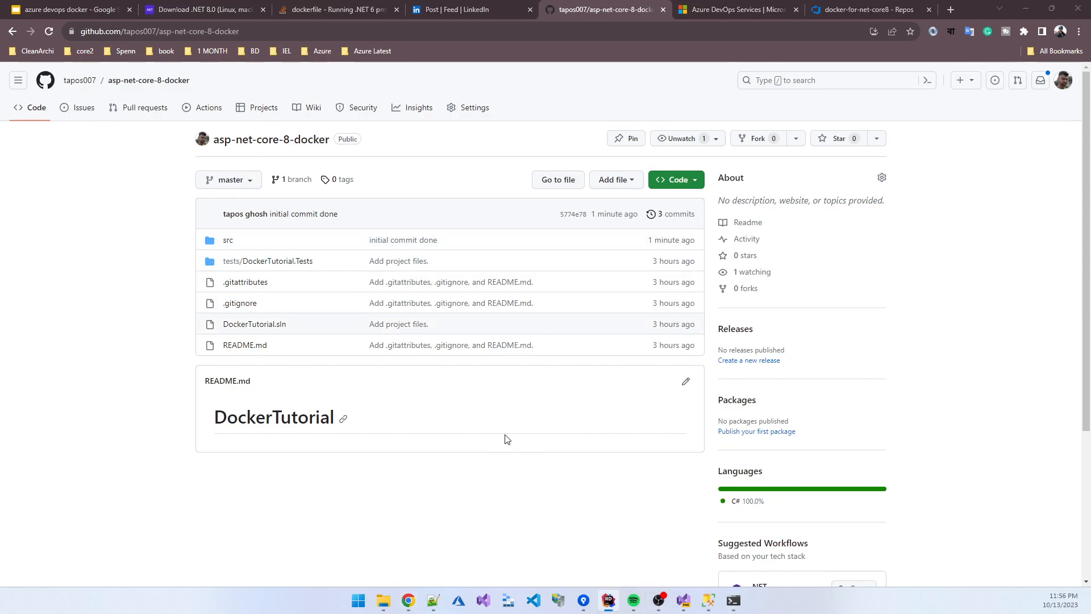